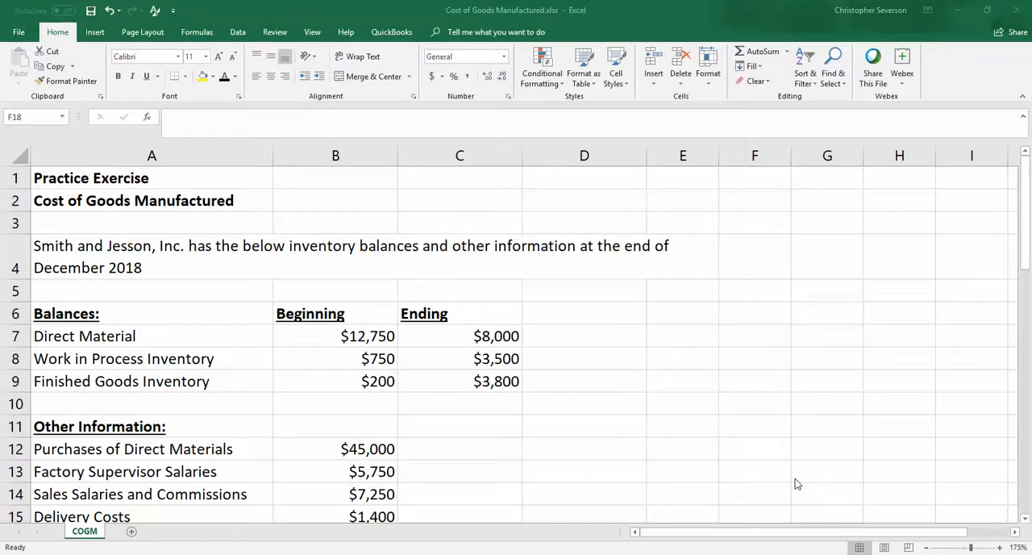
mouse_move(788, 361)
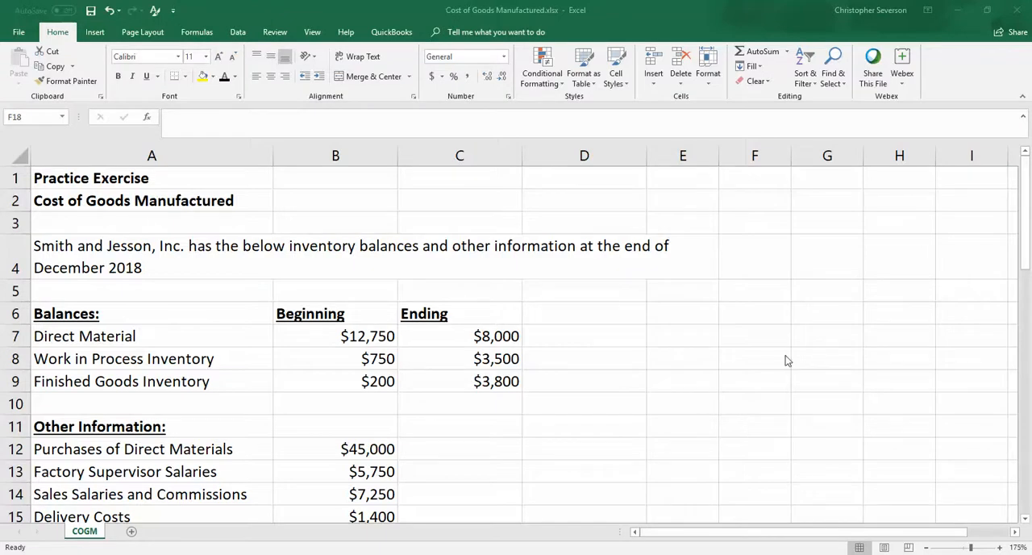
mouse_move(793, 328)
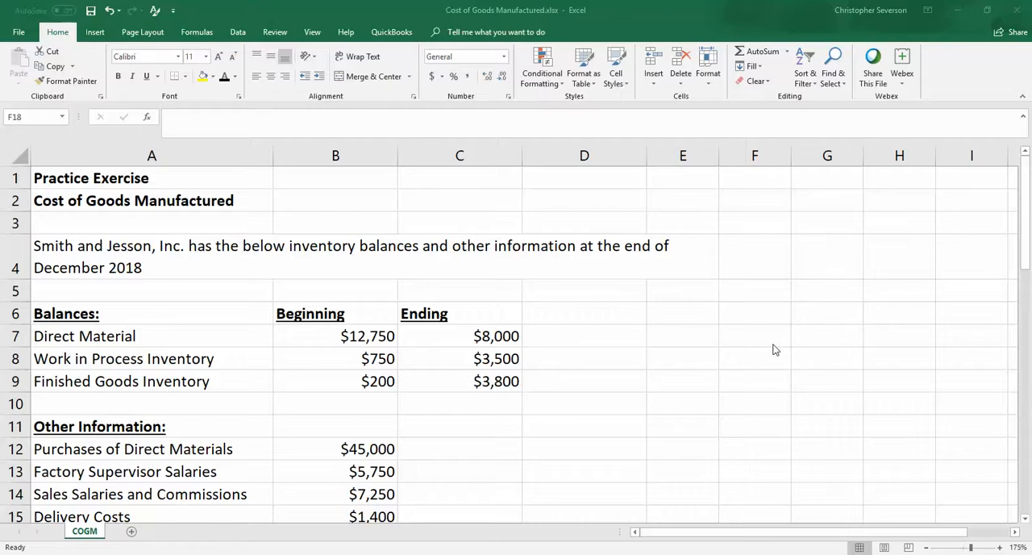
mouse_move(380, 394)
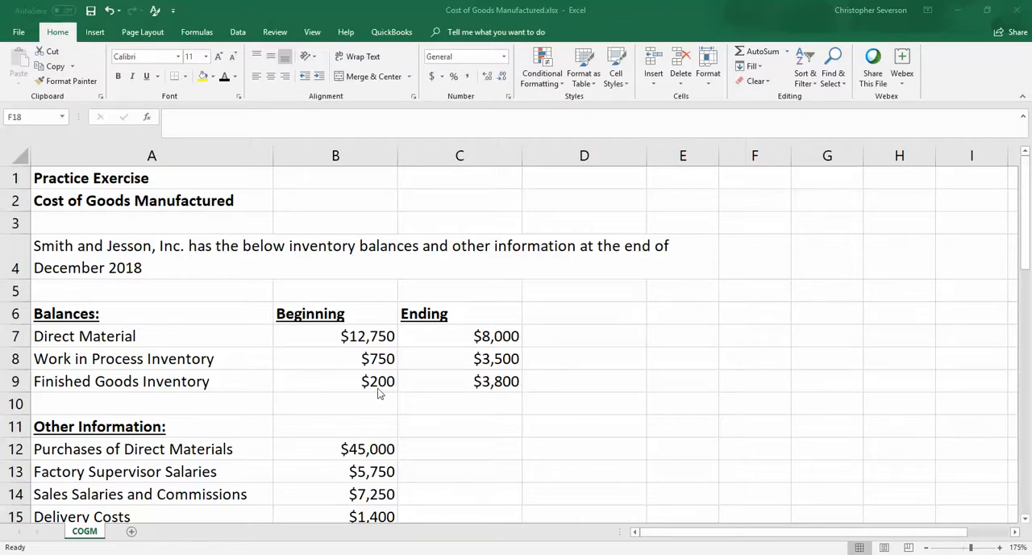
mouse_move(383, 389)
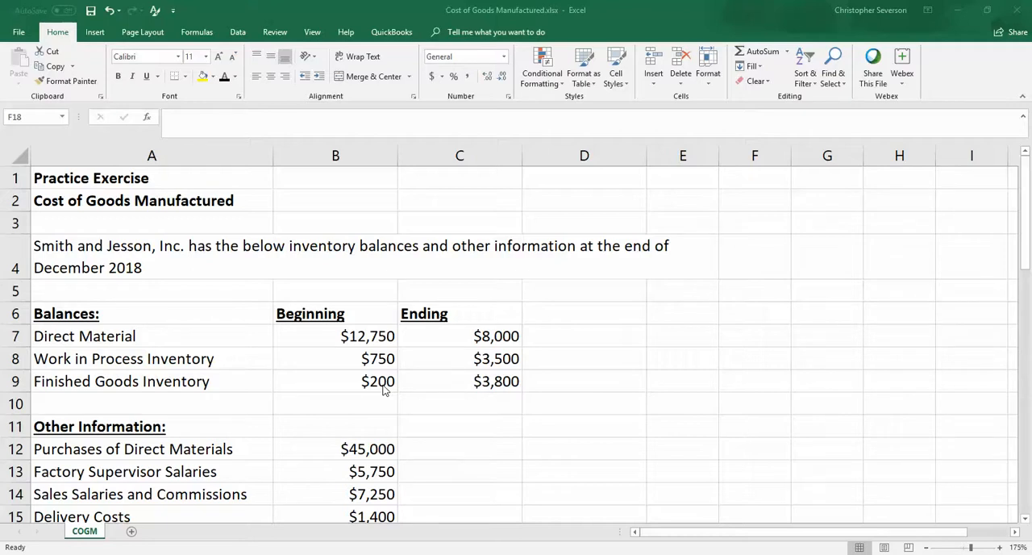
mouse_move(200, 301)
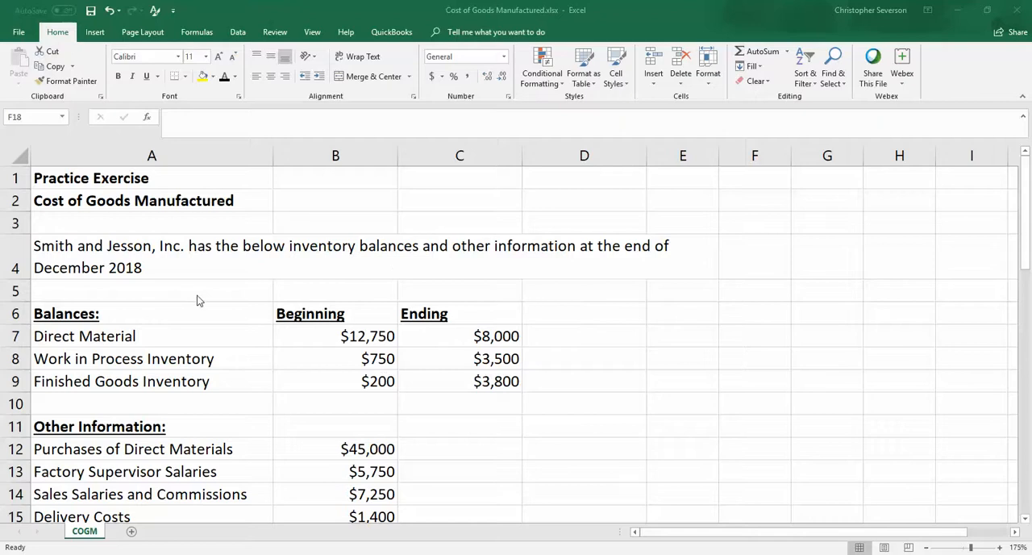
mouse_move(172, 257)
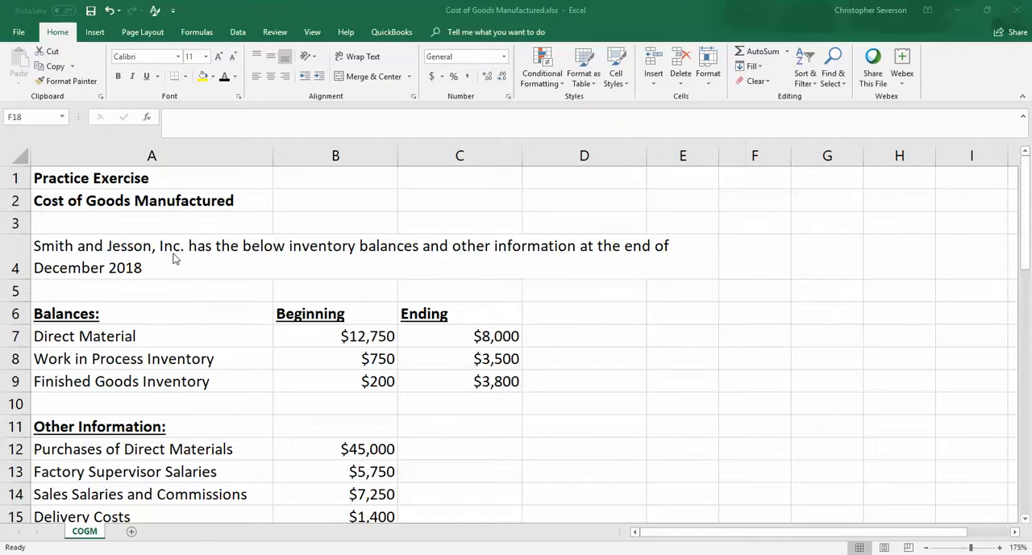
mouse_move(365, 266)
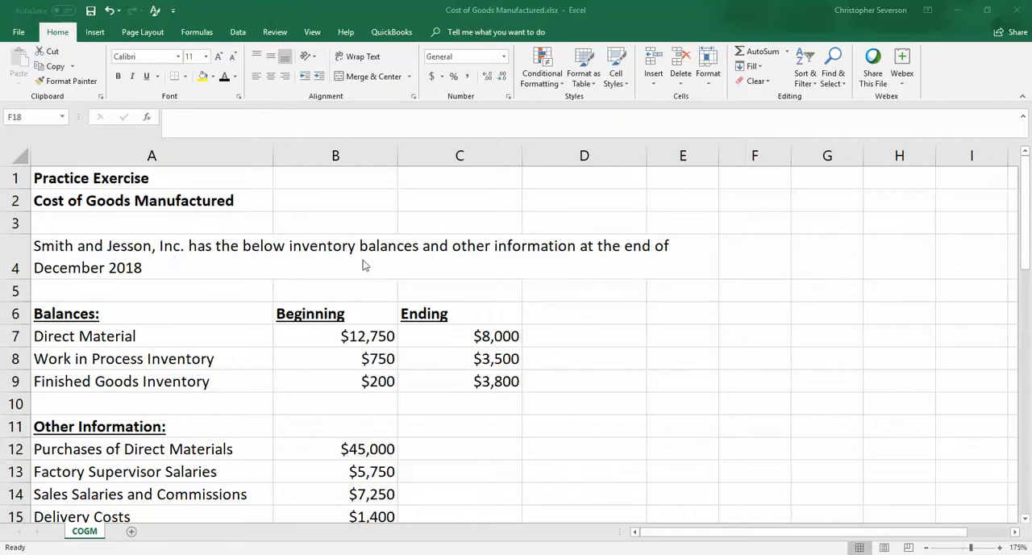
mouse_move(347, 264)
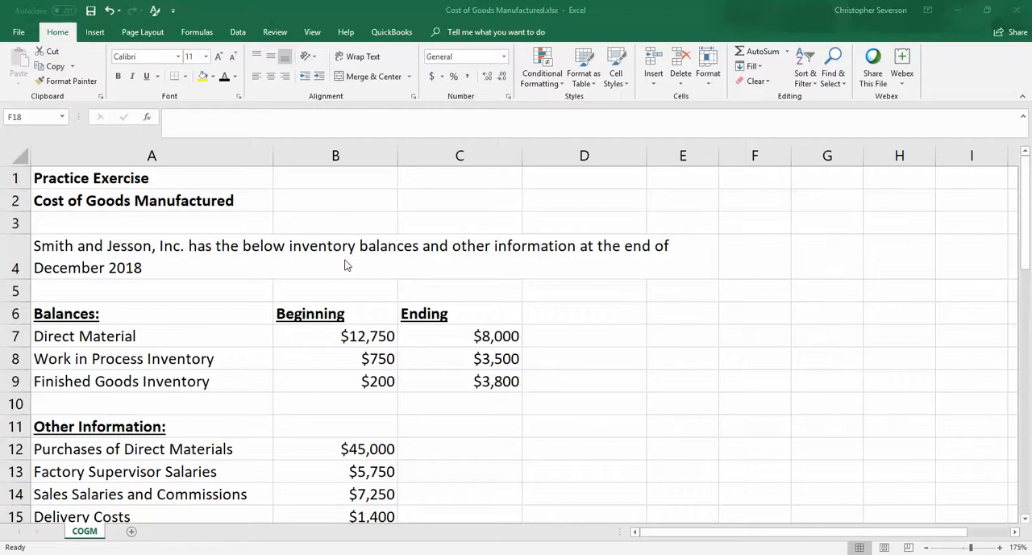
mouse_move(149, 278)
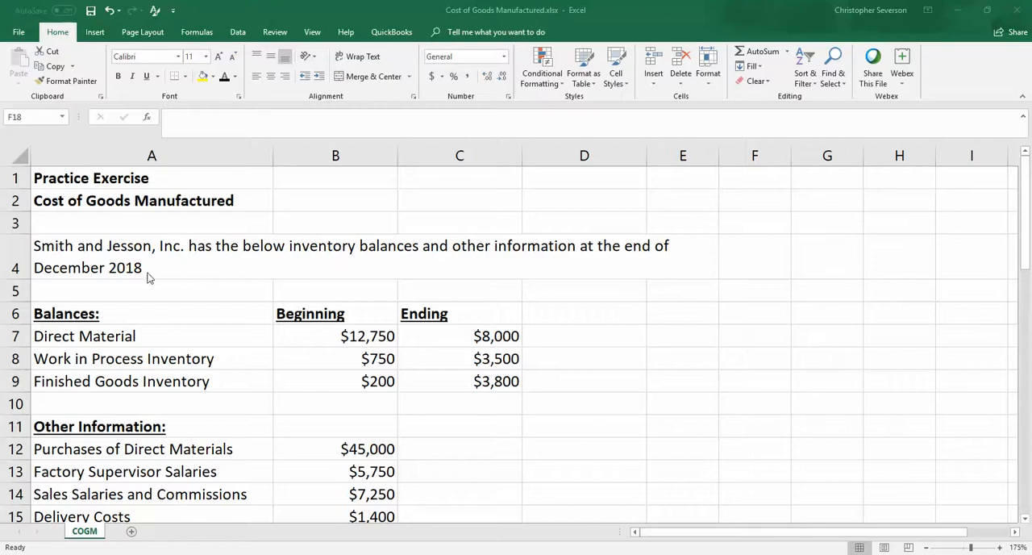
mouse_move(365, 410)
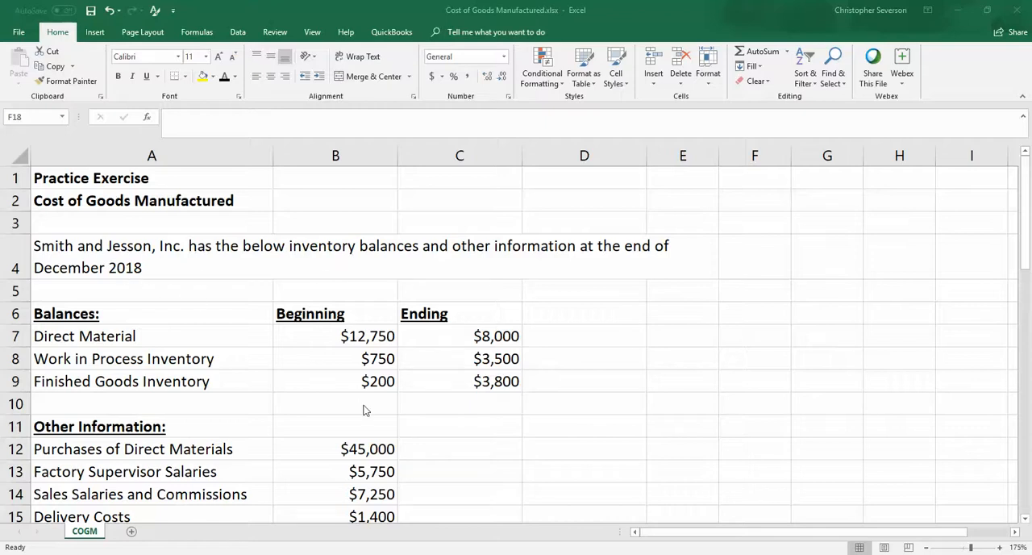
mouse_move(459, 482)
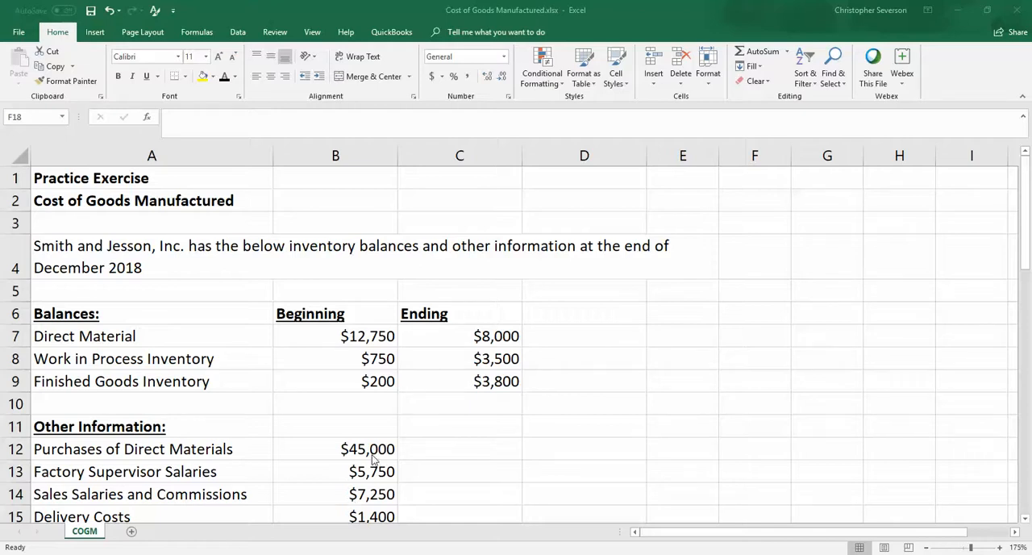
mouse_move(379, 489)
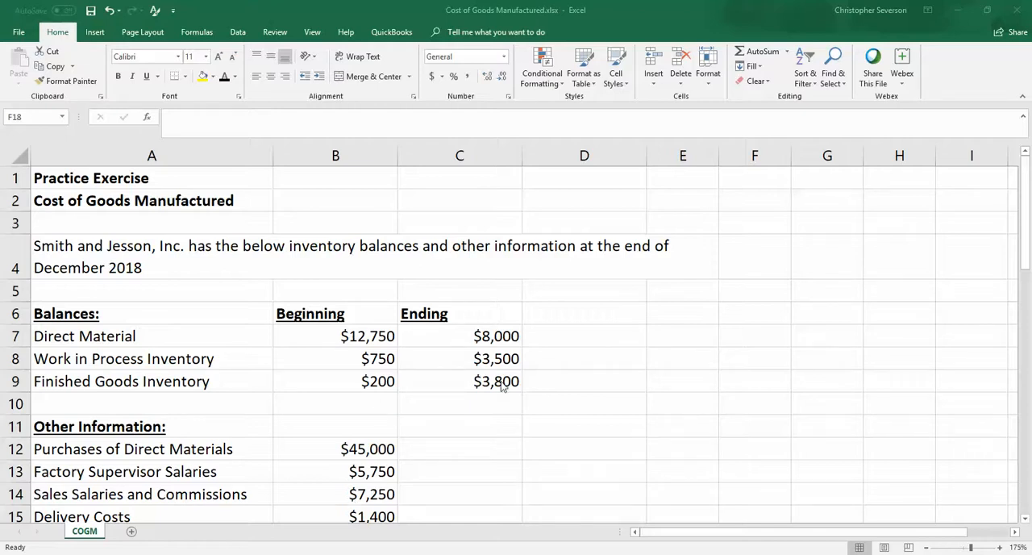
mouse_move(150, 343)
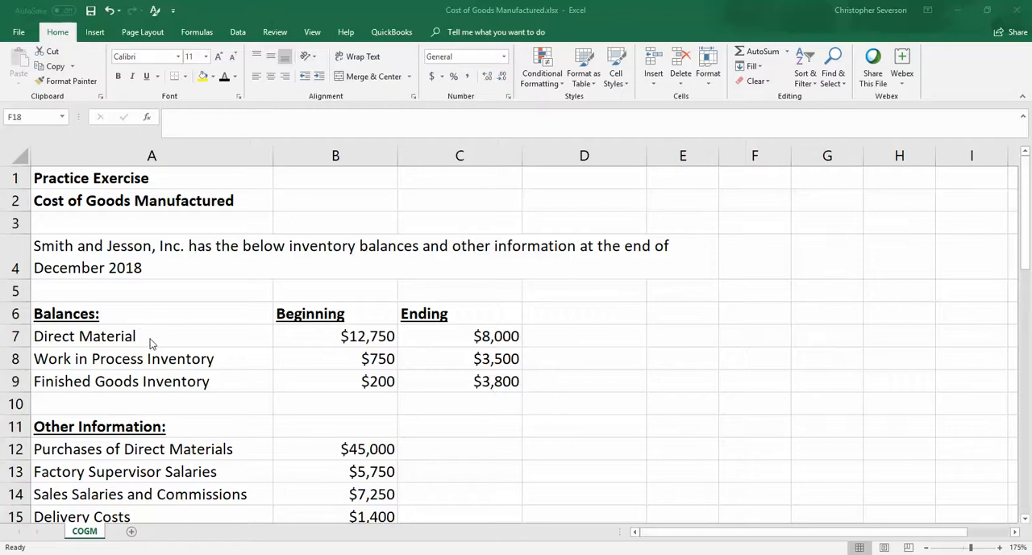
mouse_move(319, 383)
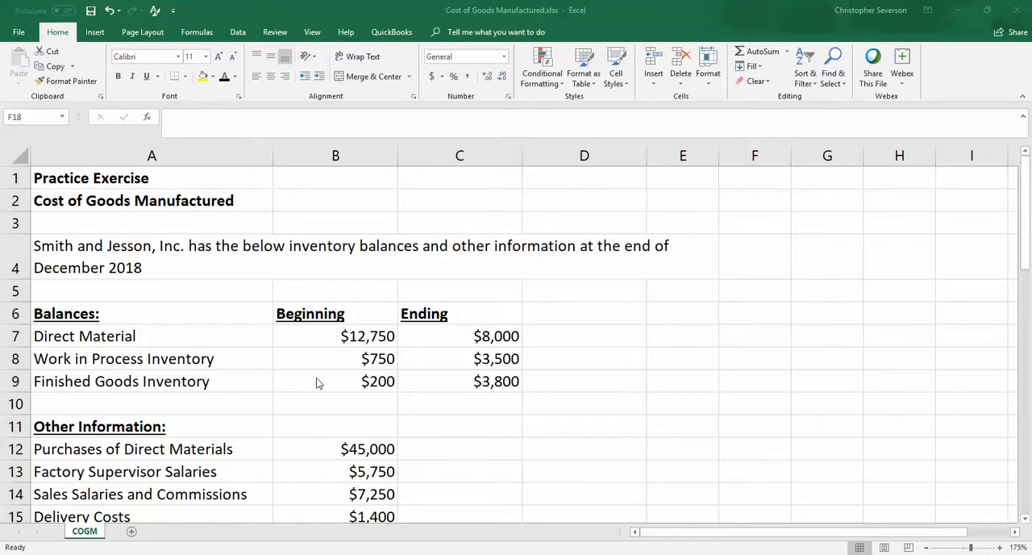
mouse_move(410, 395)
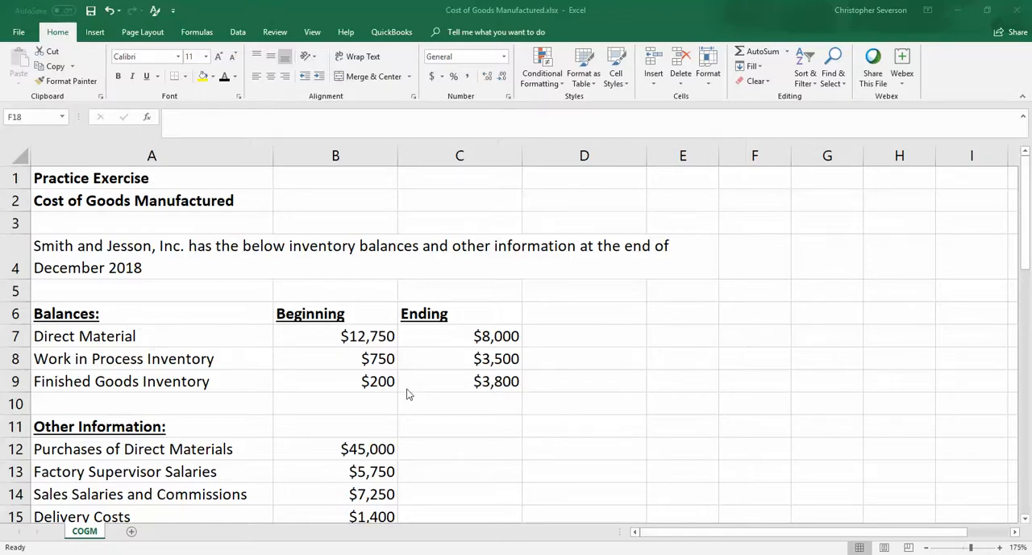
mouse_move(112, 341)
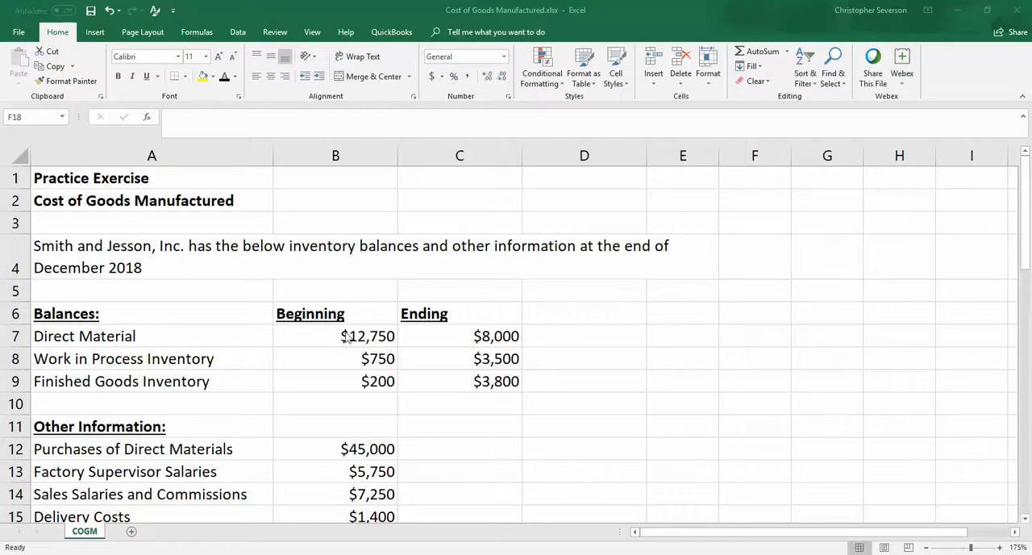
mouse_move(362, 345)
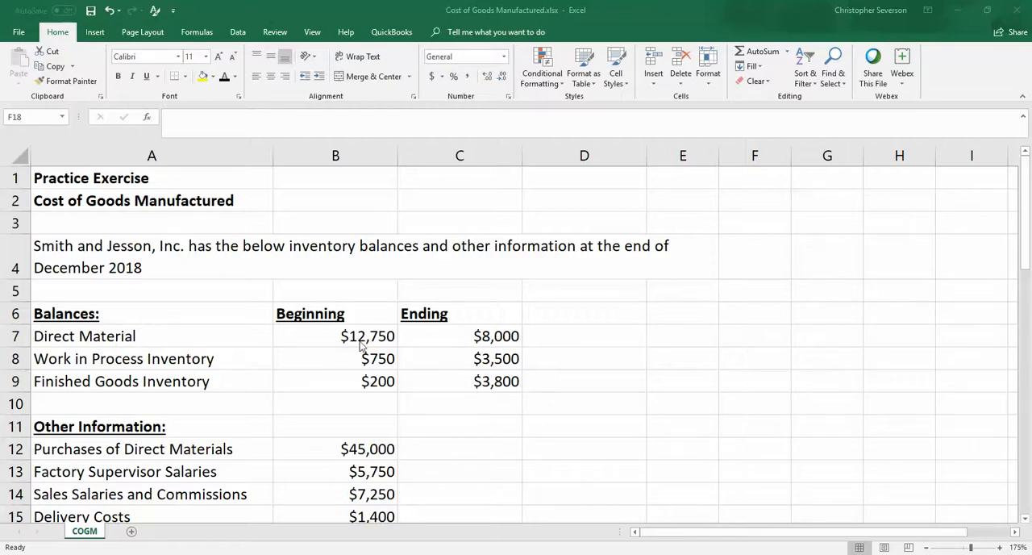
mouse_move(494, 345)
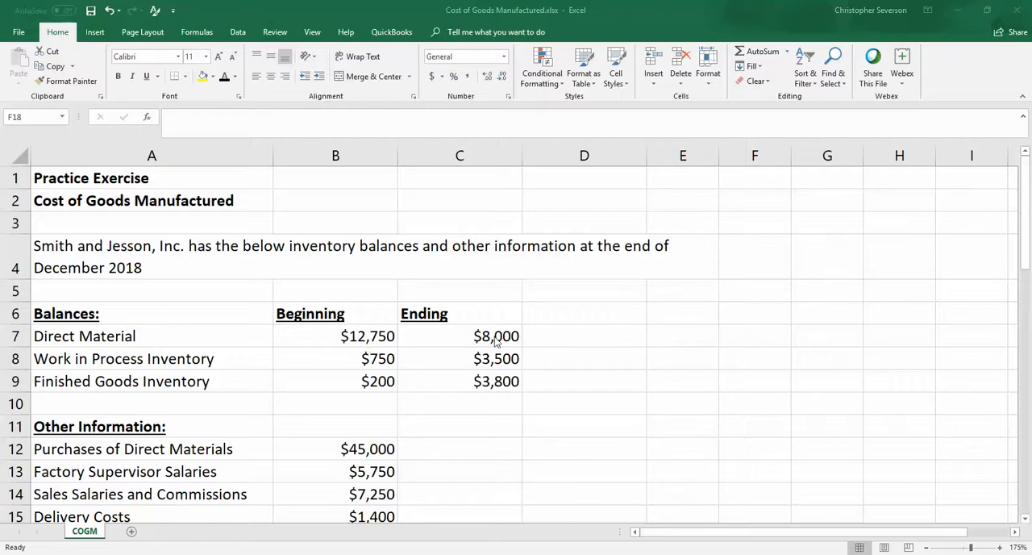
mouse_move(466, 339)
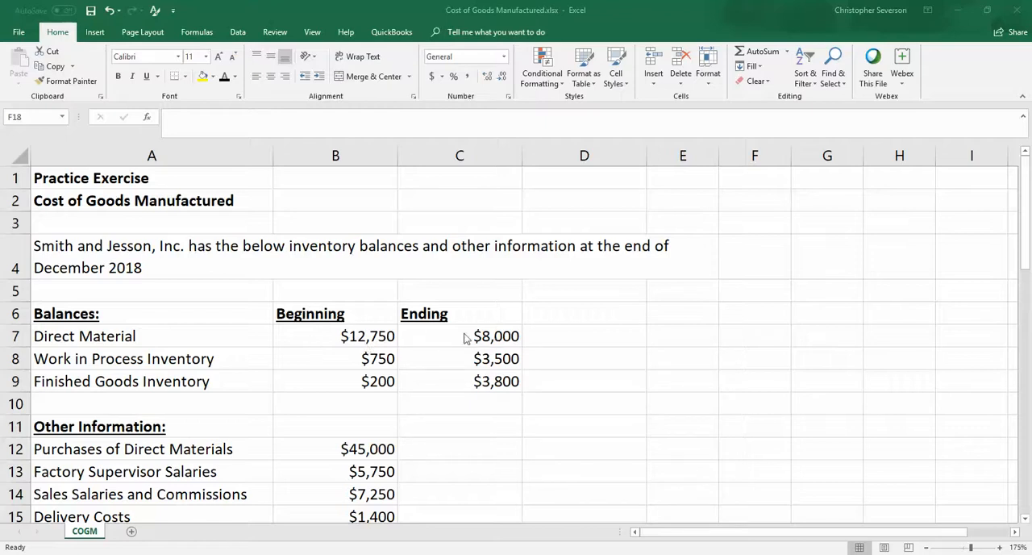
mouse_move(353, 458)
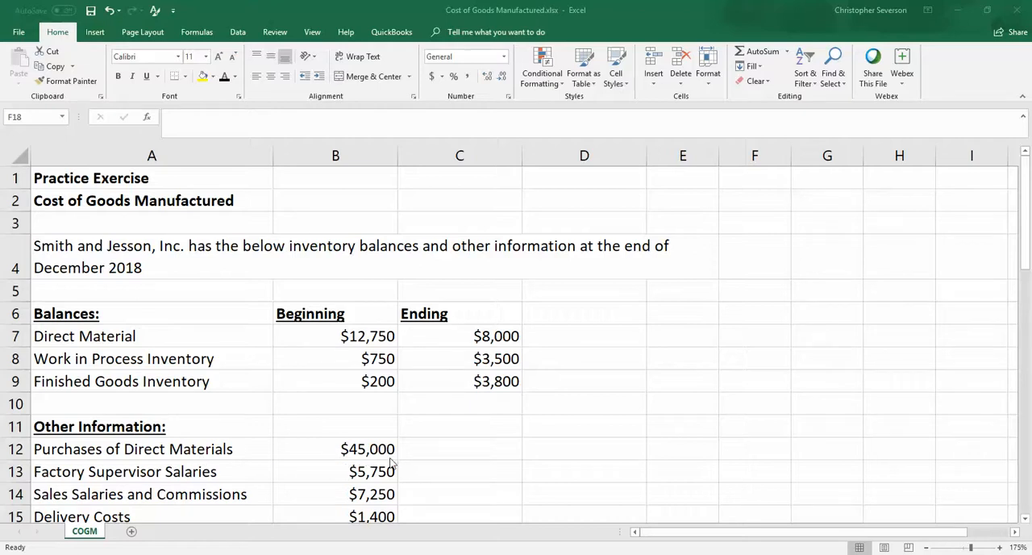
mouse_move(370, 341)
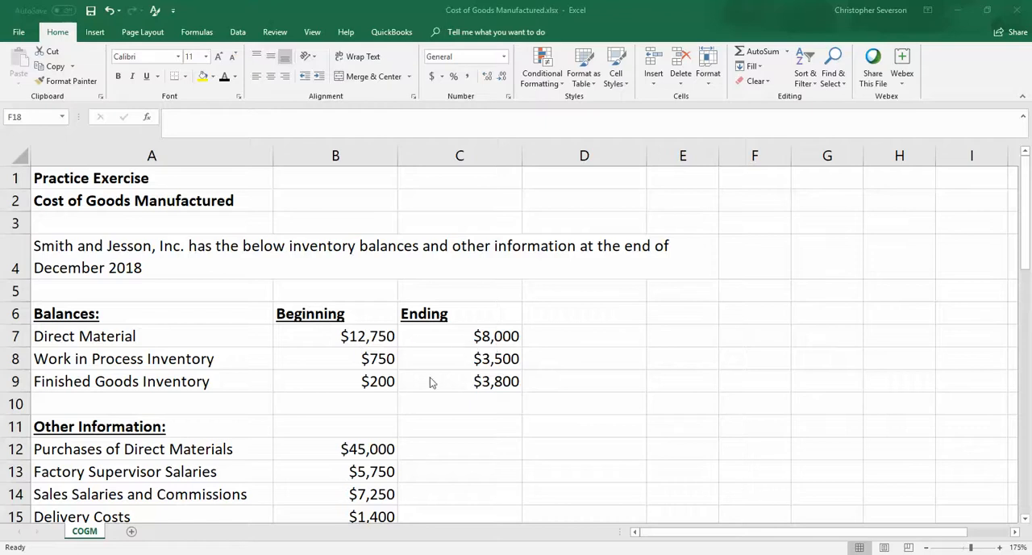
mouse_move(360, 458)
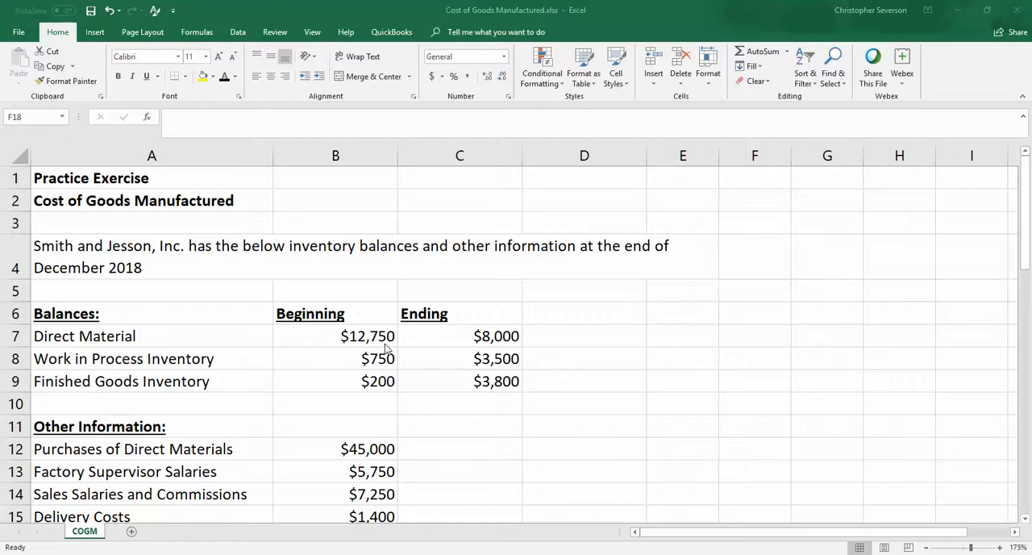
mouse_move(206, 359)
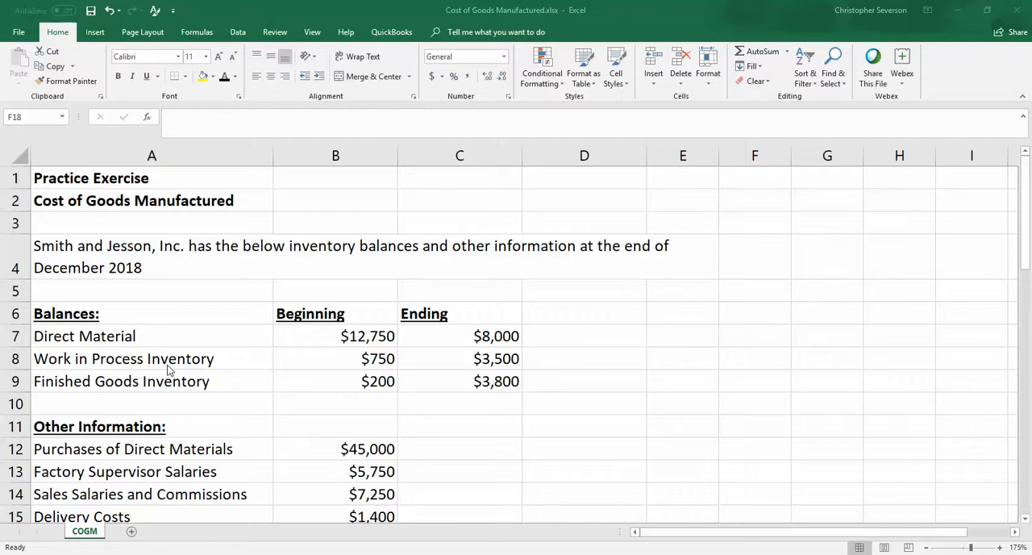
mouse_move(384, 369)
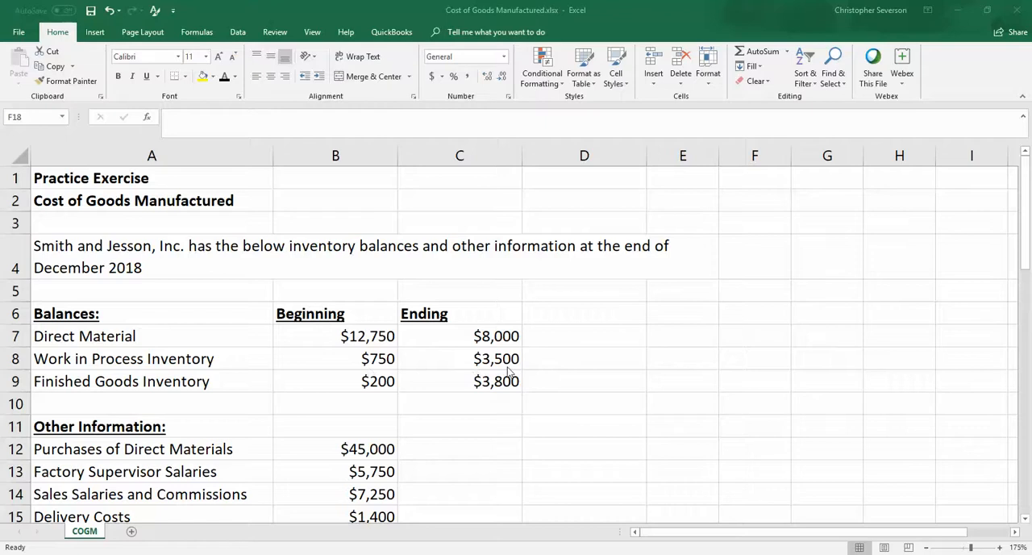
mouse_move(391, 375)
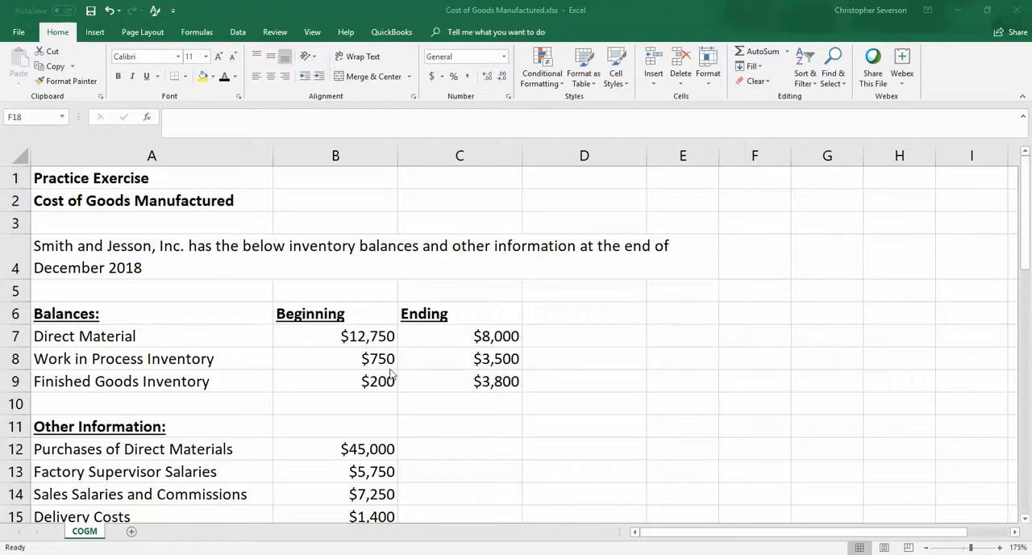
mouse_move(520, 371)
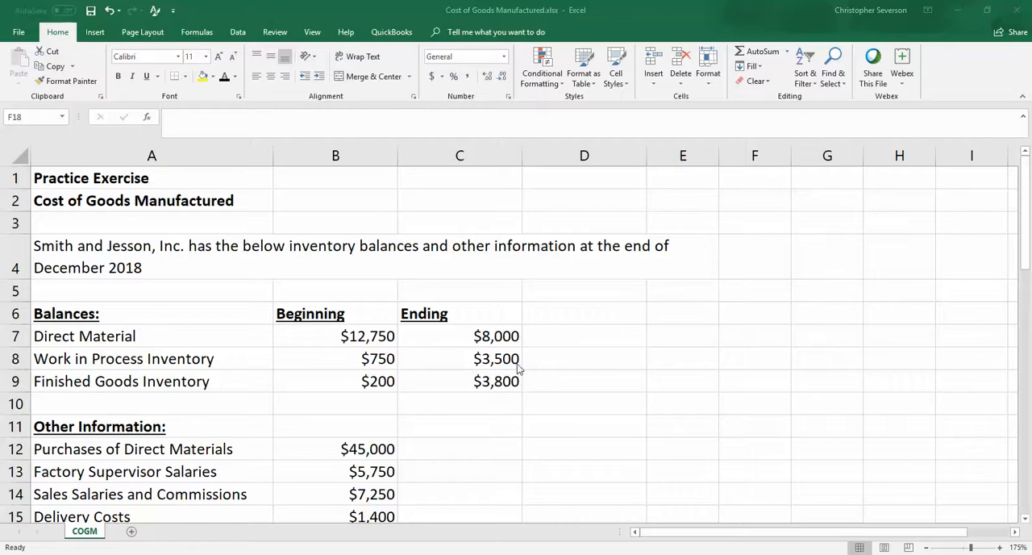
mouse_move(396, 362)
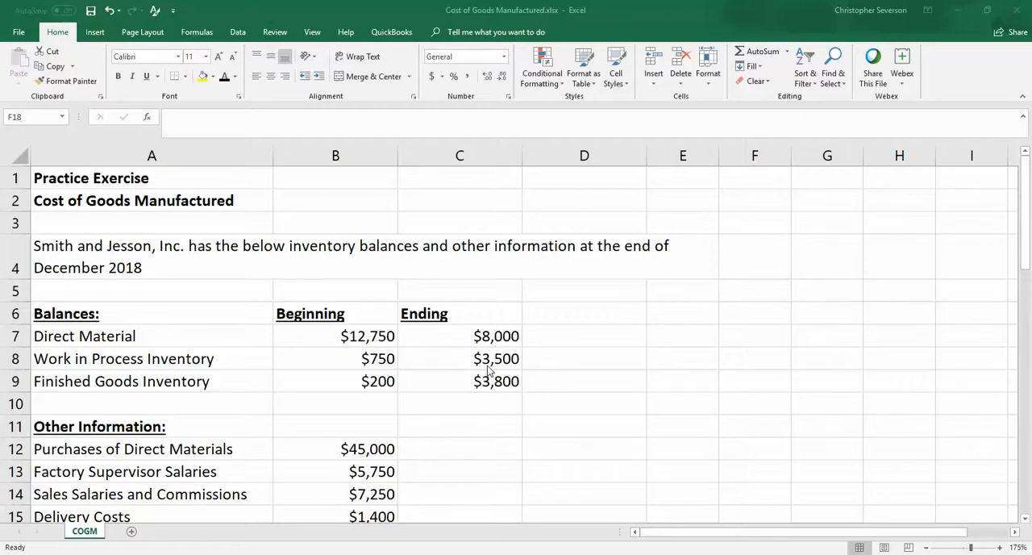
mouse_move(232, 395)
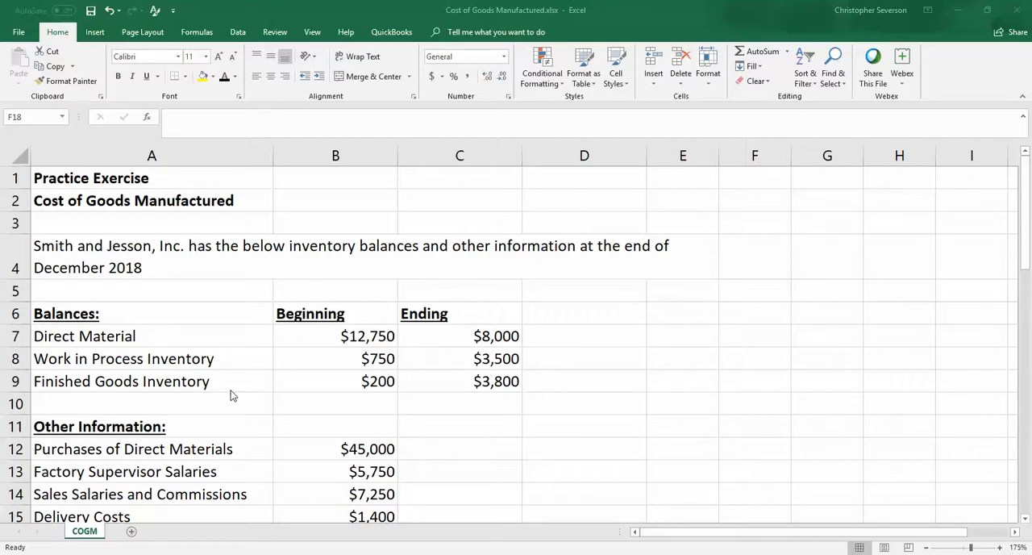
mouse_move(385, 391)
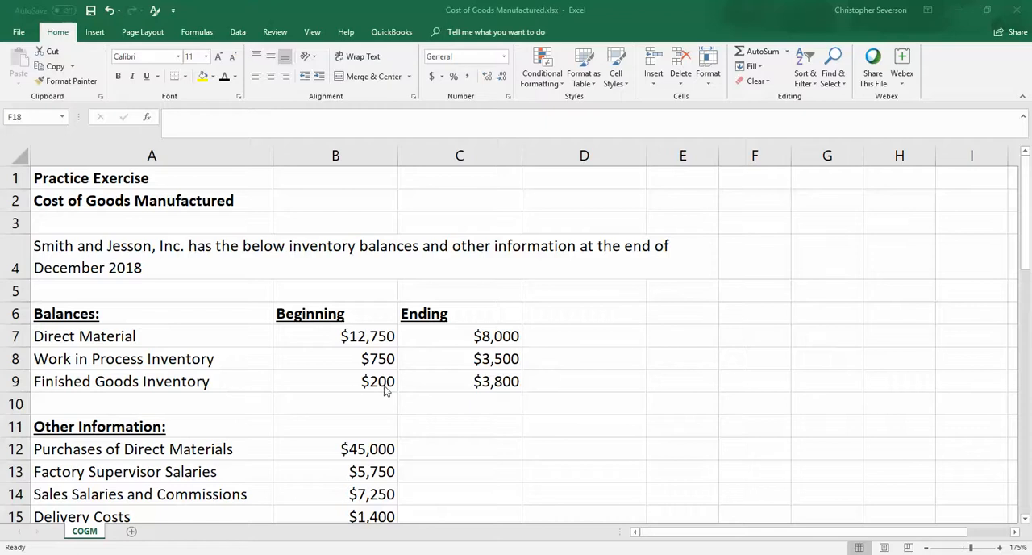
mouse_move(496, 397)
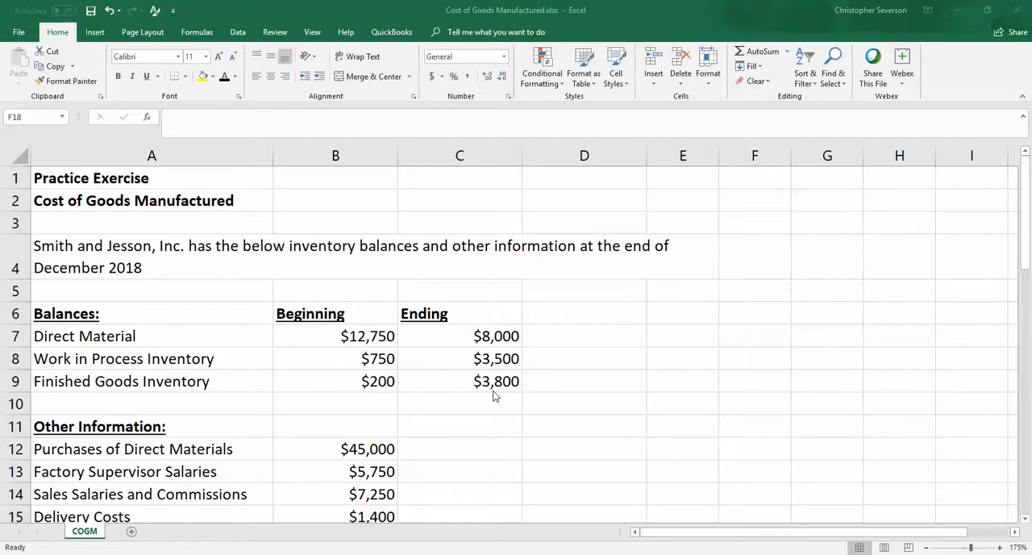
mouse_move(486, 393)
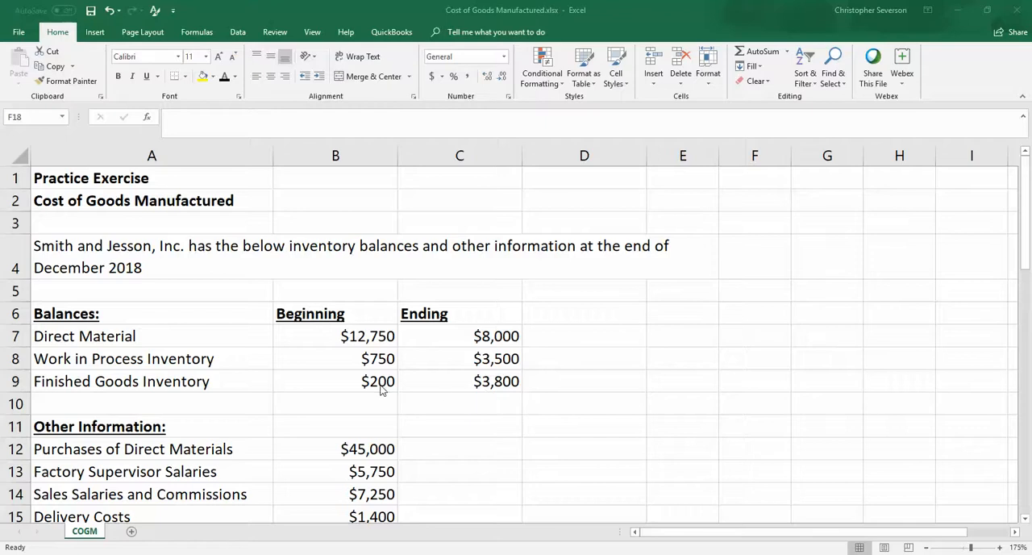
mouse_move(436, 393)
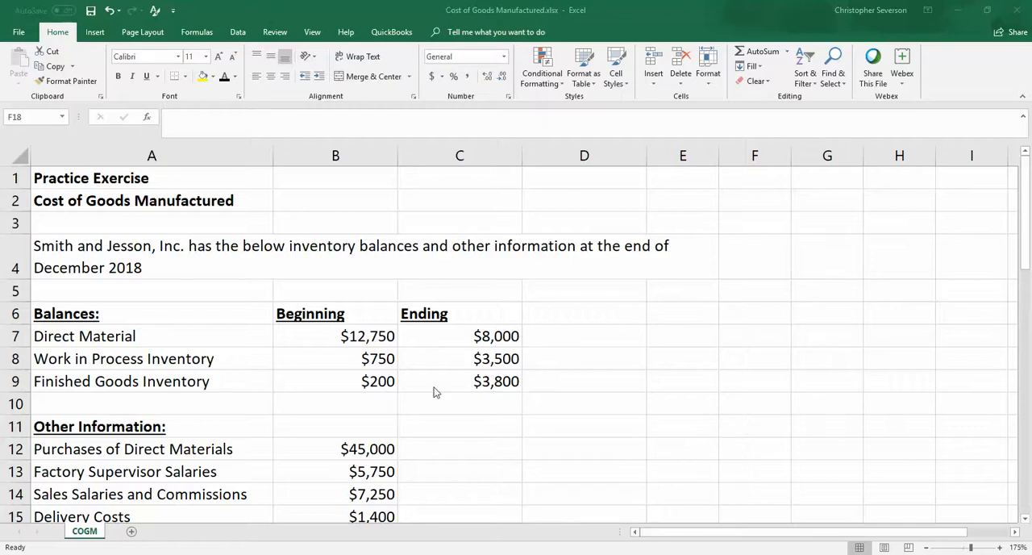
mouse_move(508, 384)
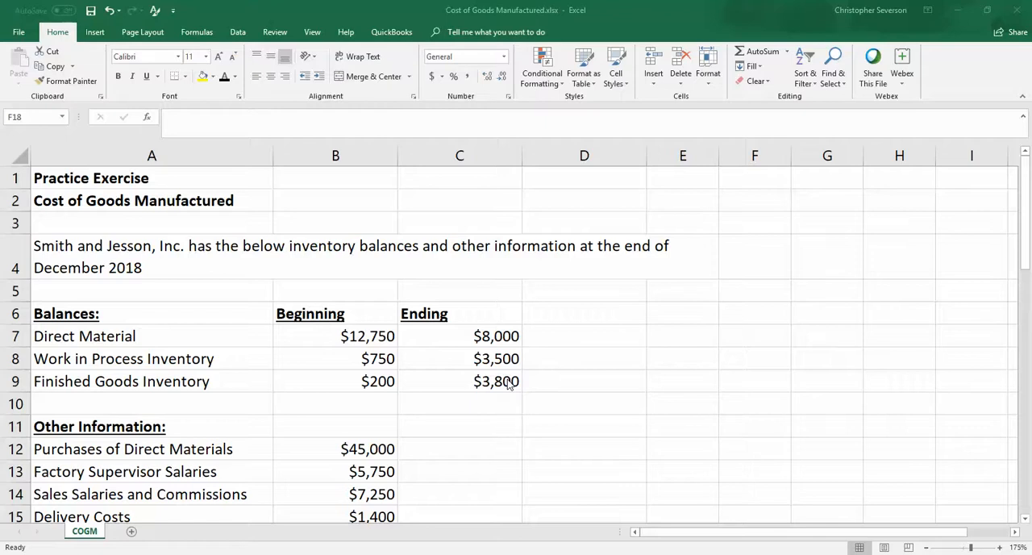
mouse_move(213, 380)
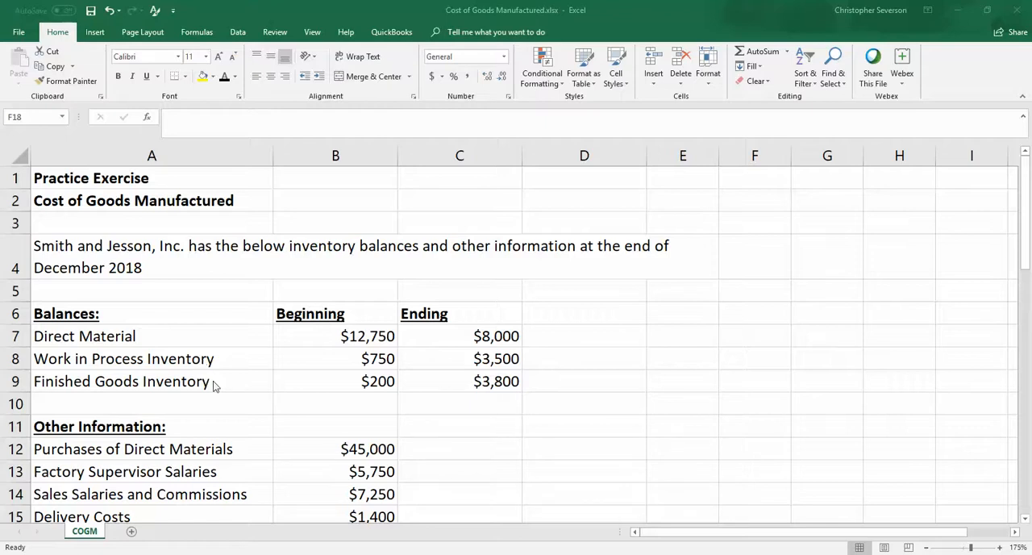
Scroll past the Cost of Goods Sold requirement to the yellow Requirement 1 template at row 28.
scroll(down, 3)
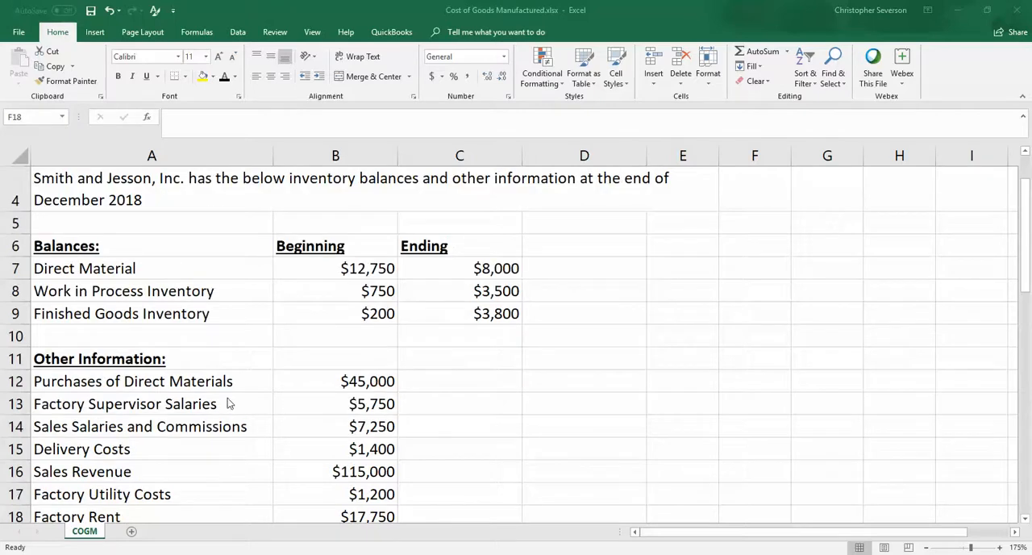
scroll(down, 3)
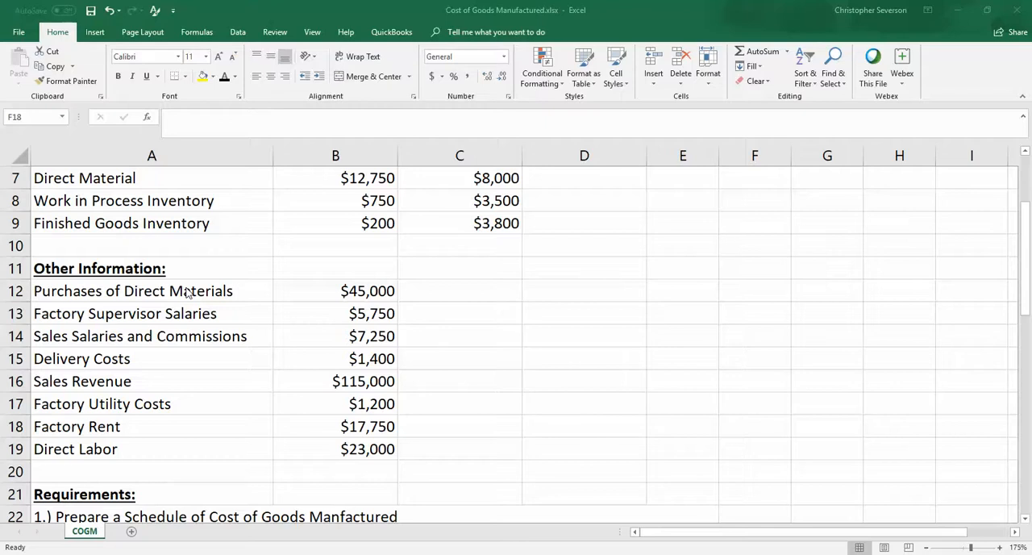
mouse_move(208, 300)
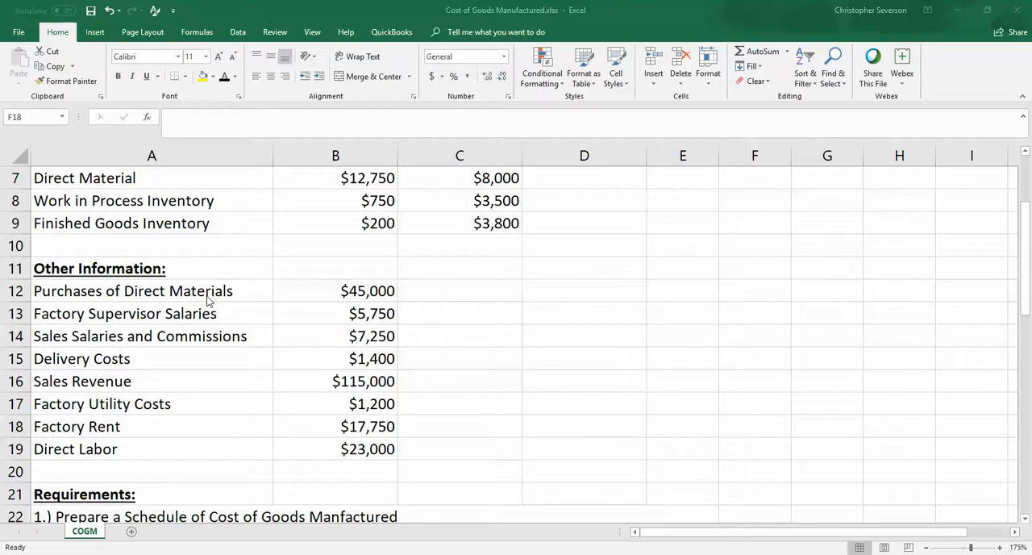
mouse_move(271, 295)
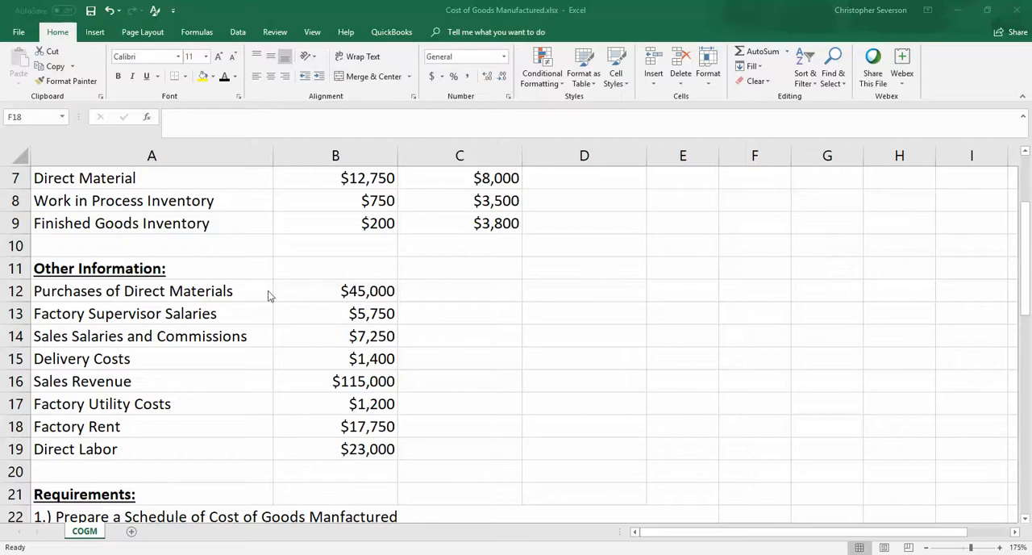
mouse_move(352, 298)
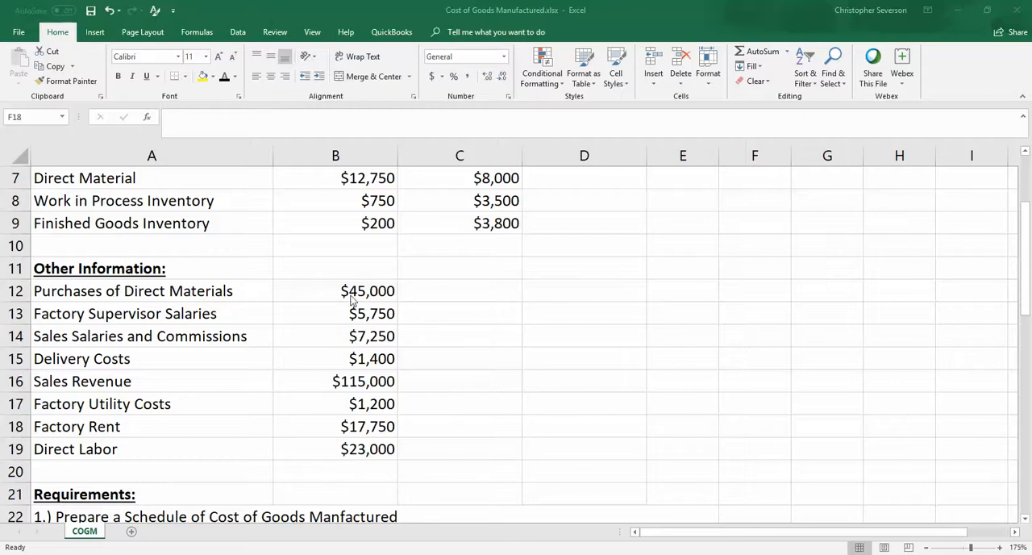
mouse_move(49, 327)
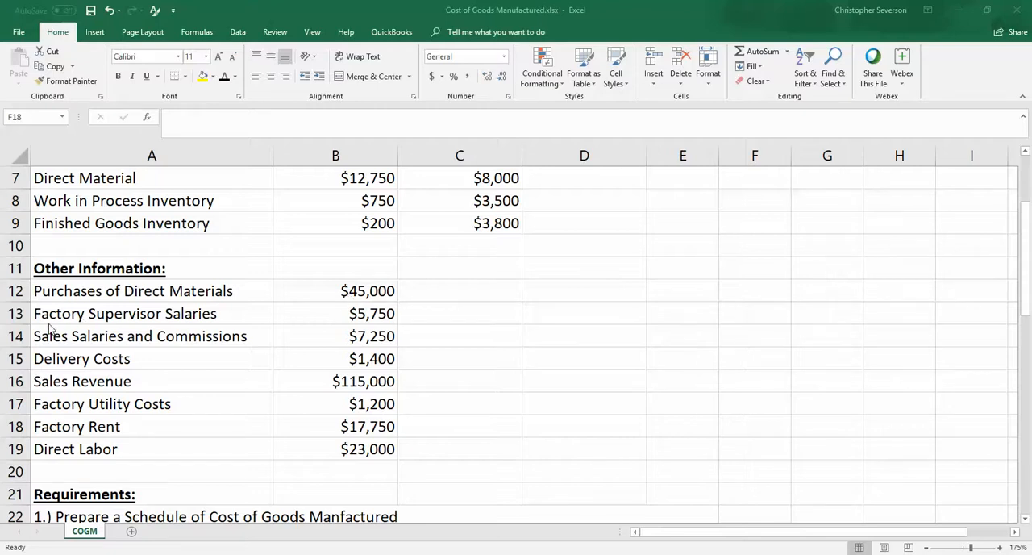
mouse_move(359, 325)
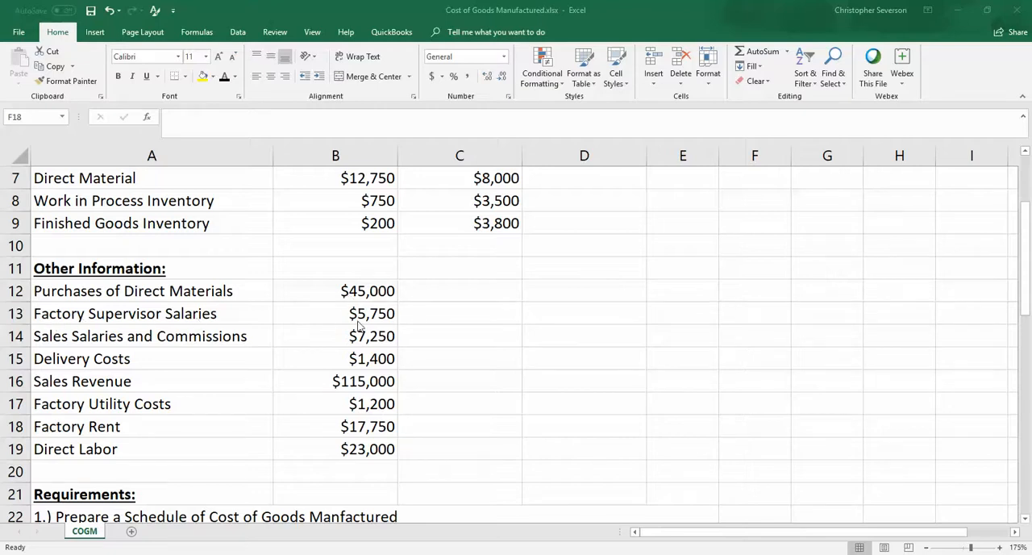
mouse_move(50, 325)
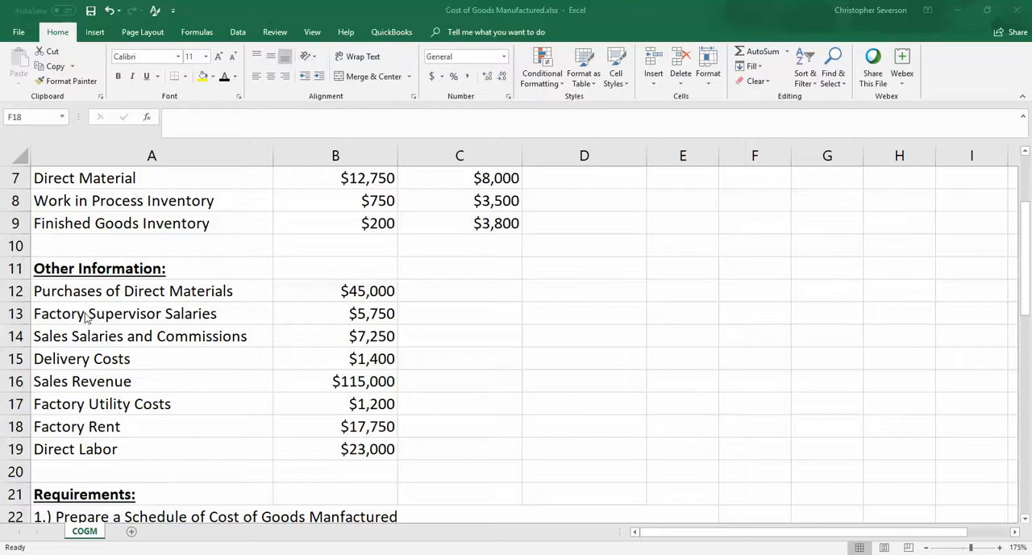
mouse_move(359, 319)
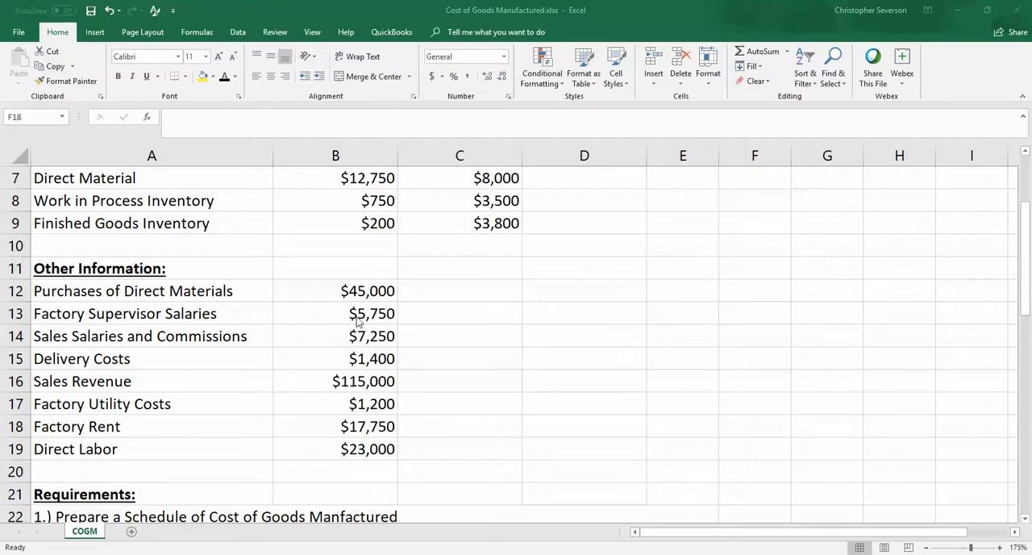
mouse_move(348, 326)
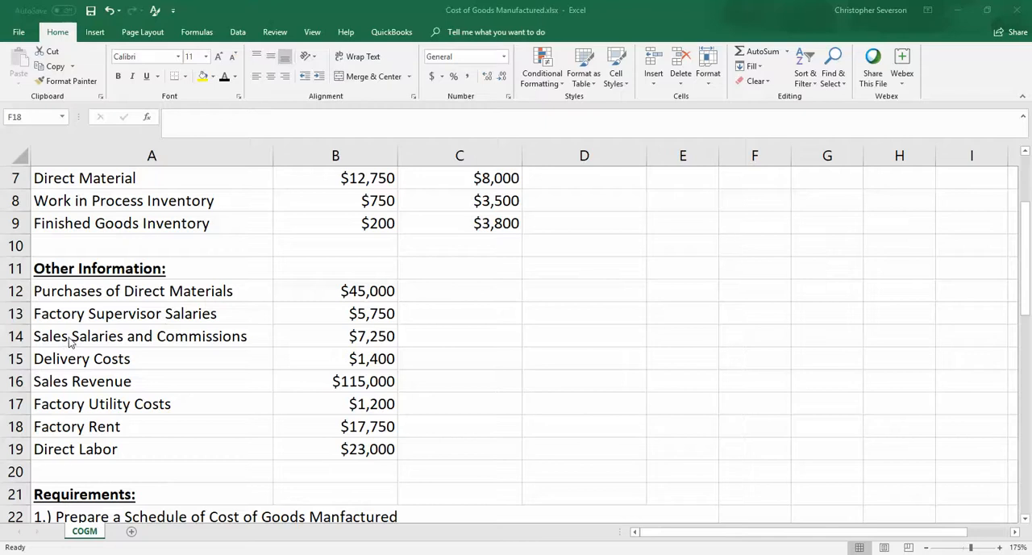
mouse_move(213, 347)
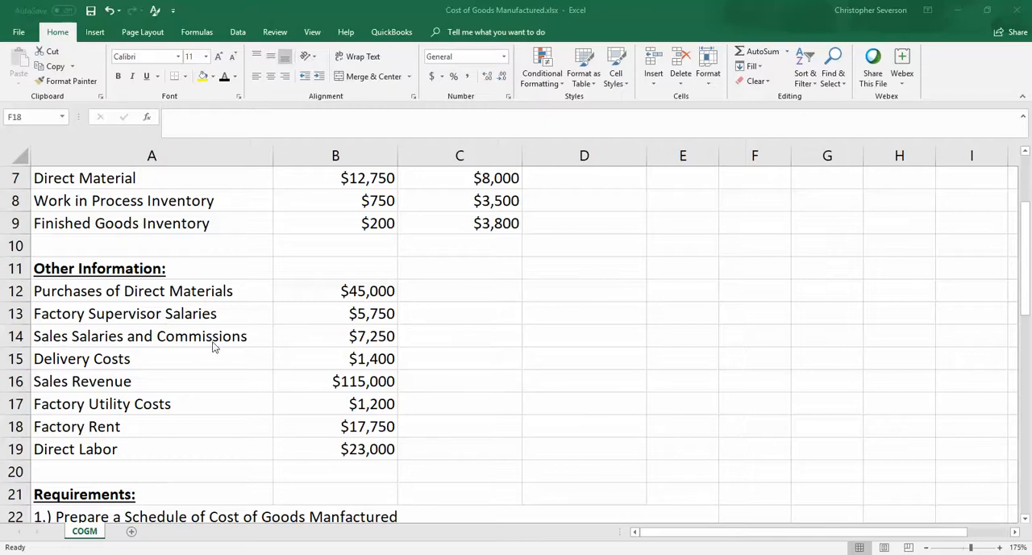
mouse_move(208, 341)
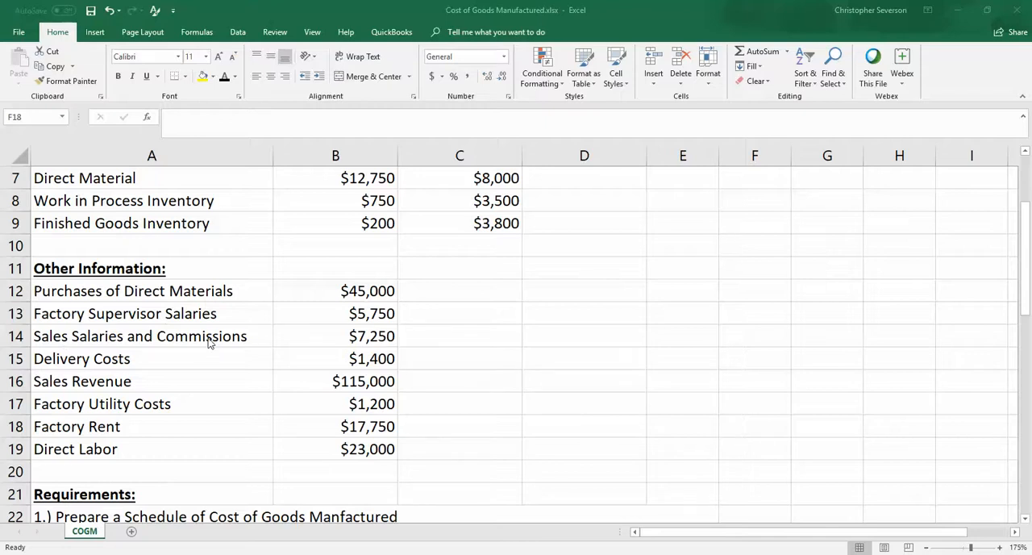
mouse_move(333, 335)
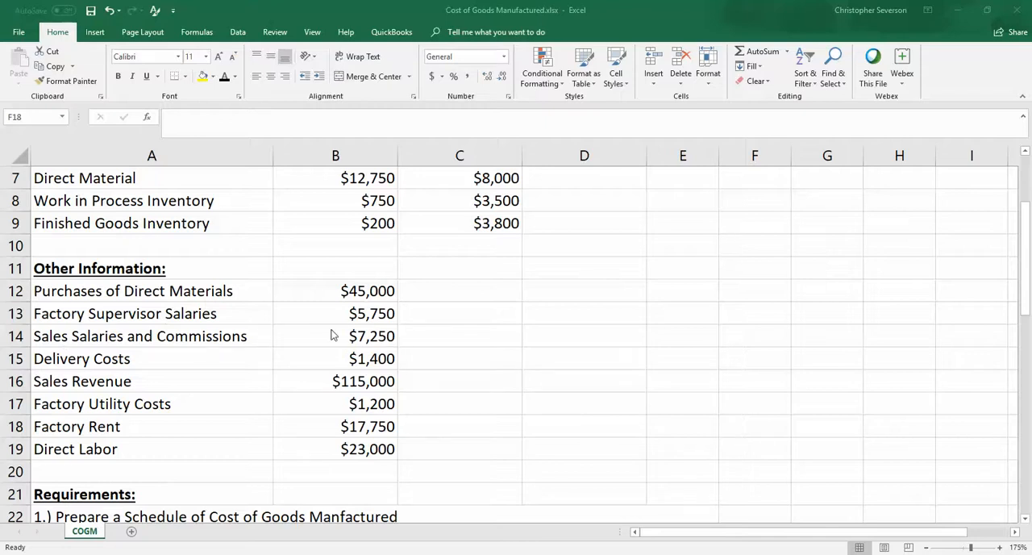
mouse_move(147, 367)
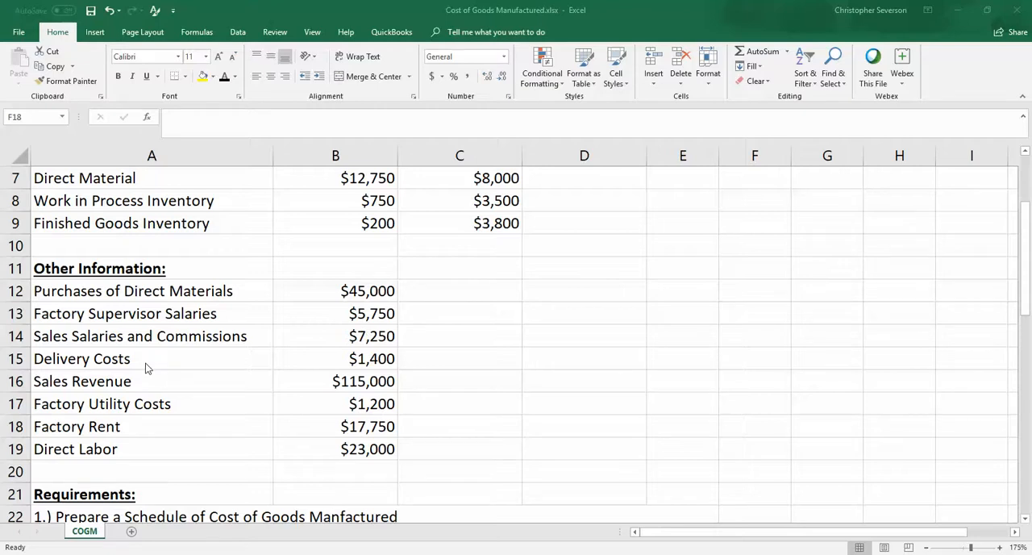
mouse_move(233, 368)
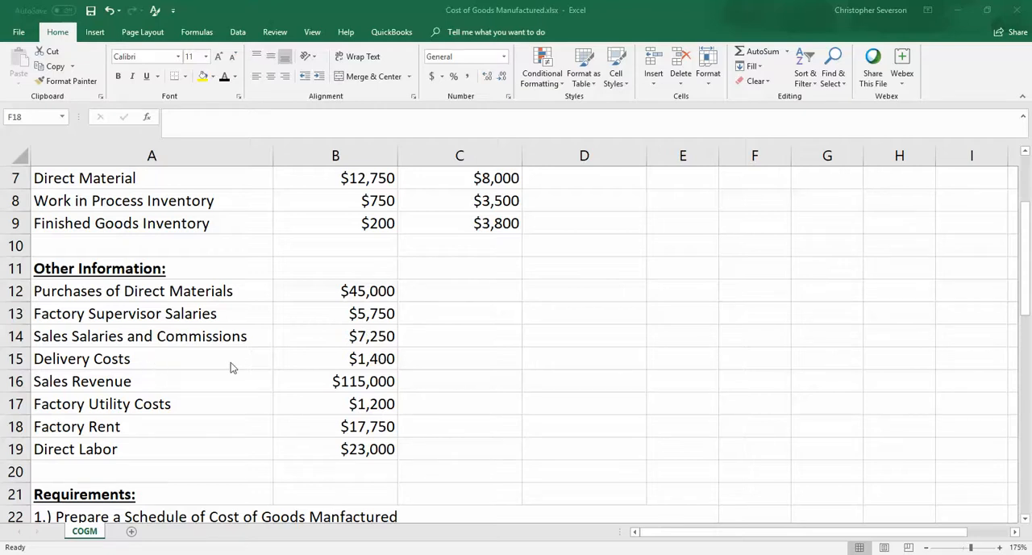
mouse_move(156, 387)
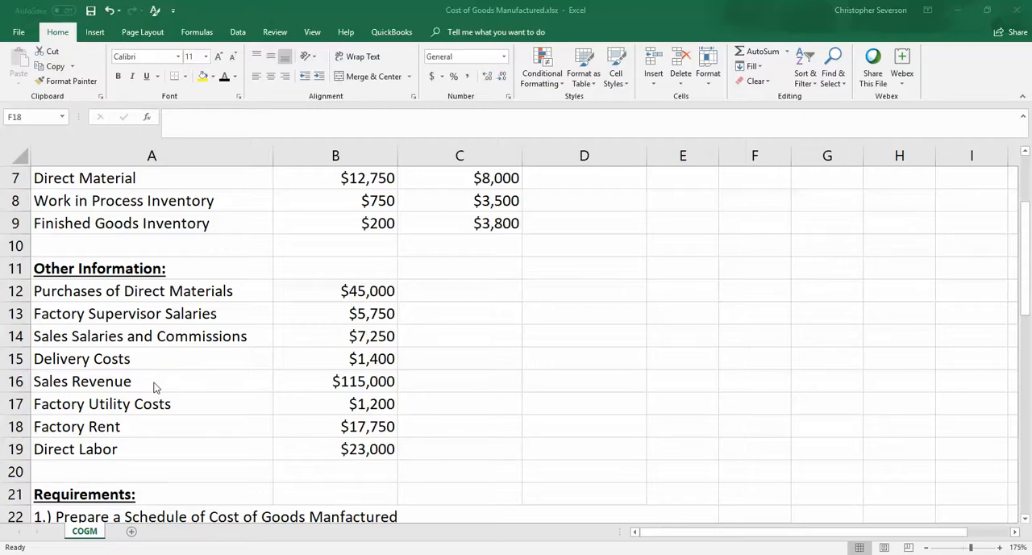
mouse_move(345, 382)
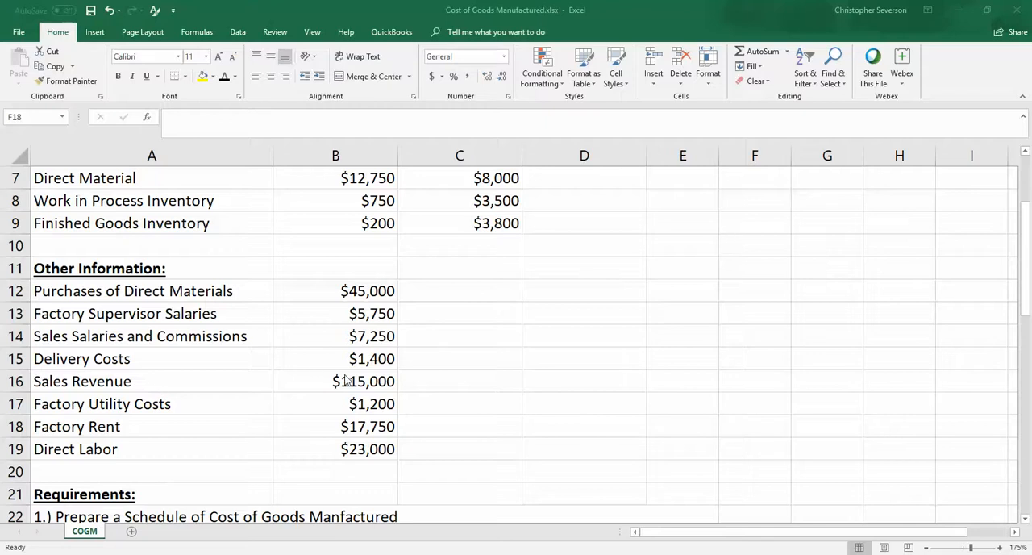
mouse_move(347, 387)
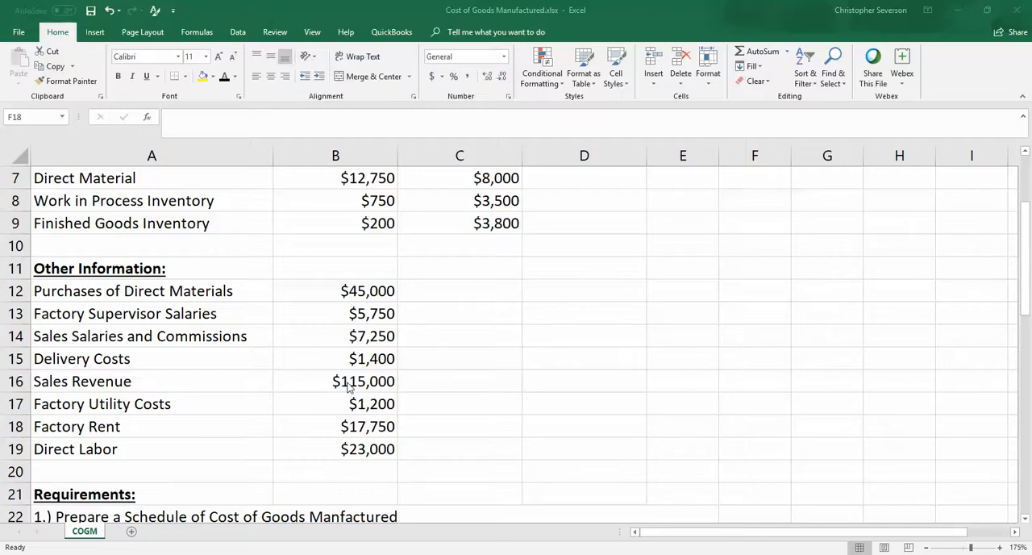
mouse_move(362, 389)
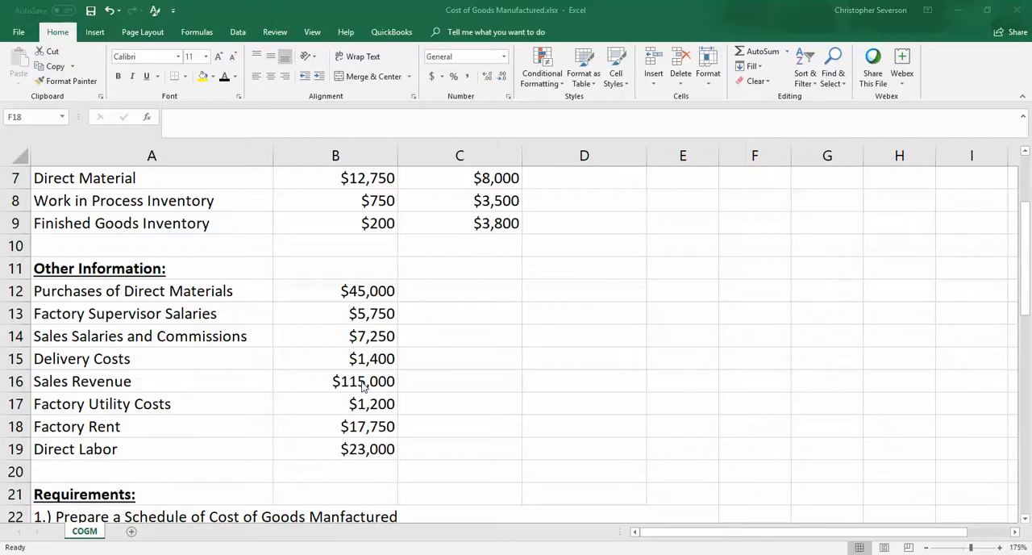
mouse_move(193, 415)
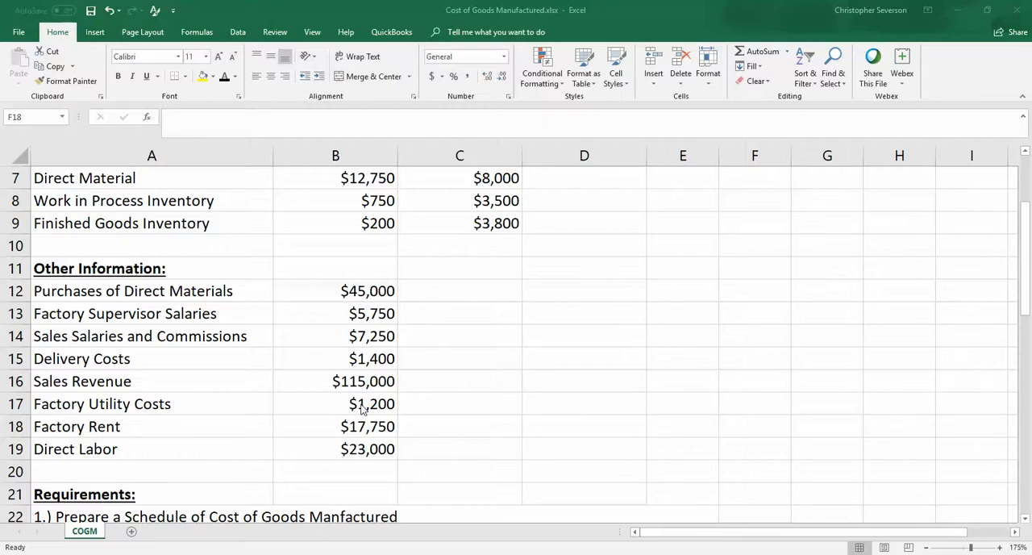
mouse_move(79, 409)
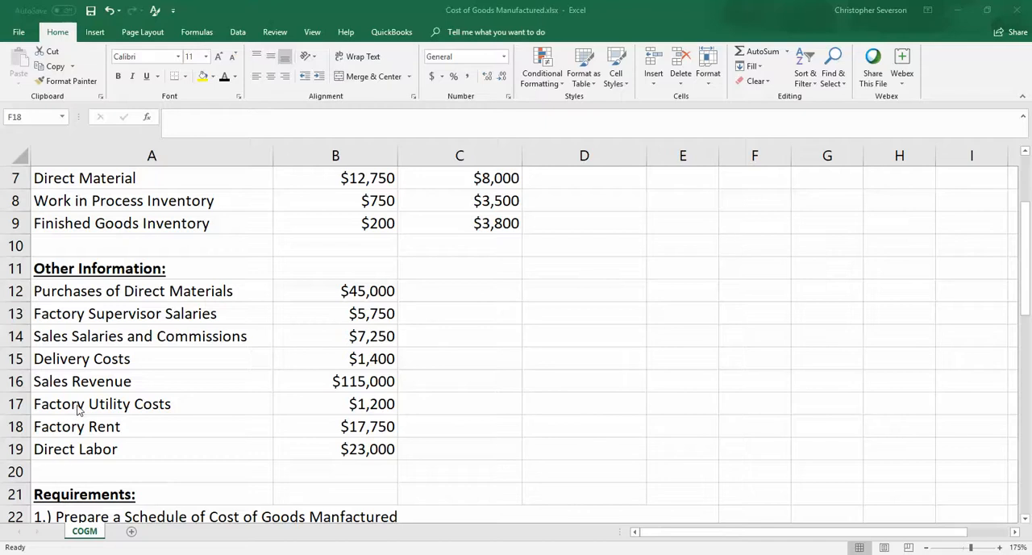
mouse_move(89, 407)
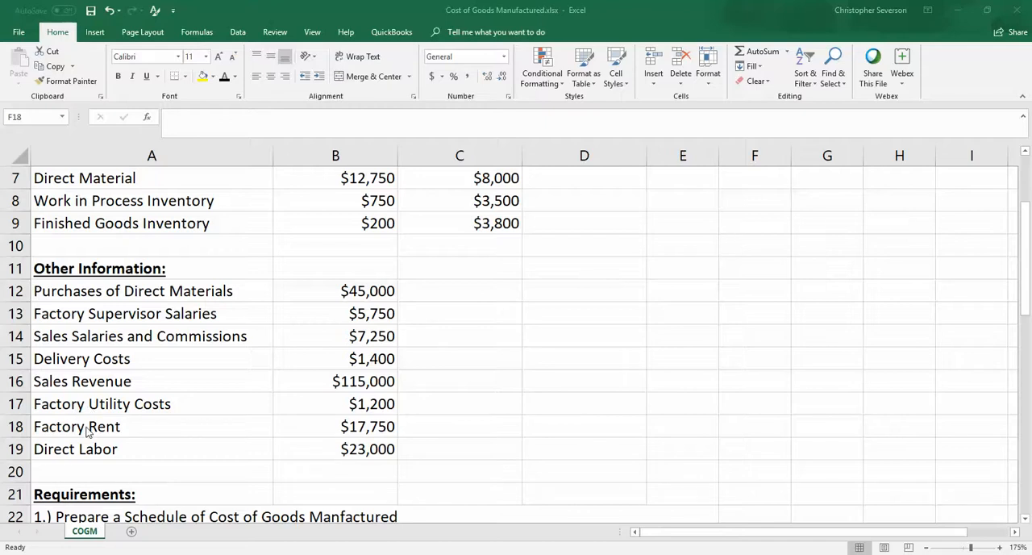
mouse_move(371, 431)
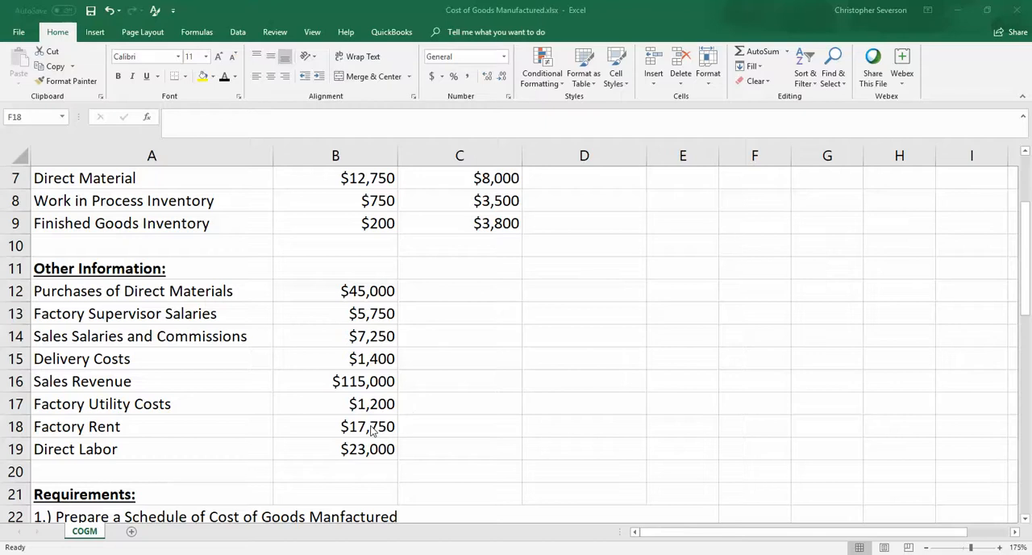
mouse_move(139, 460)
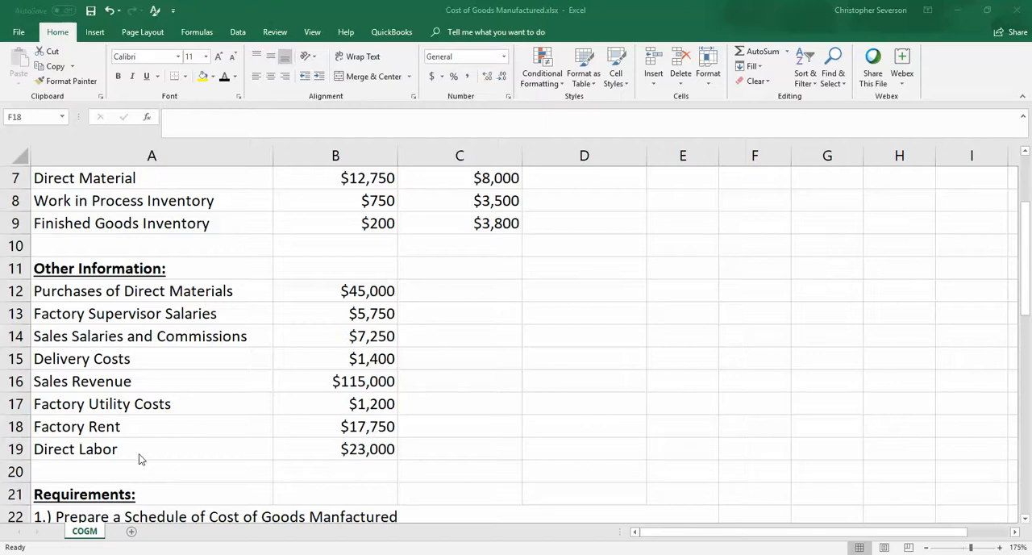
mouse_move(332, 452)
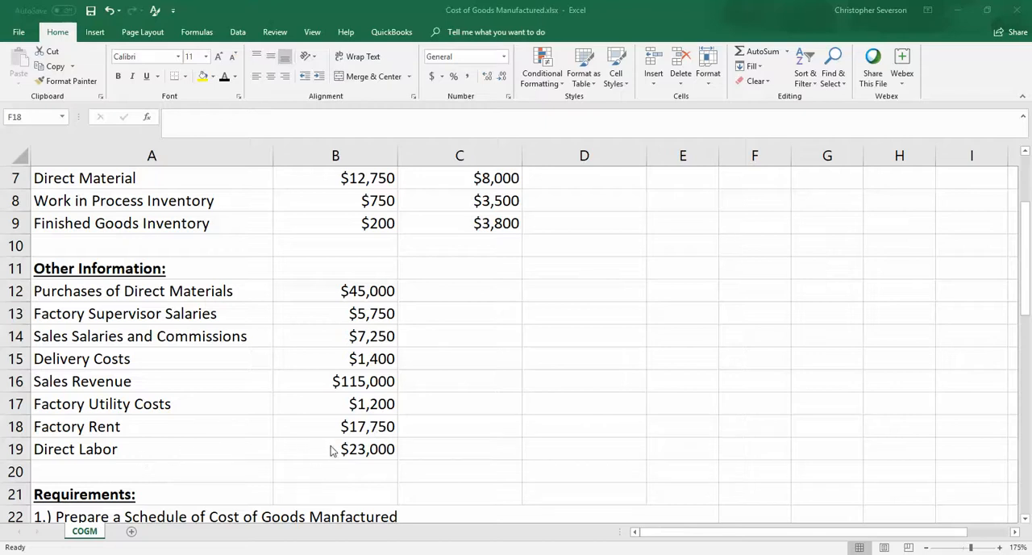
mouse_move(256, 457)
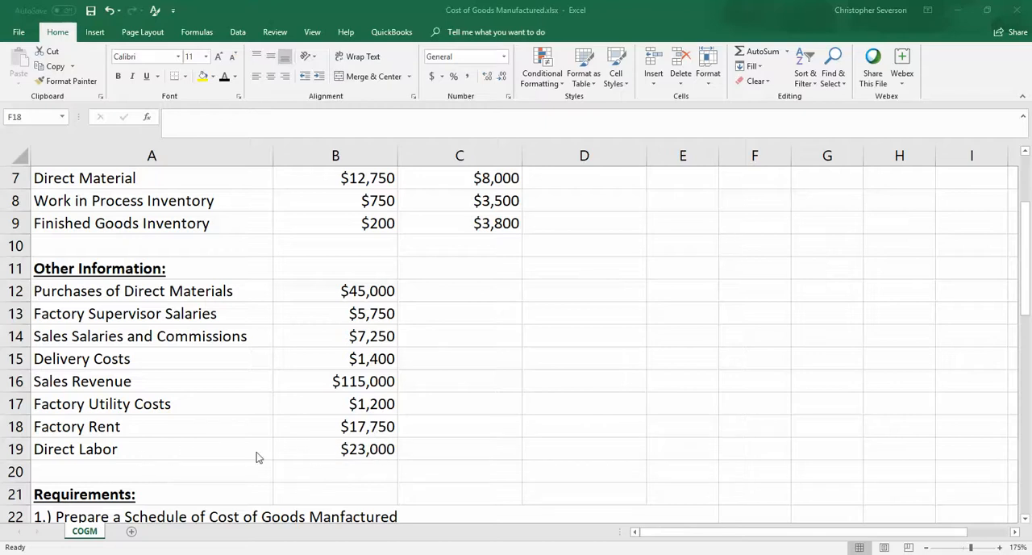
mouse_move(115, 458)
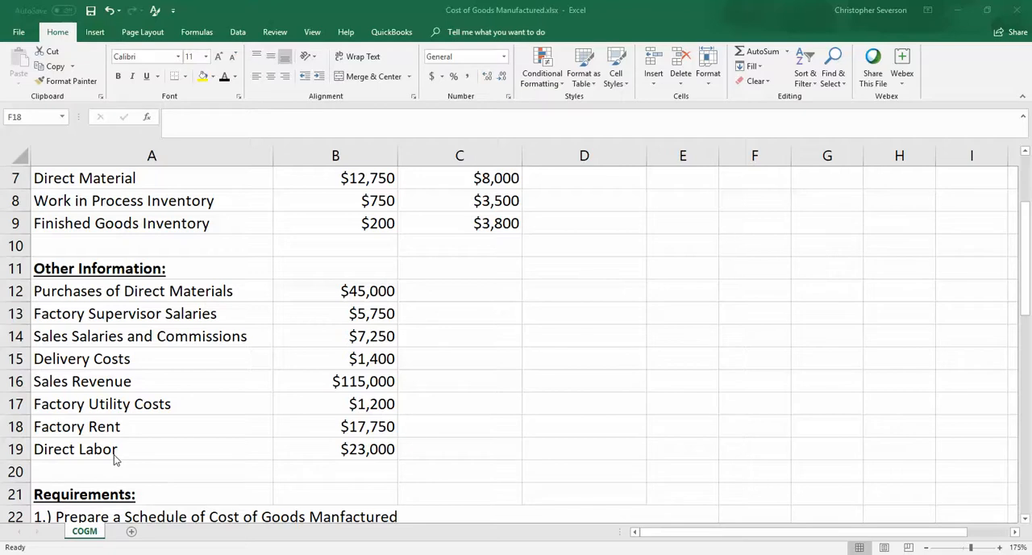
mouse_move(182, 445)
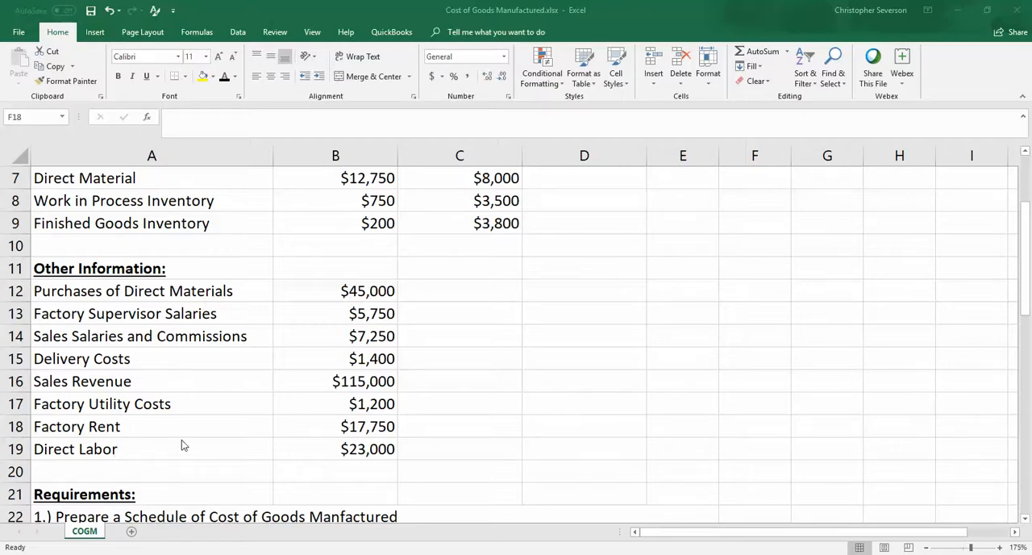
scroll(down, 3)
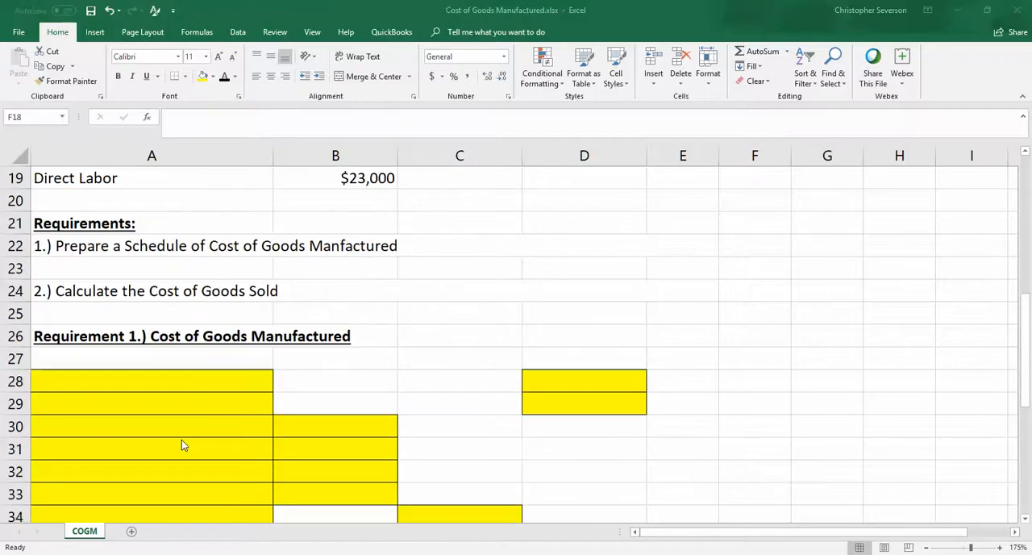
mouse_move(214, 356)
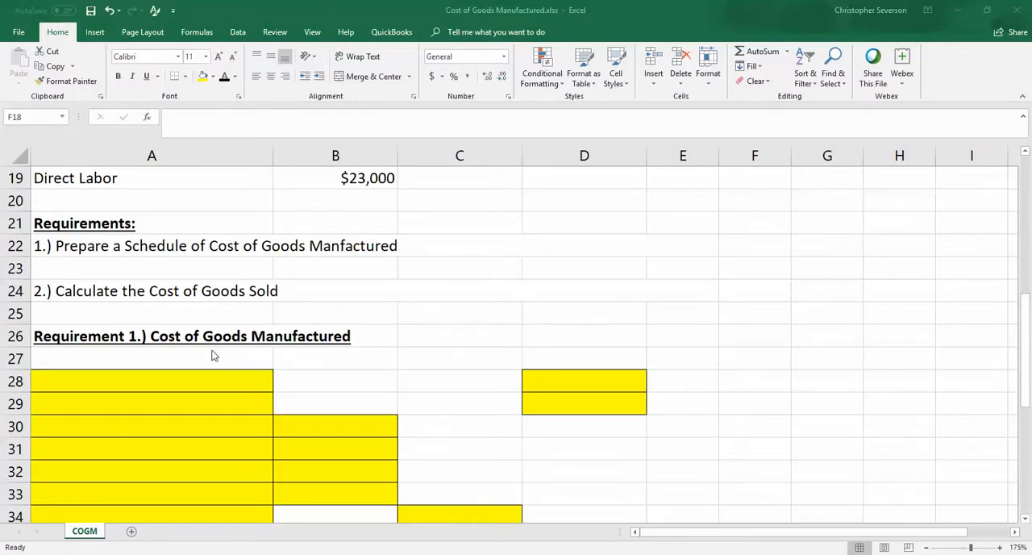
scroll(down, 3)
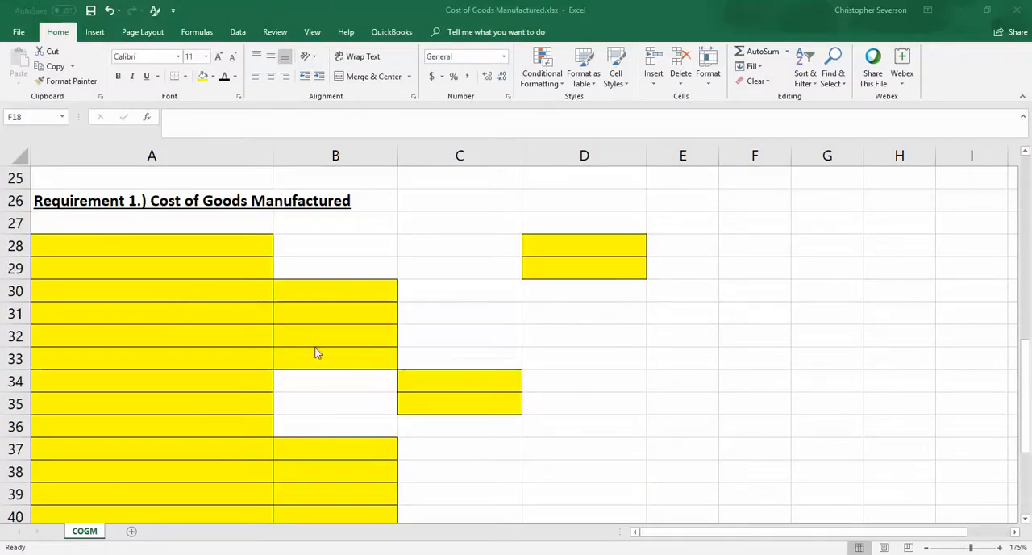
mouse_move(486, 338)
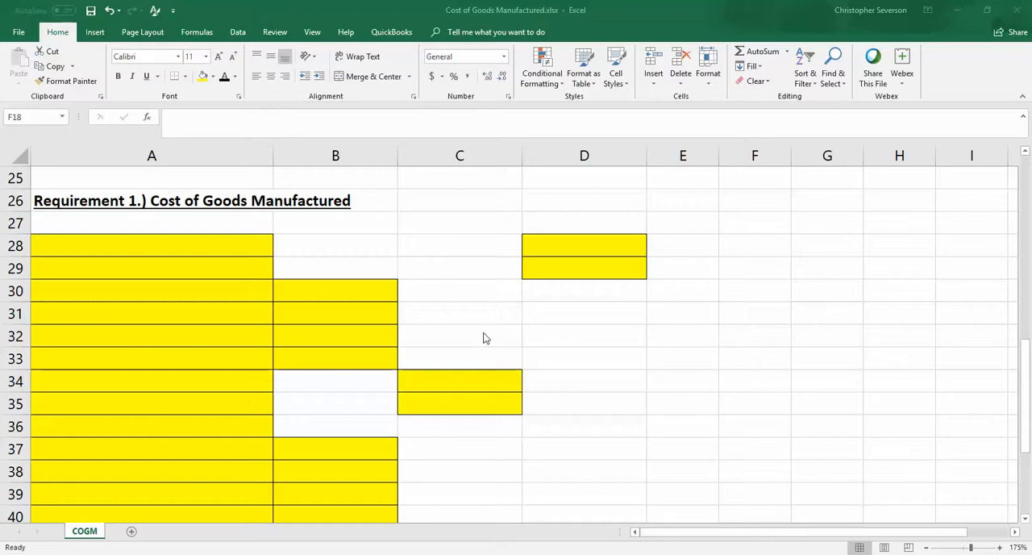
mouse_move(764, 325)
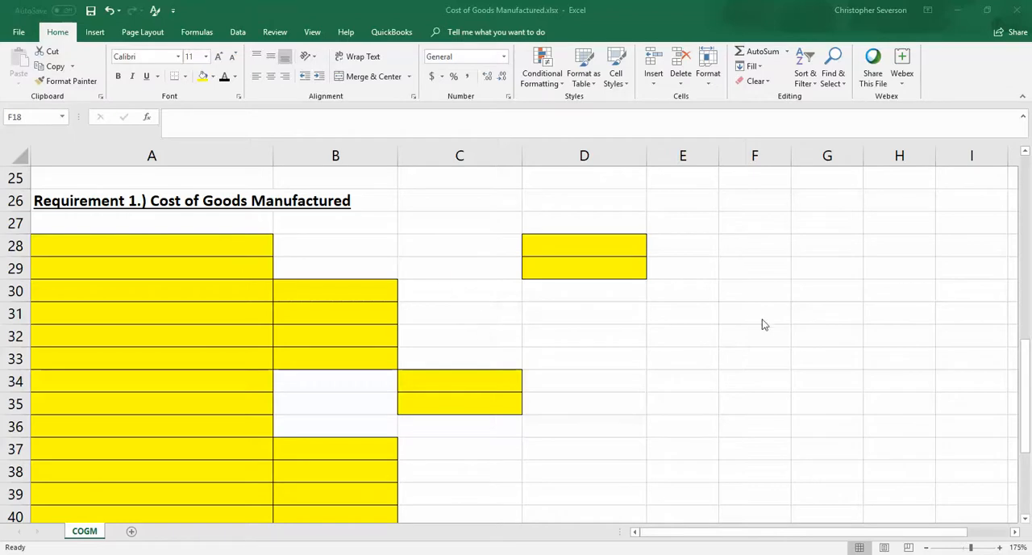
mouse_move(701, 388)
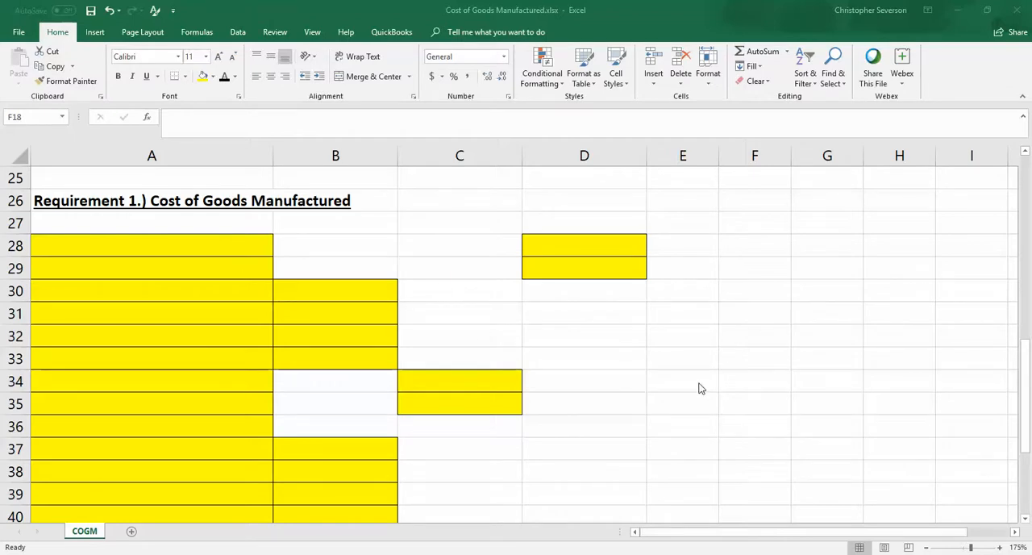
mouse_move(294, 271)
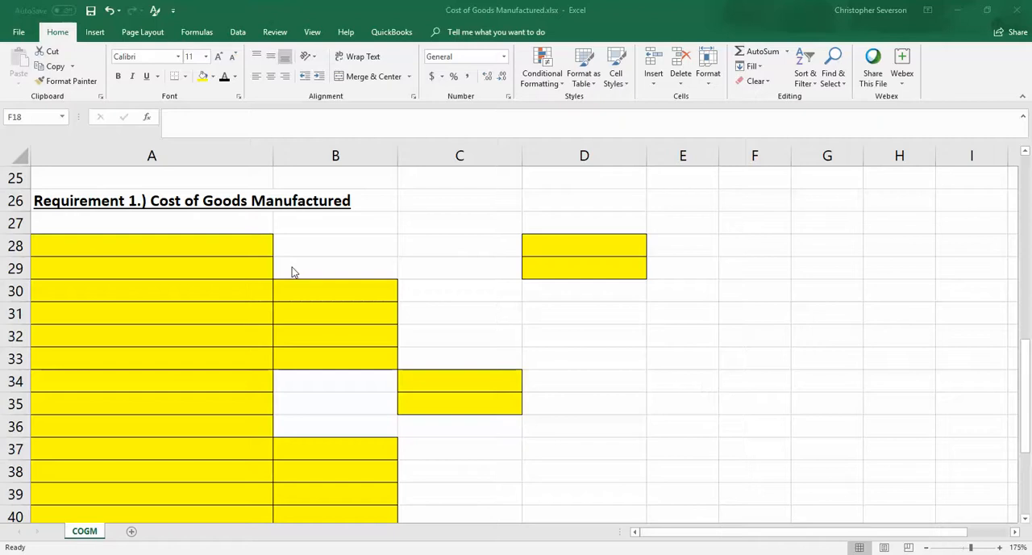
mouse_move(214, 251)
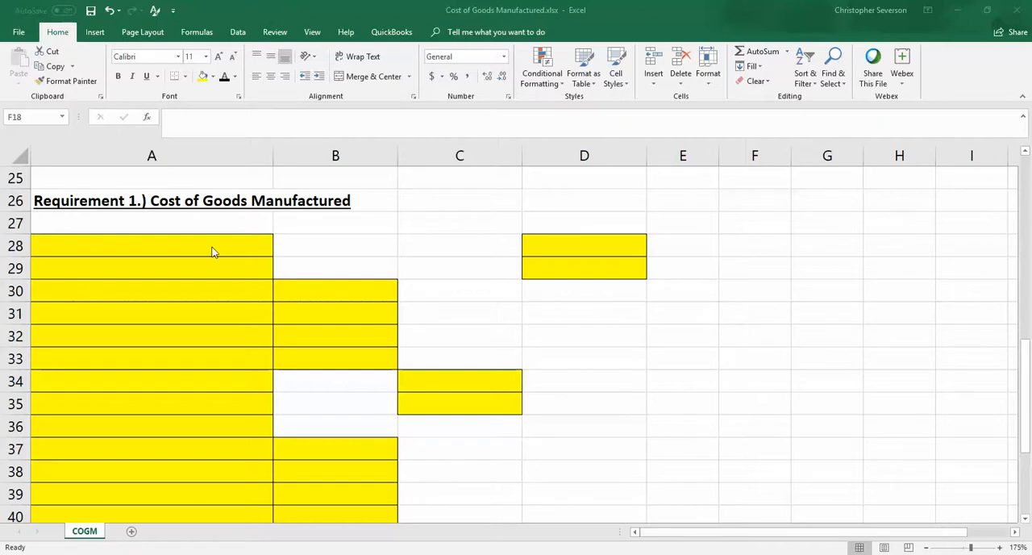
mouse_move(617, 264)
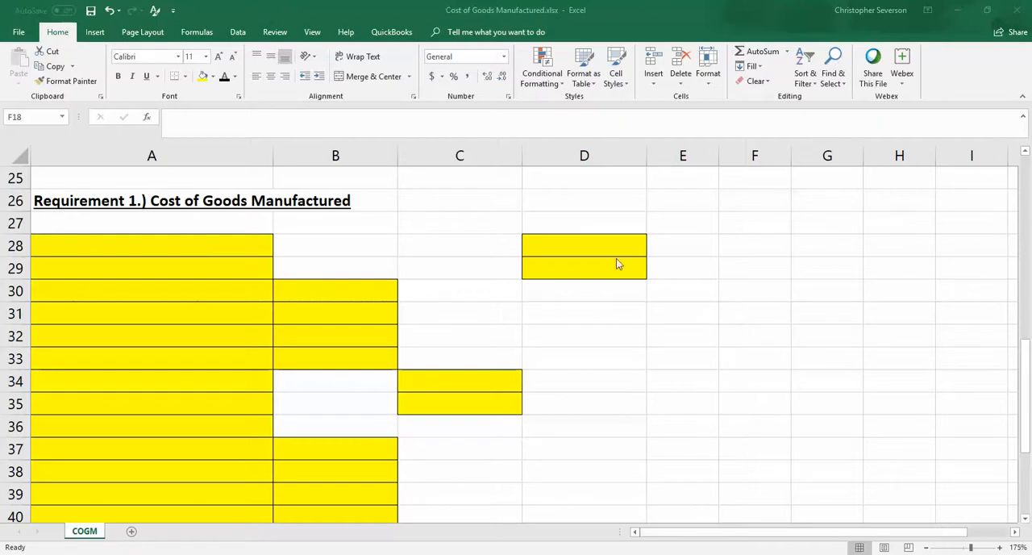
mouse_move(504, 269)
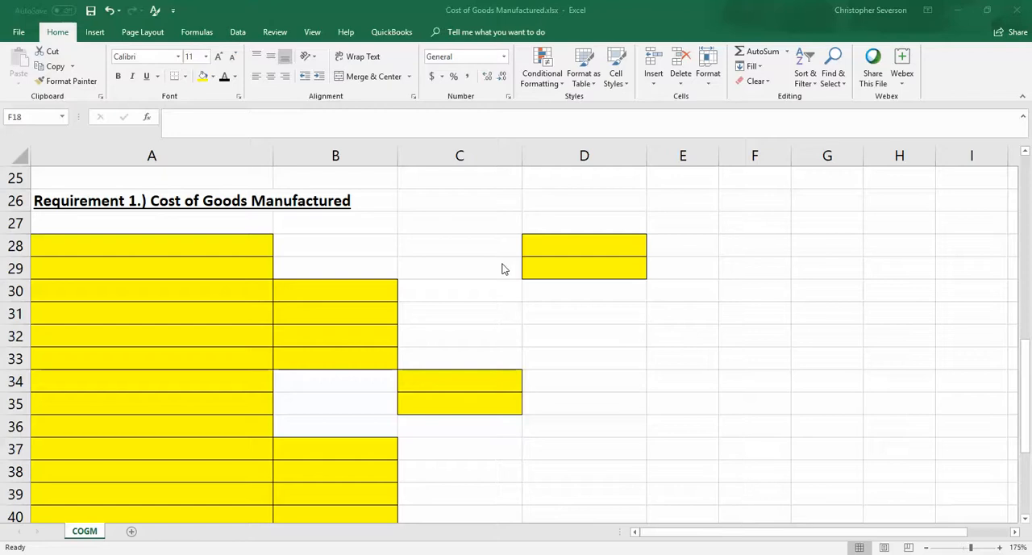
mouse_move(313, 248)
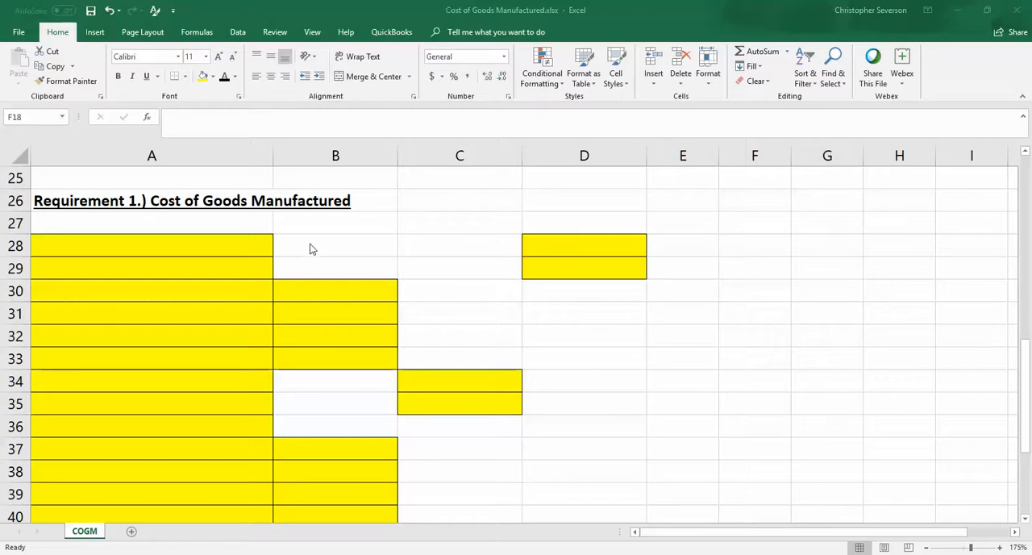
mouse_move(525, 276)
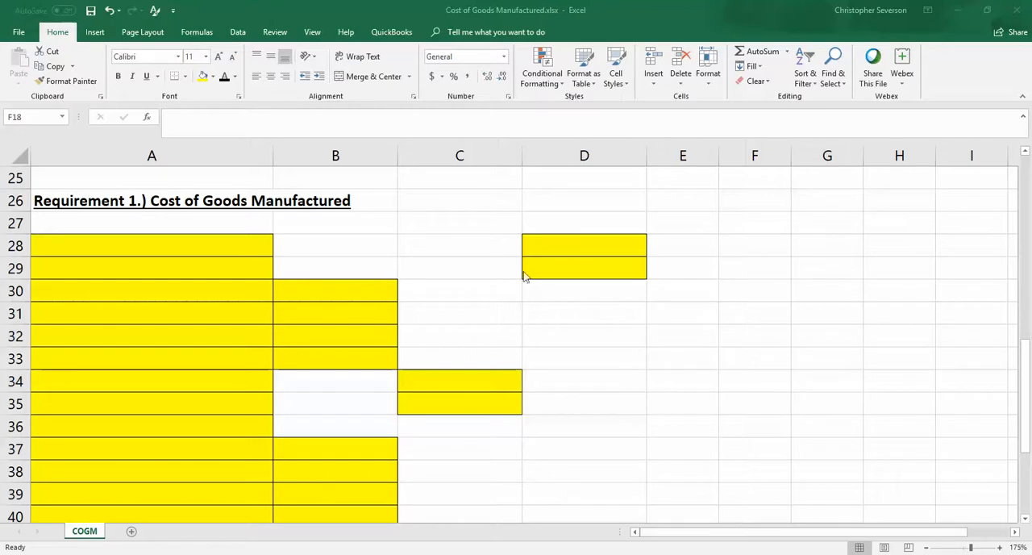
mouse_move(582, 280)
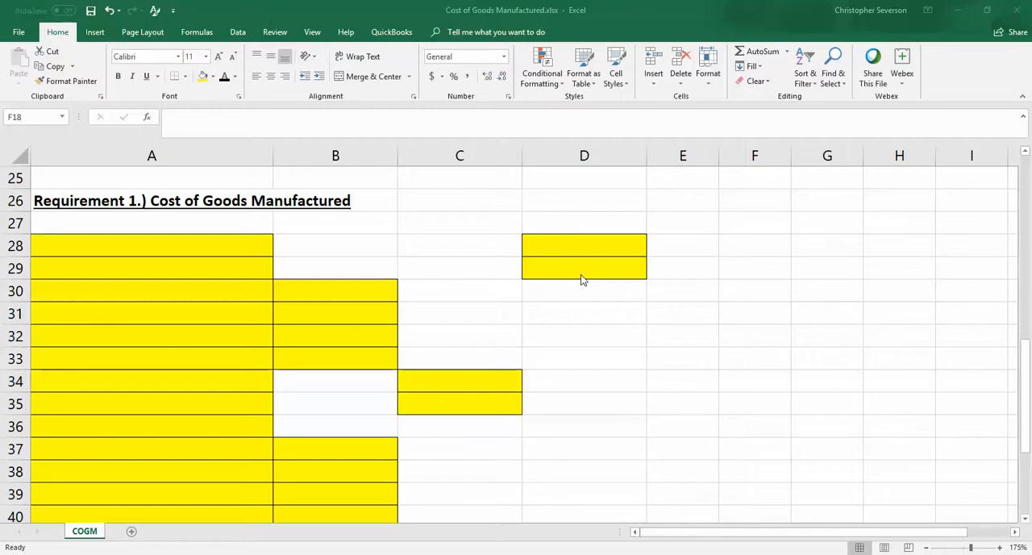
mouse_move(169, 252)
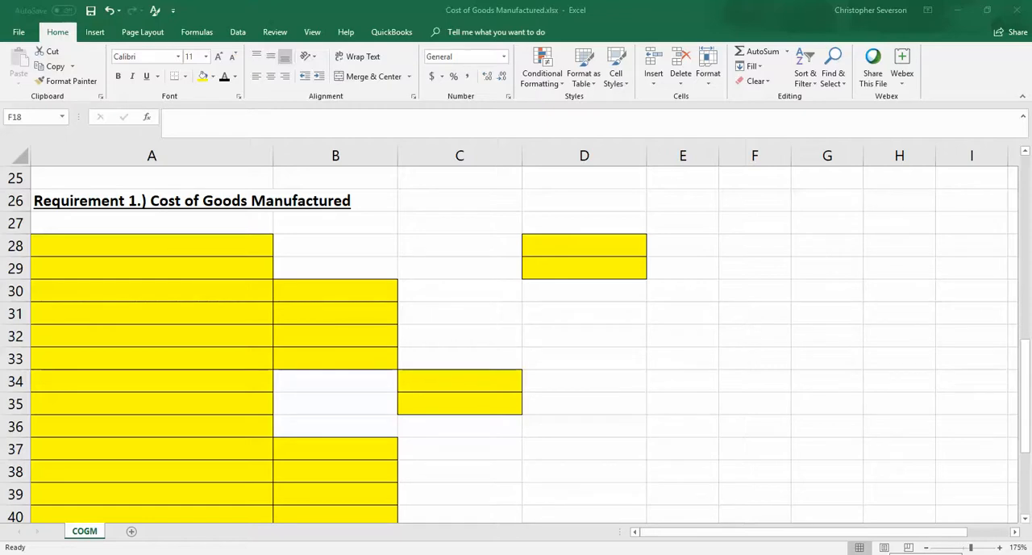
mouse_move(659, 405)
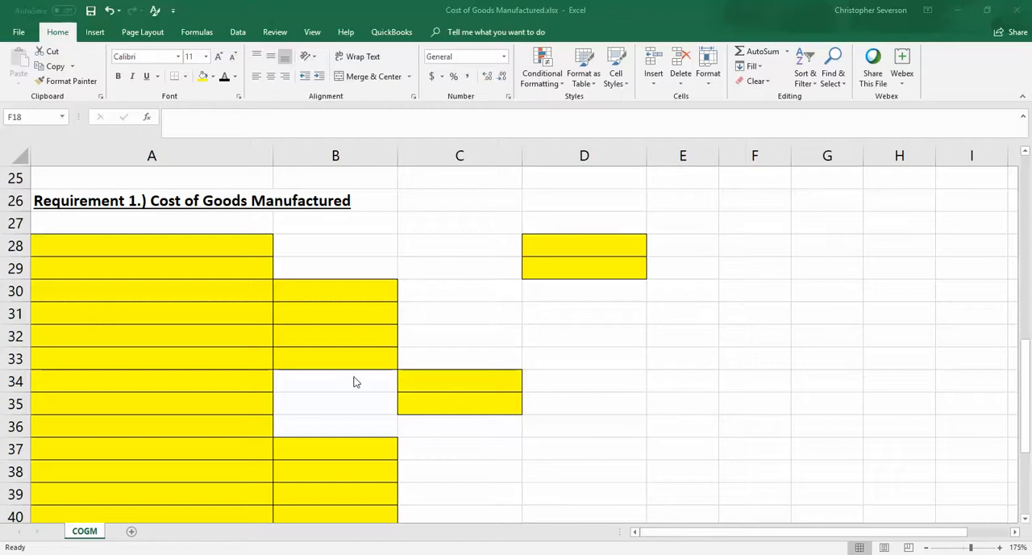
Enter the 'Beginning Inventory WIP' label in A28 with 750 in D28.
click(168, 246)
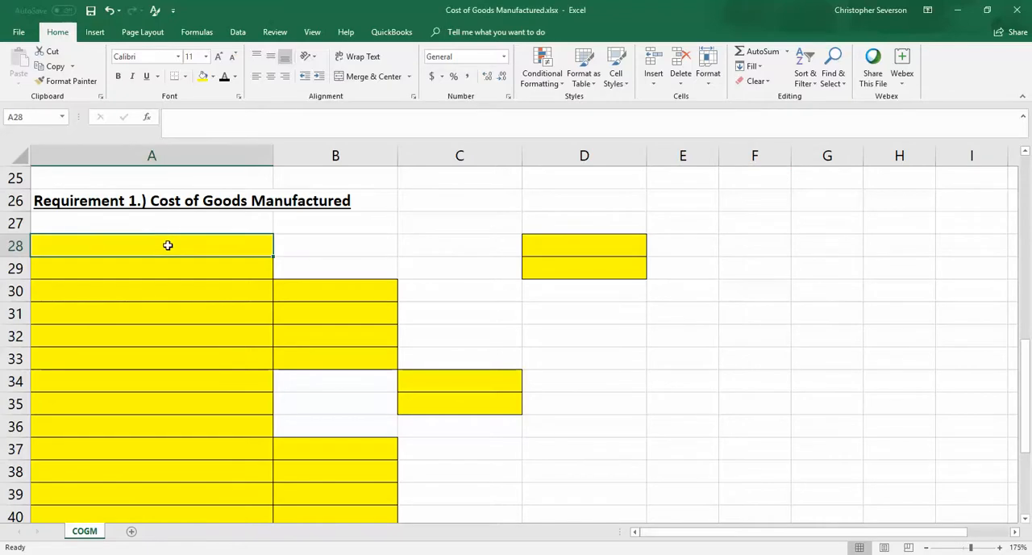
text(Beginning Invenot)
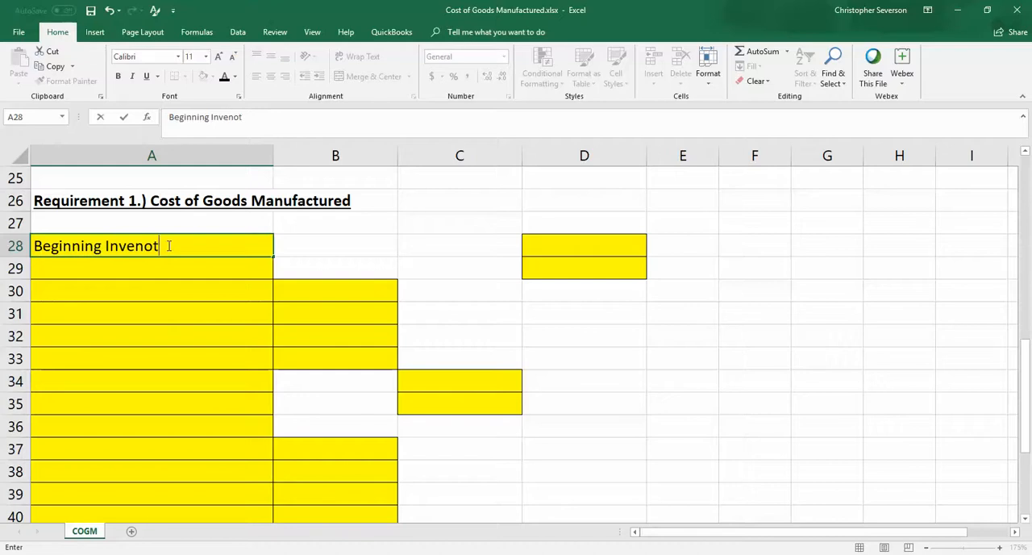
key(Backspace)
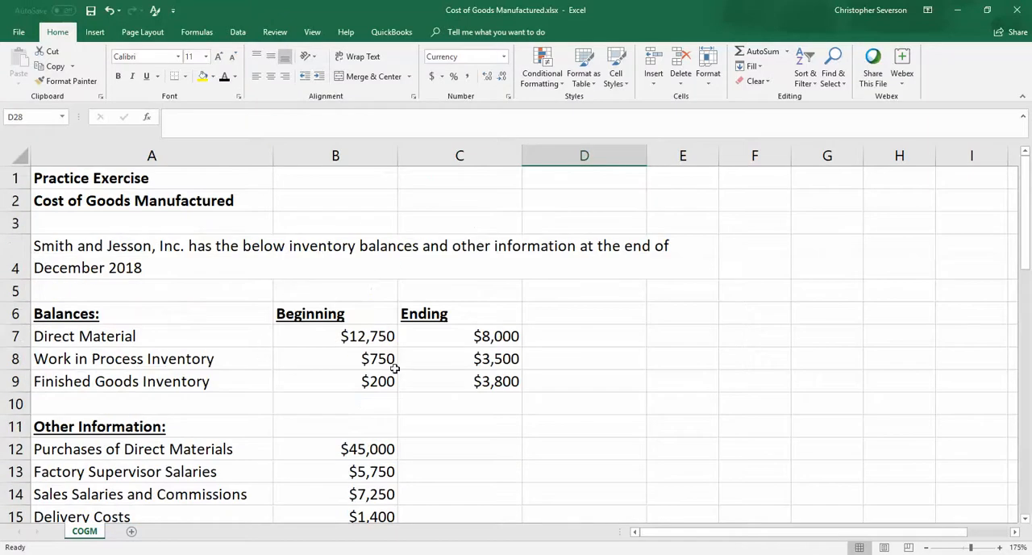
scroll(down, 3)
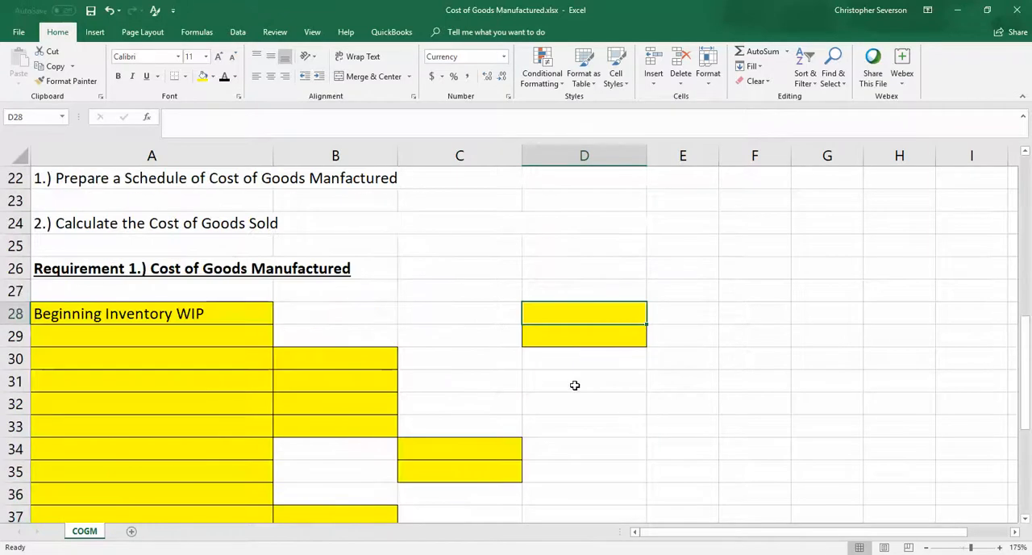
text(750)
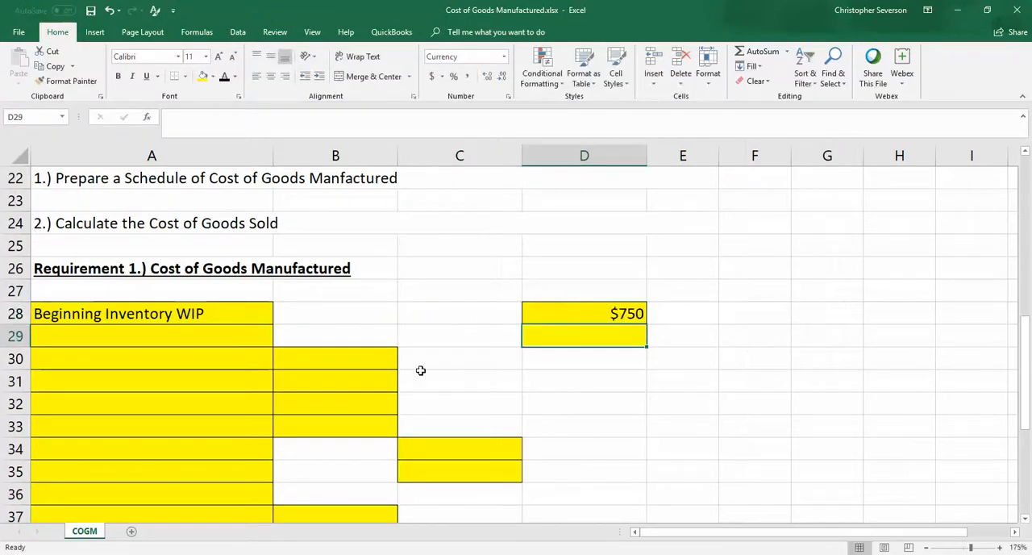
mouse_move(425, 374)
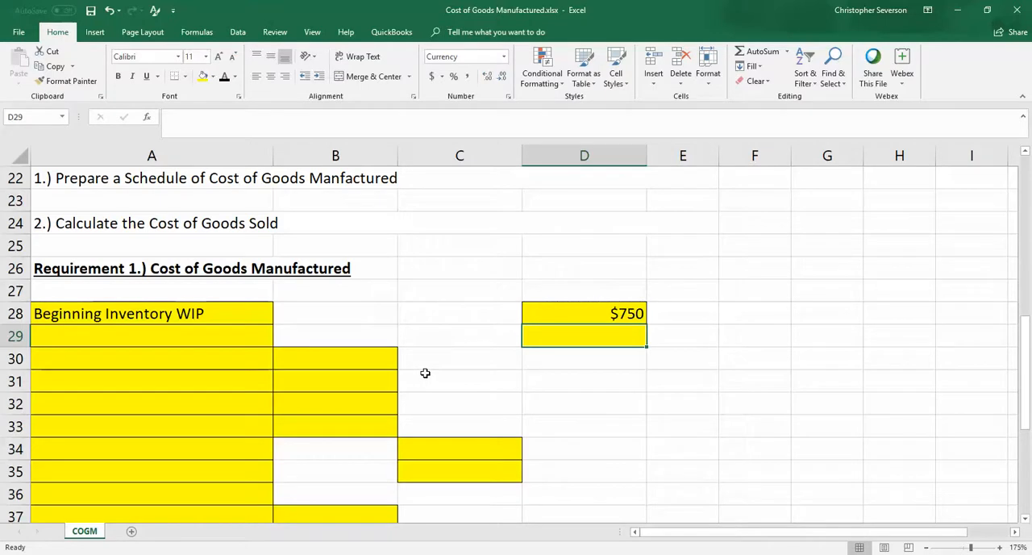
mouse_move(353, 370)
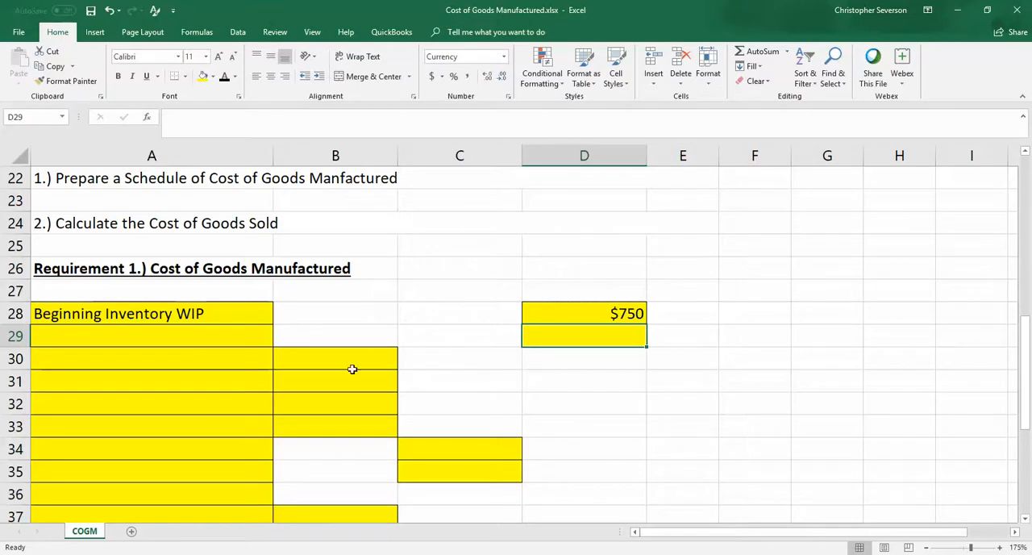
mouse_move(179, 339)
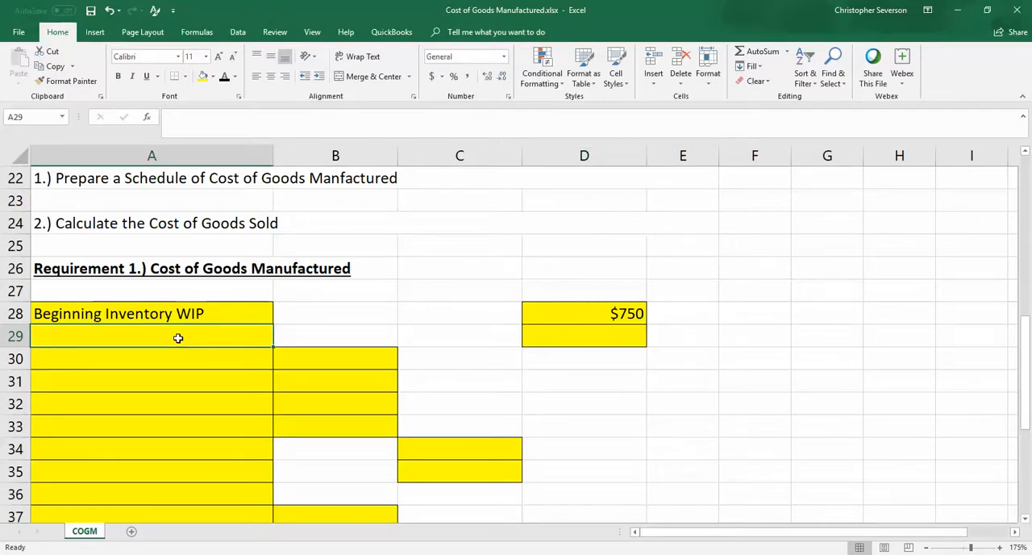
Type the 'Direct Materials Used:' heading in A29 and clear D29's yellow fill.
text(Direct Mater)
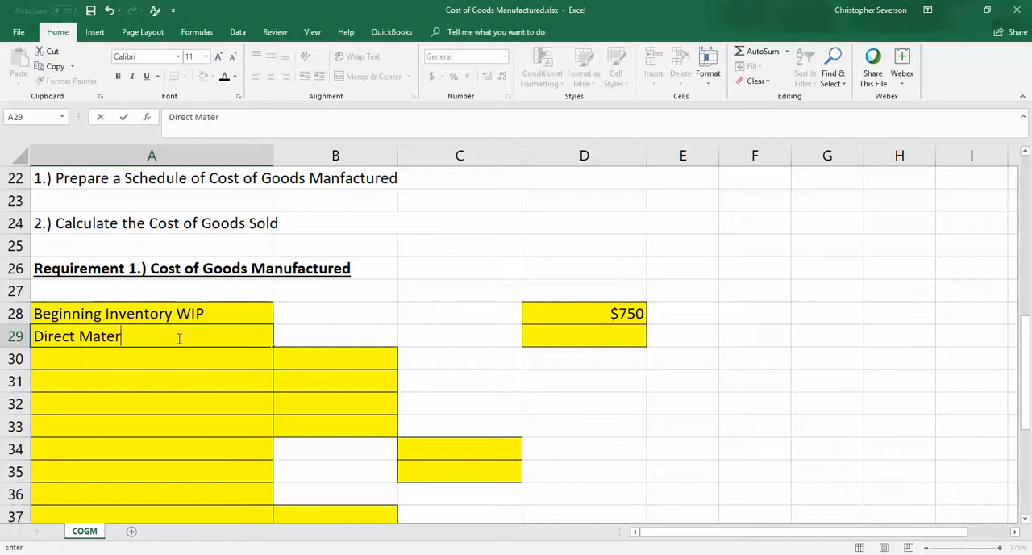
text(ials Used:)
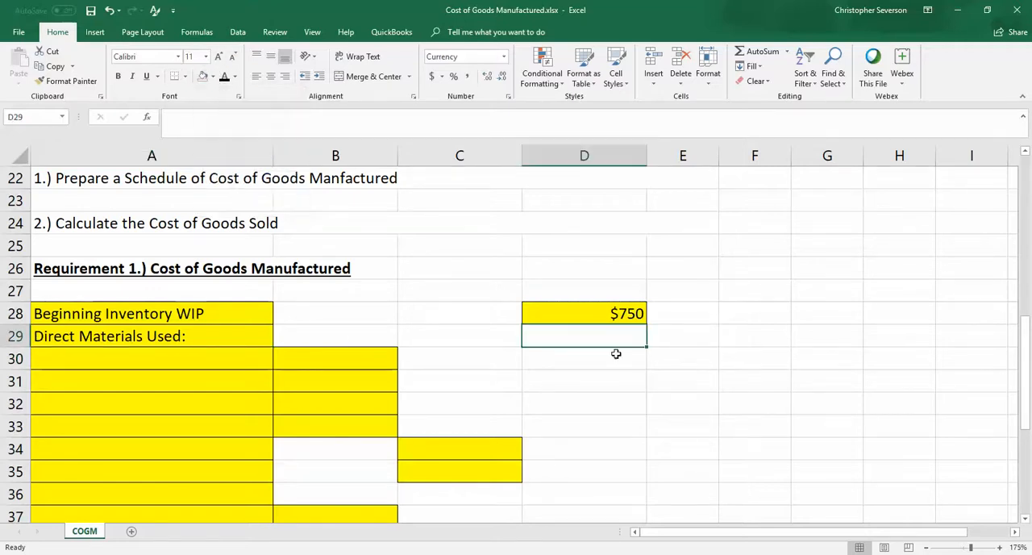
click(754, 403)
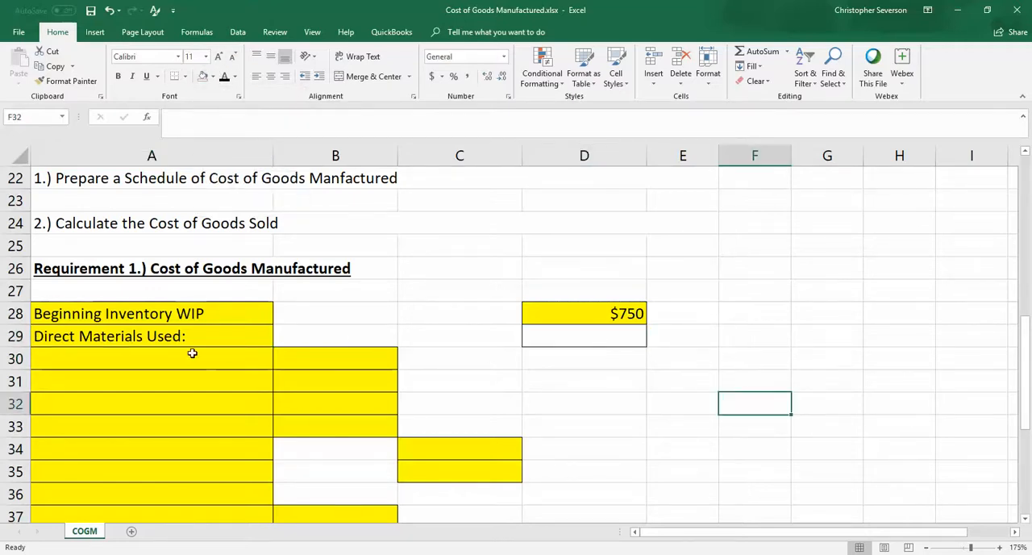
click(151, 335)
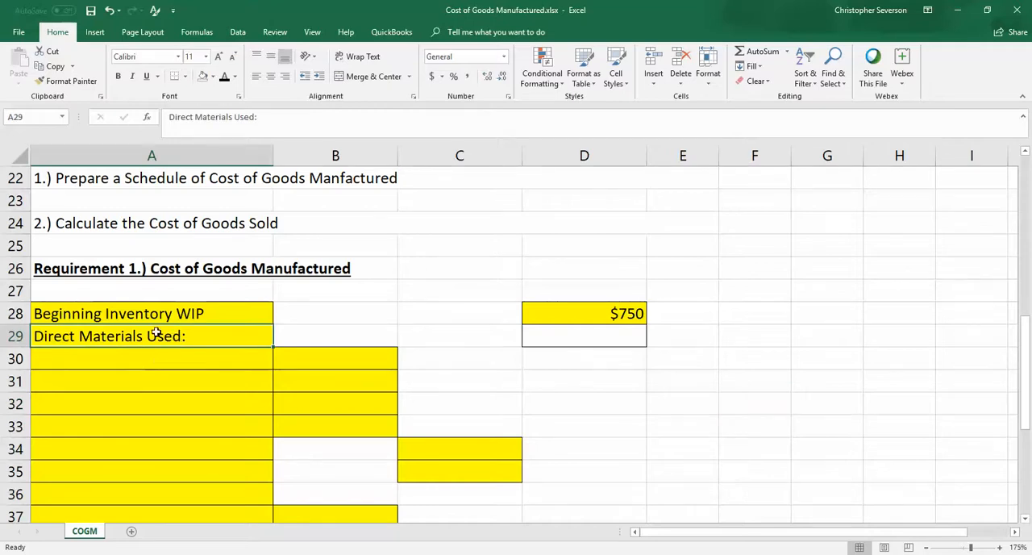
mouse_move(143, 352)
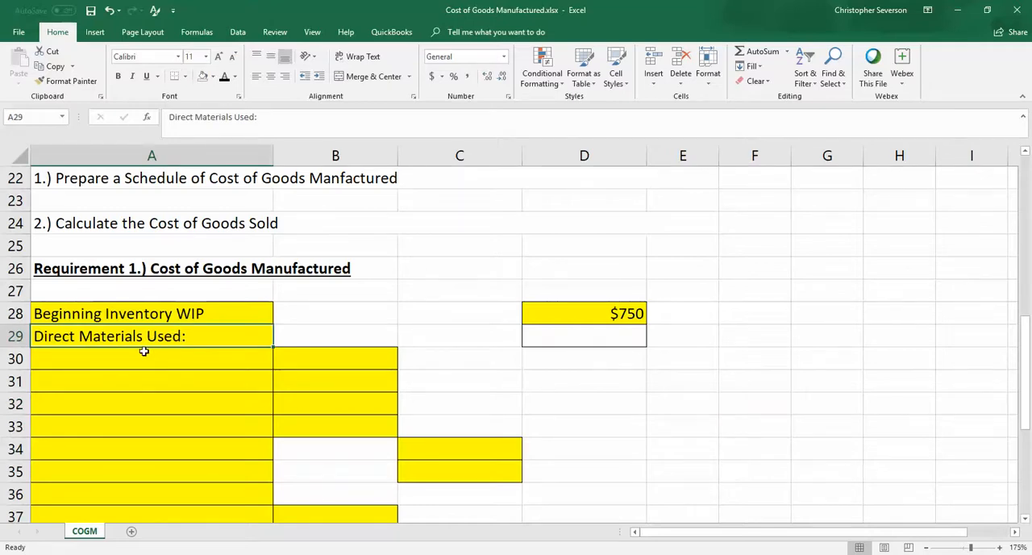
click(144, 358)
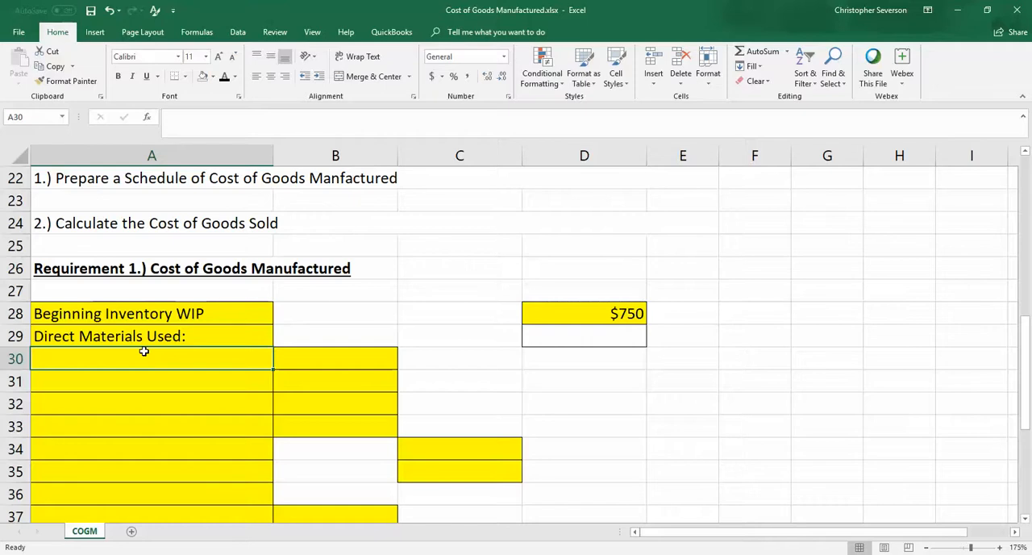
Add the Beginning Inventory Direct Materials line with $12,750 in row 30.
text(Beginning Inventory WIP)
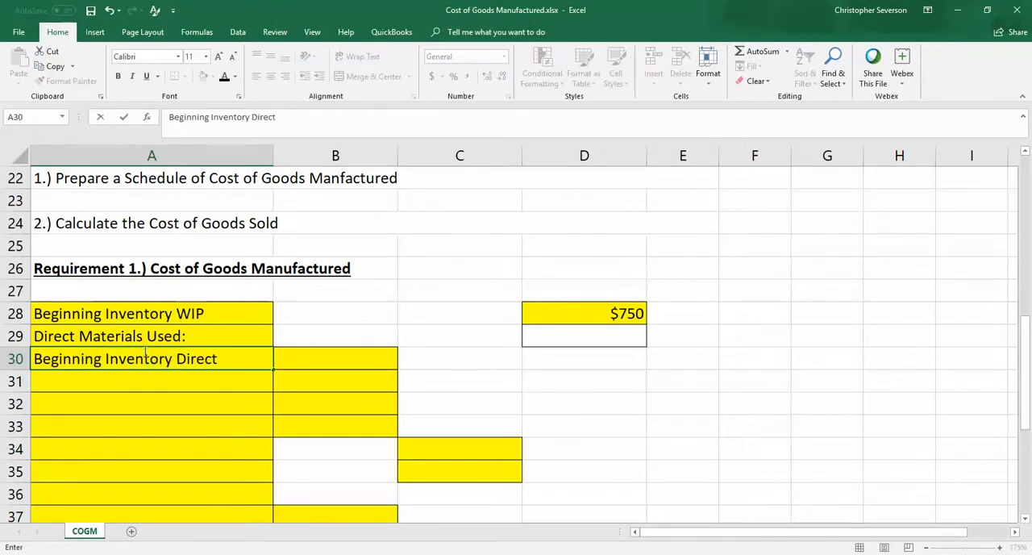
text(Materials)
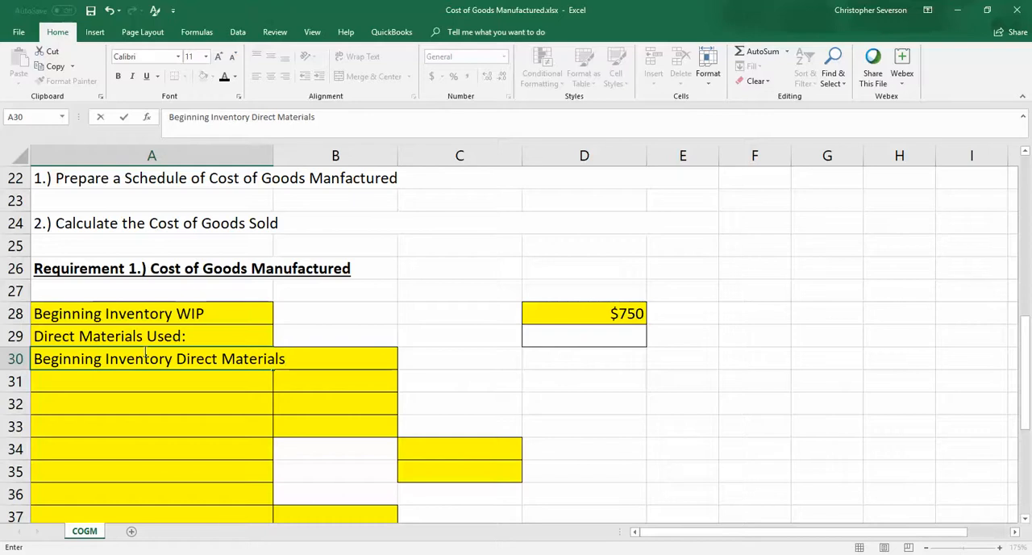
click(584, 380)
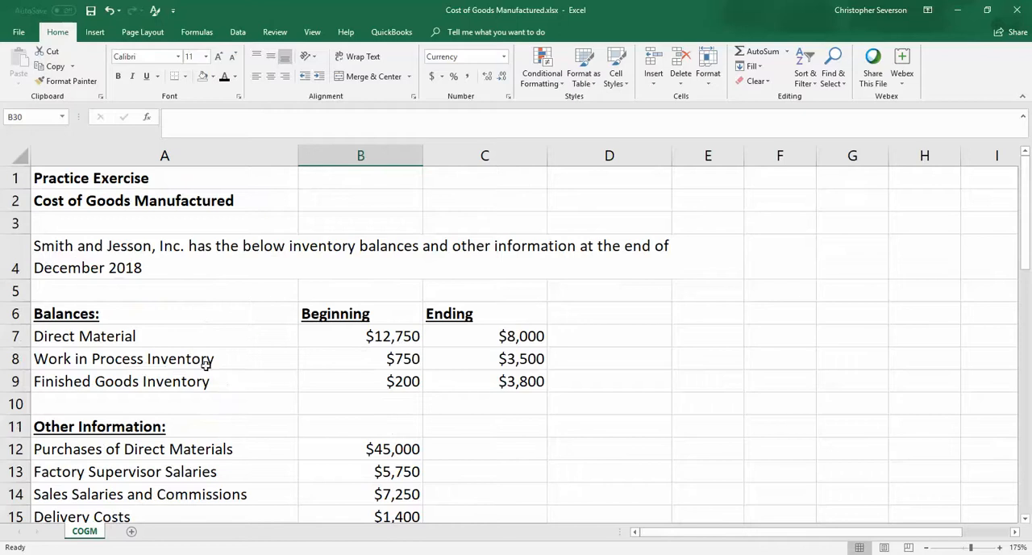
scroll(down, 3)
text(')
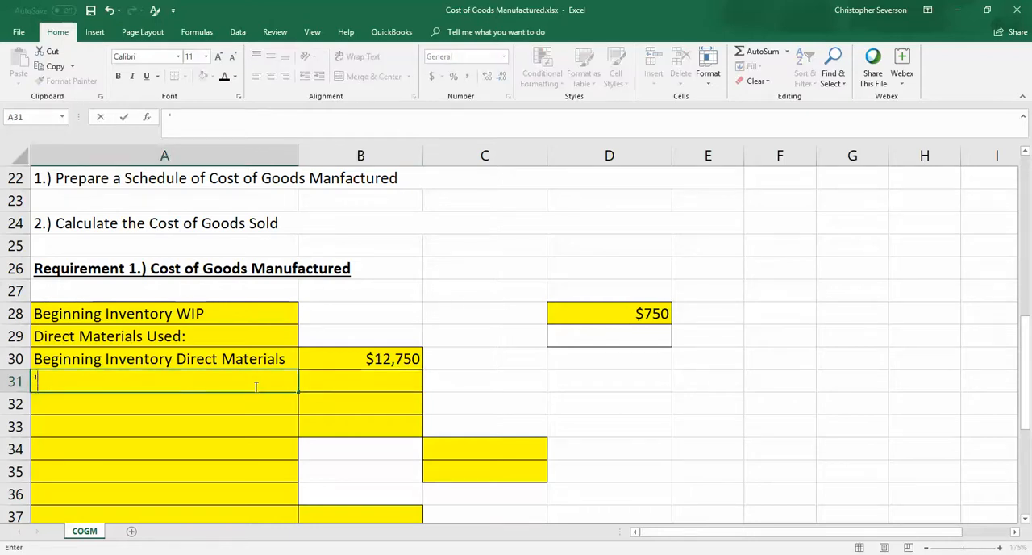
Add the '+ Purchases' line with $45,000 in row 31.
text(+ Purchases)
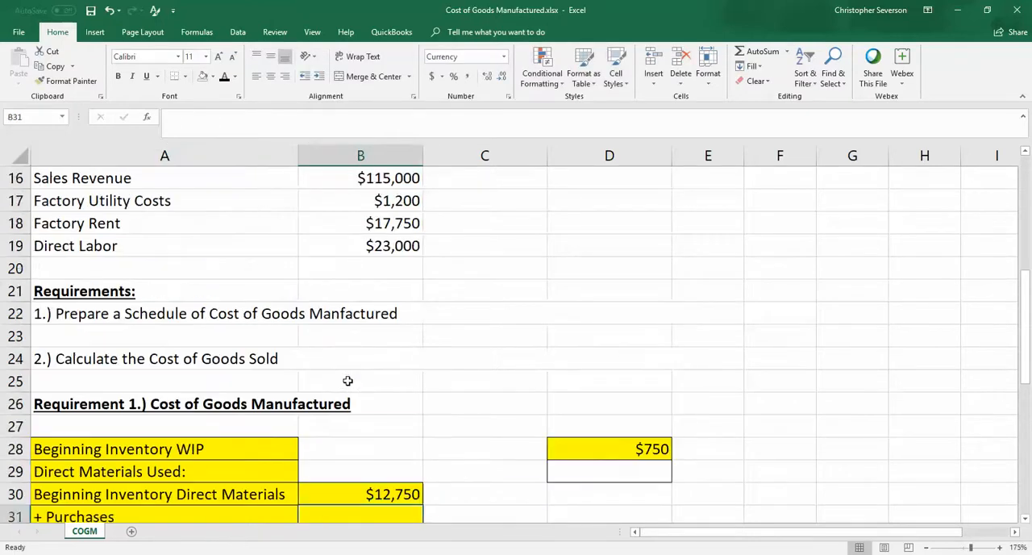
scroll(up, 3)
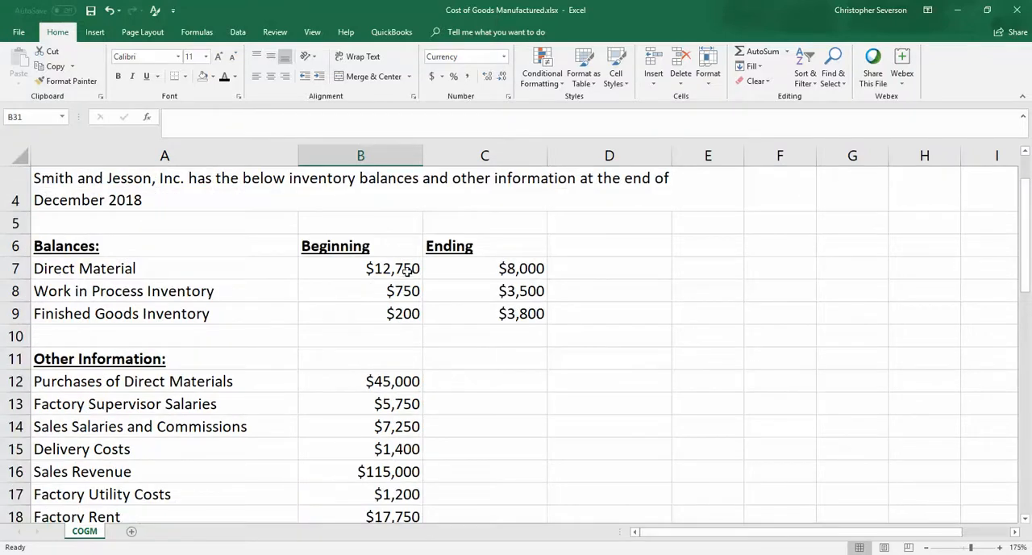
scroll(down, 3)
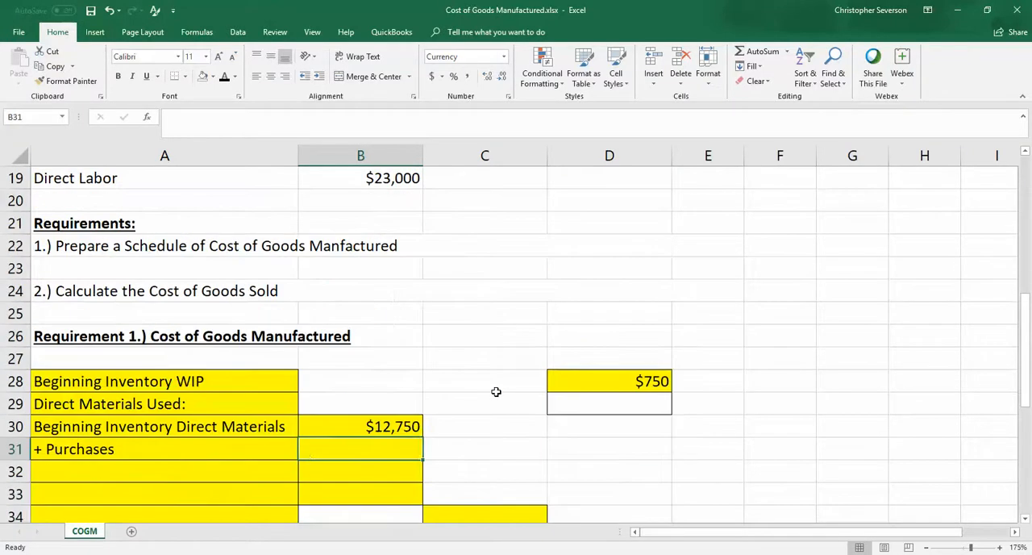
text($45,000)
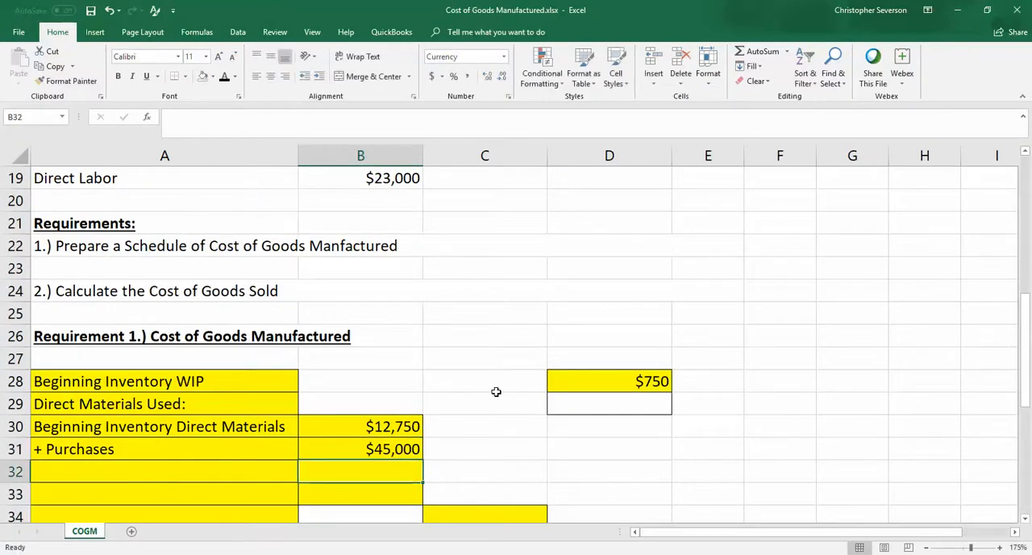
scroll(down, 3)
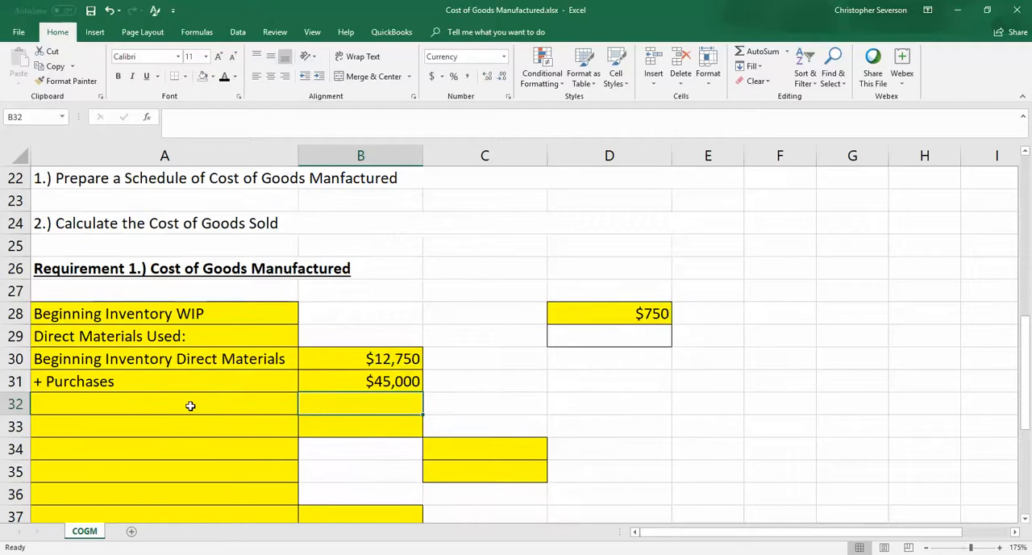
Add the Direct Materials Available for Use sum of $57,750 in row 32.
text(Direct Materials Used:)
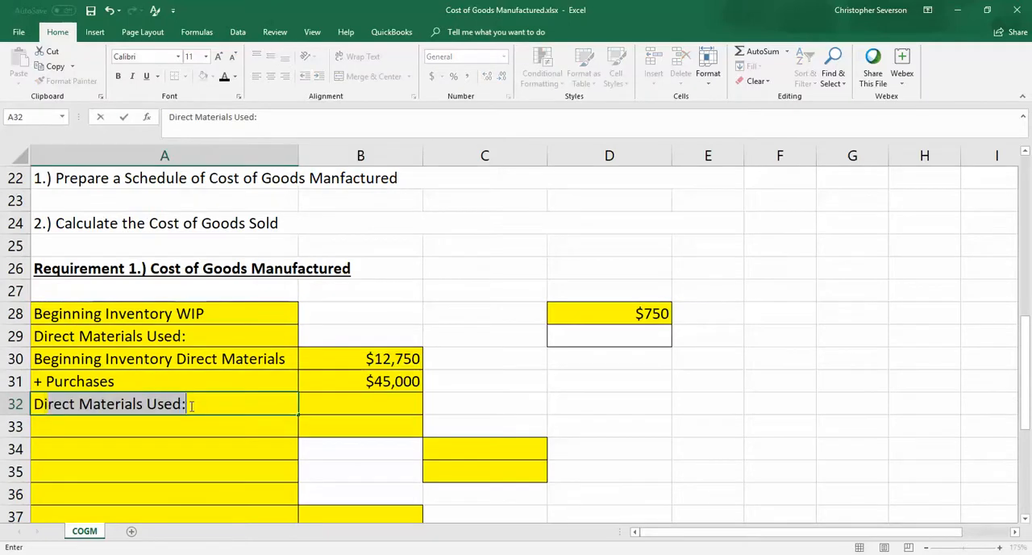
text(Direct Materials A)
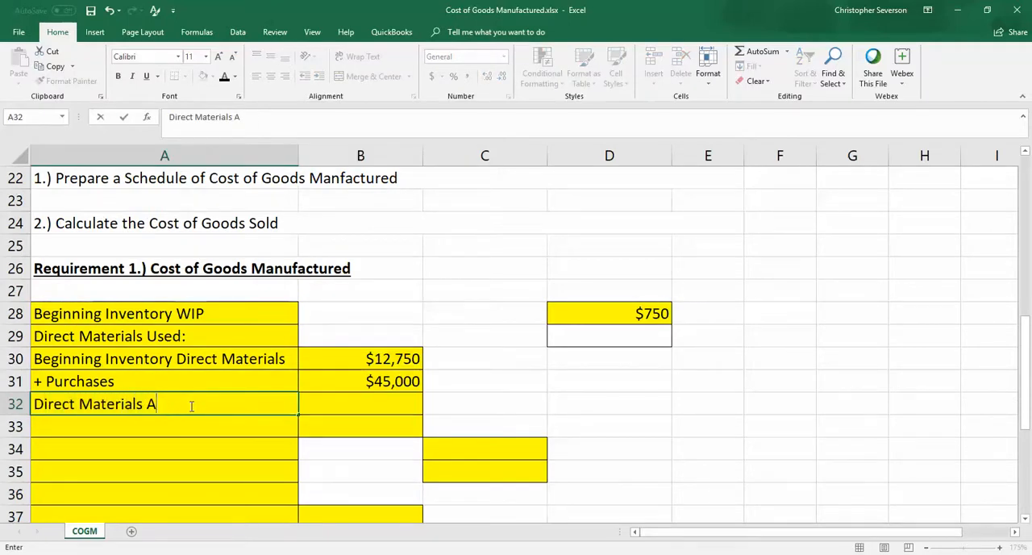
text(vailable for Use)
click(361, 404)
text(=)
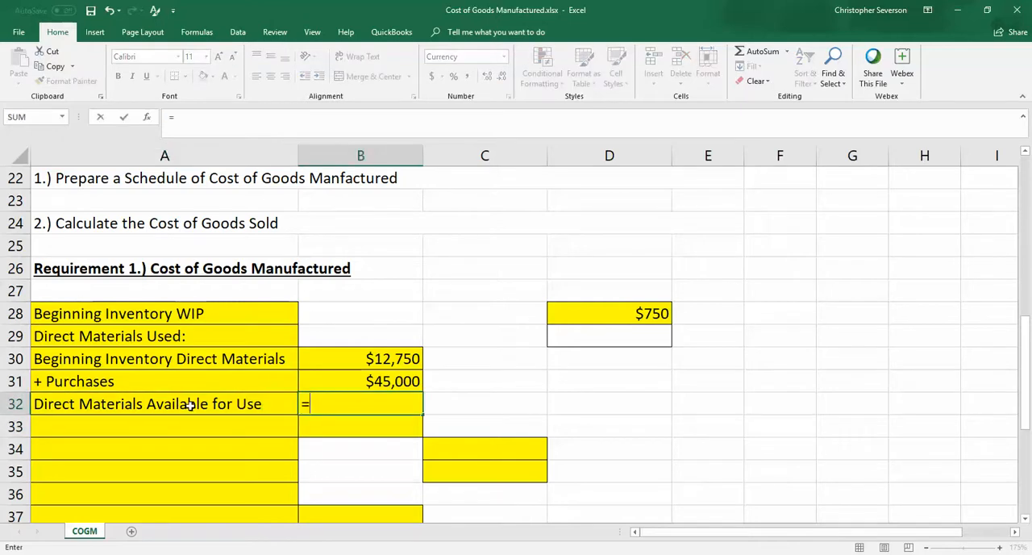
key(Enter)
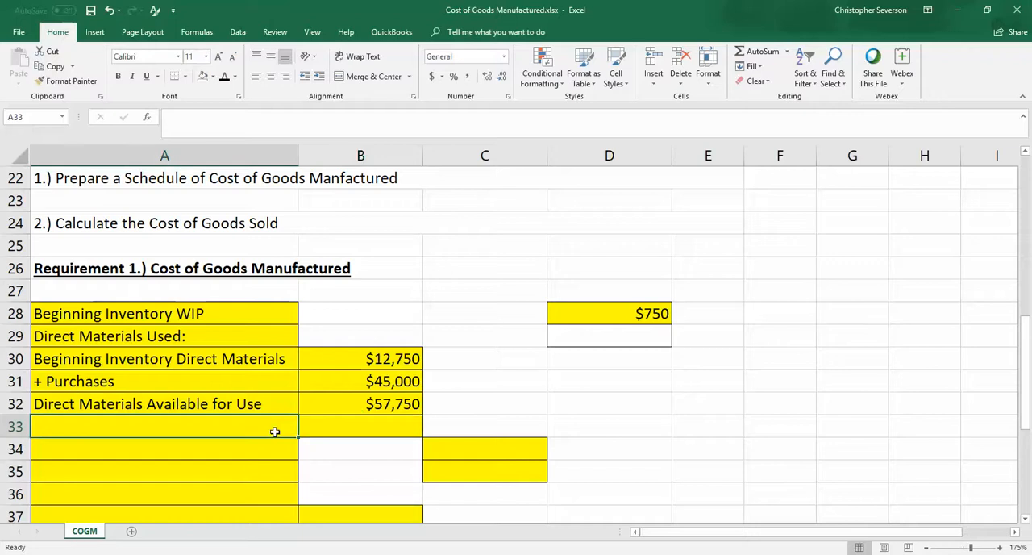
Add '- Ending Inventory' at $8,000 and a '= Direct Materials Used' label.
text(- Endin)
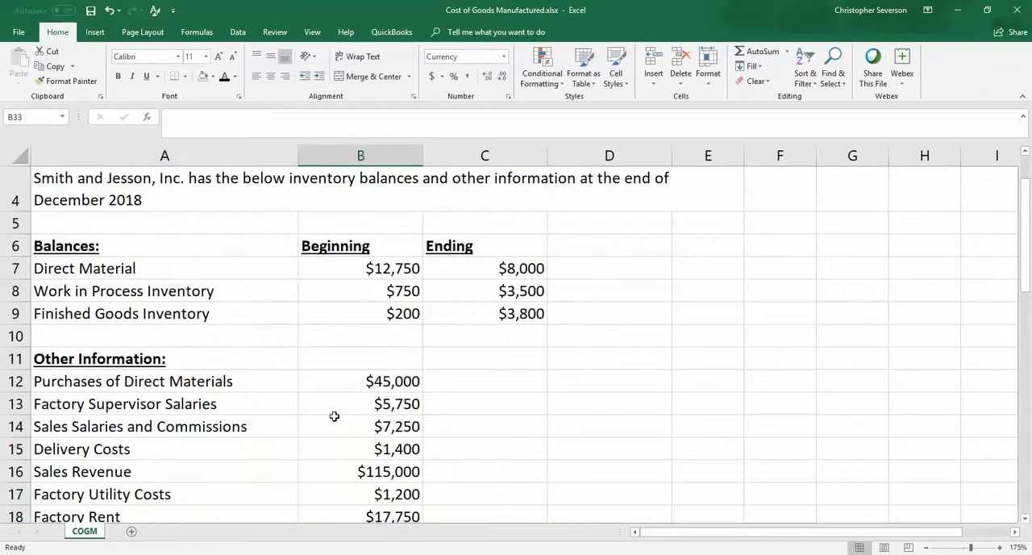
scroll(down, 3)
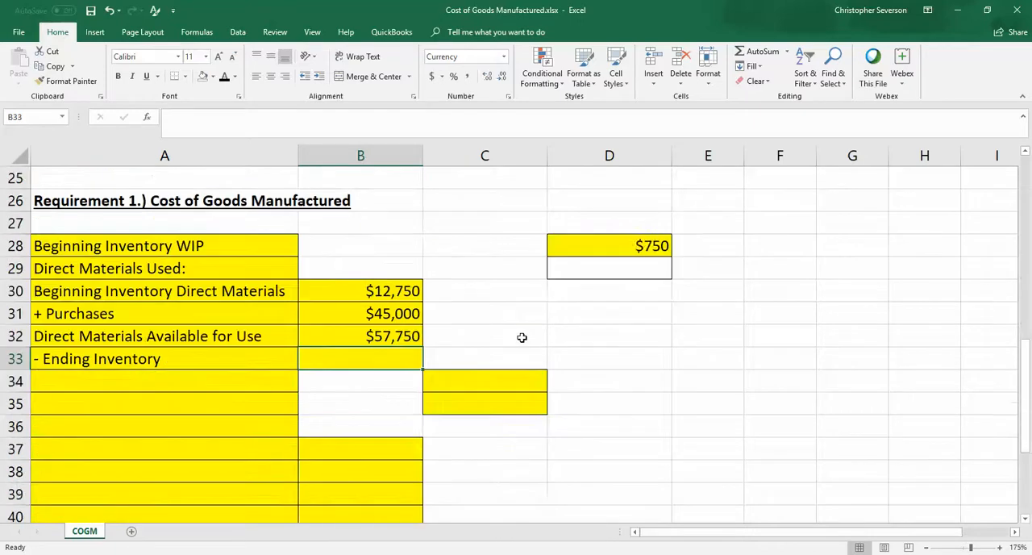
text(8000)
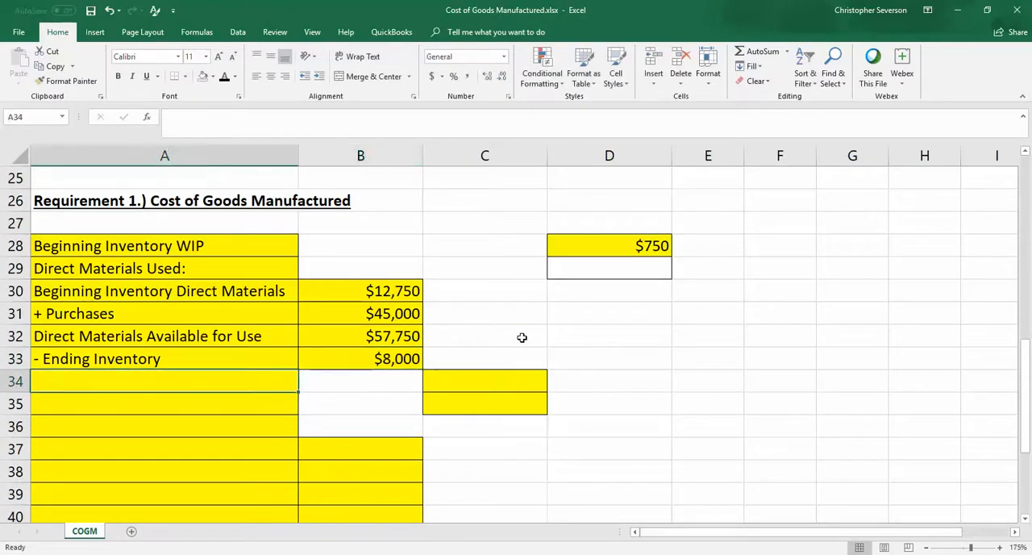
text(= Direct Materials Used)
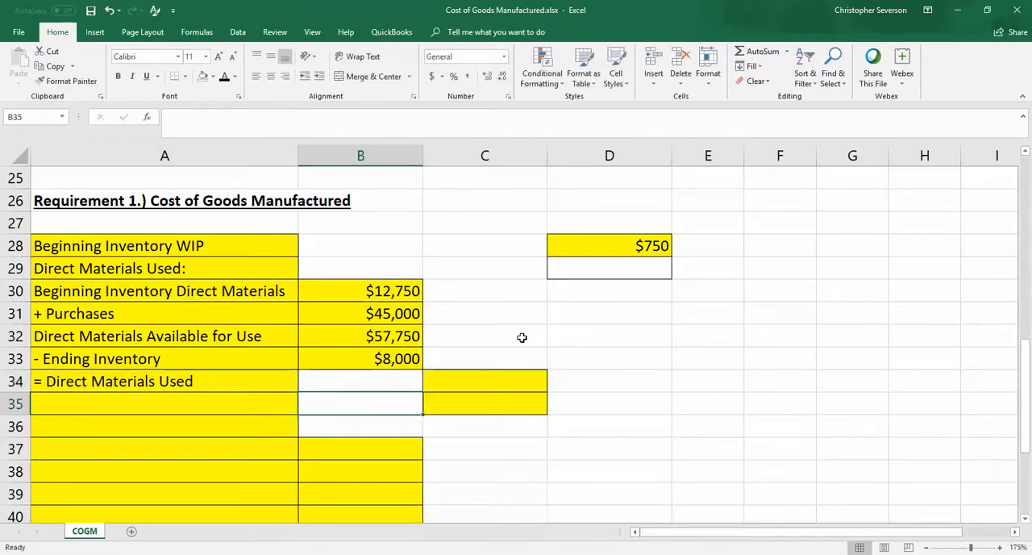
Enter =B30+B31-B33 in C34 to get Direct Materials Used of $49,750.
click(484, 381)
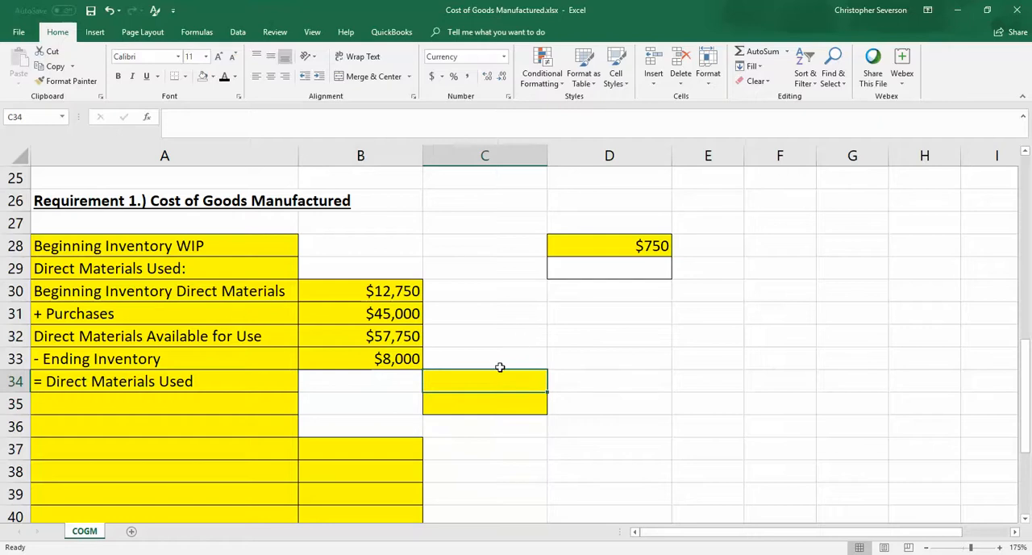
text(=B30)
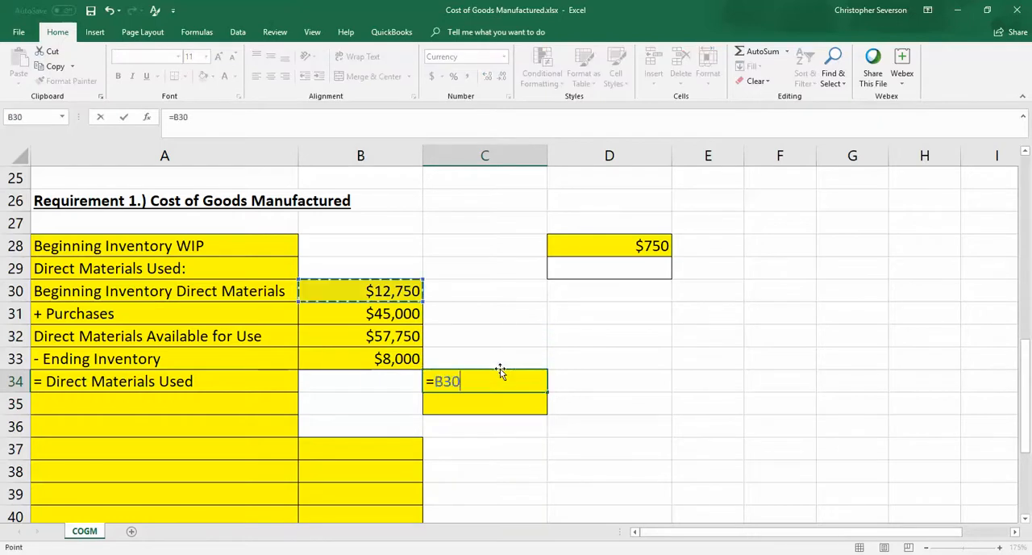
text(+)
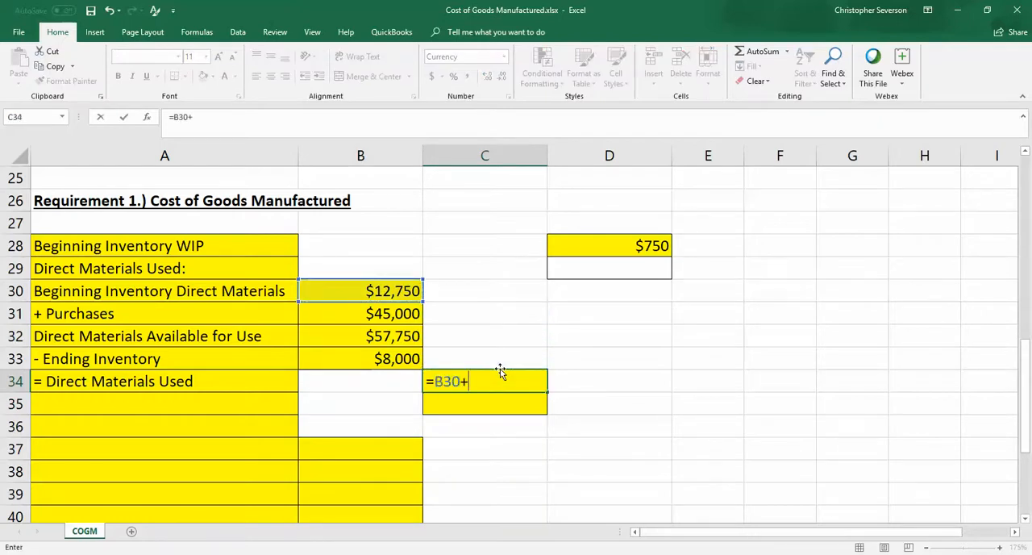
text(B31-C33)
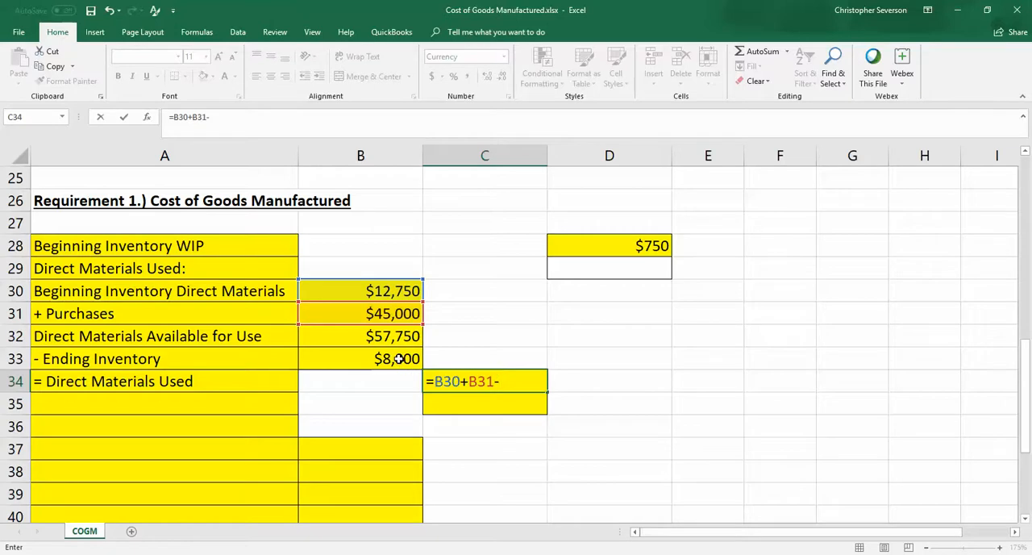
click(389, 358)
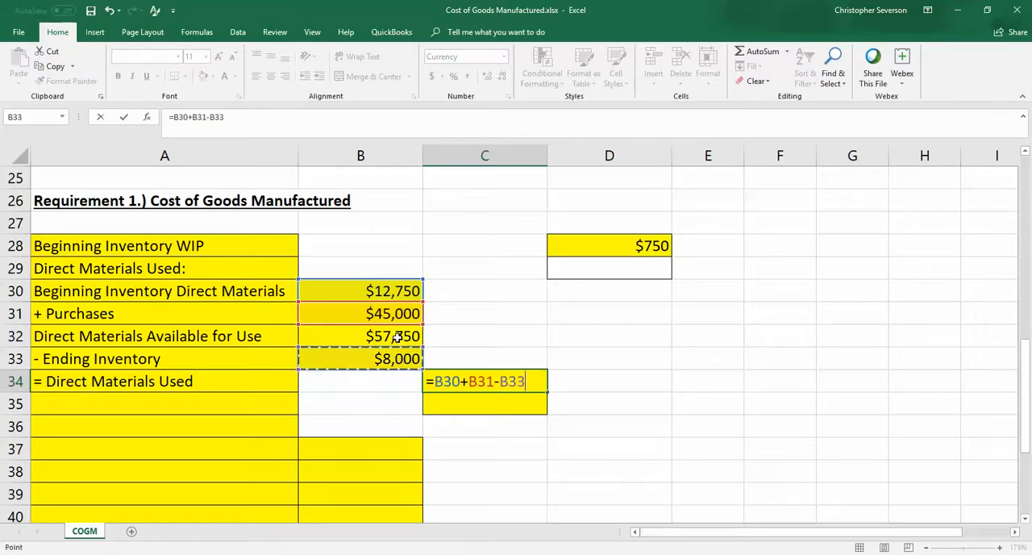
key(Enter)
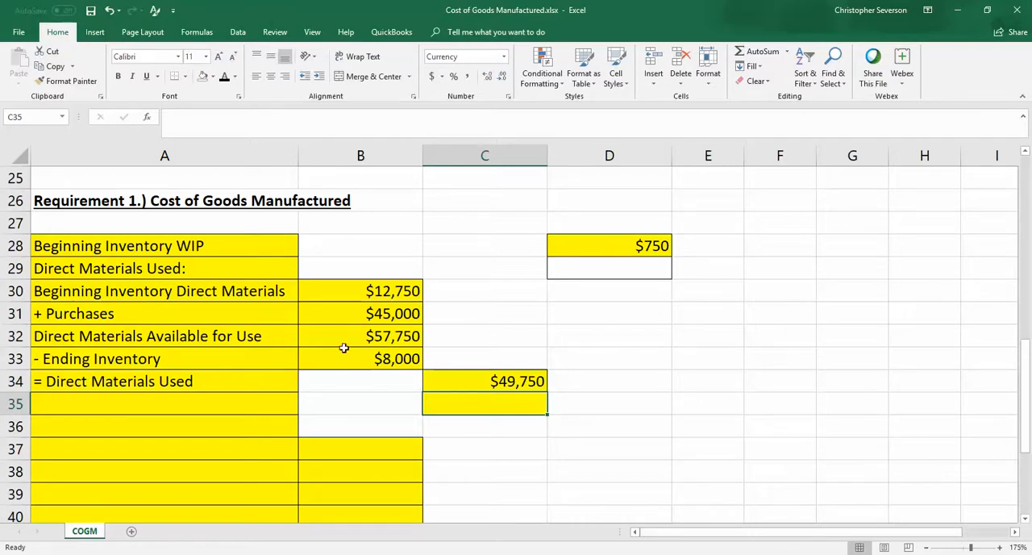
mouse_move(254, 403)
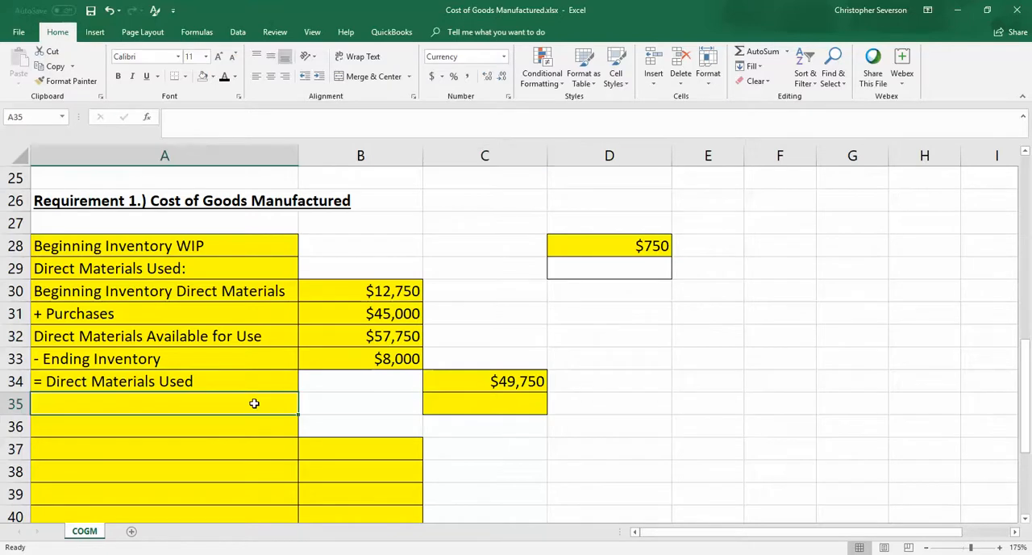
Enter the 'Direct Labor' label in A35 with $23,000 in C35.
text(Direc)
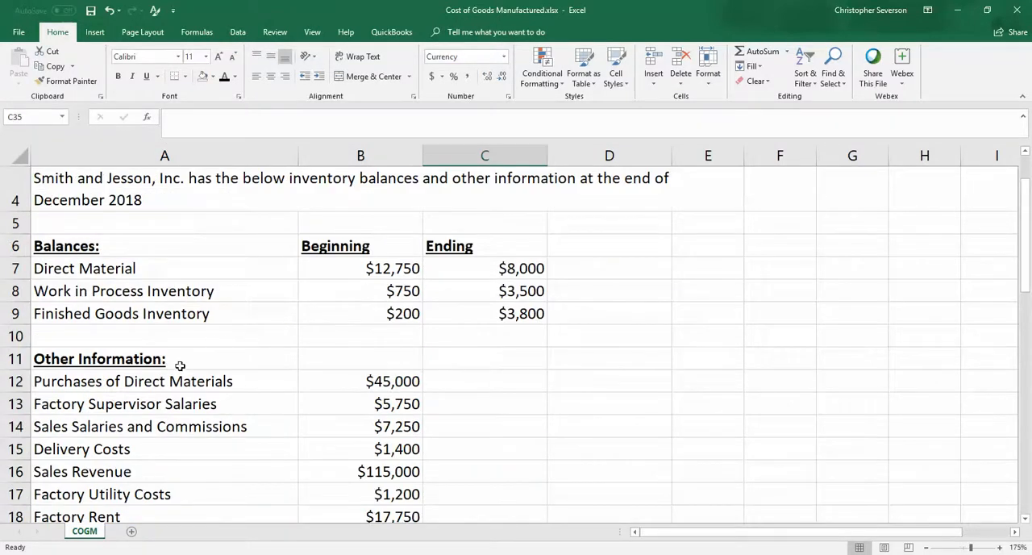
scroll(down, 3)
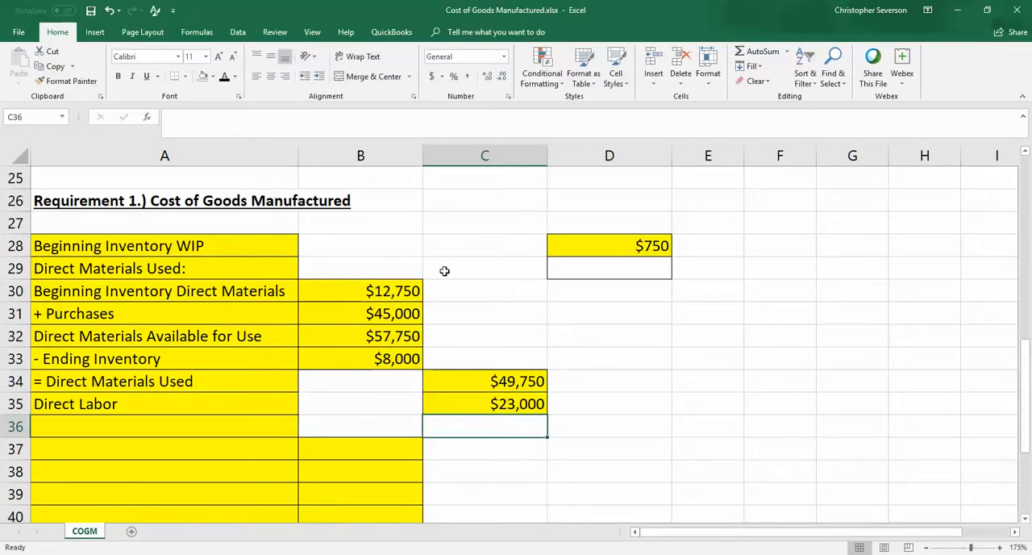
mouse_move(364, 268)
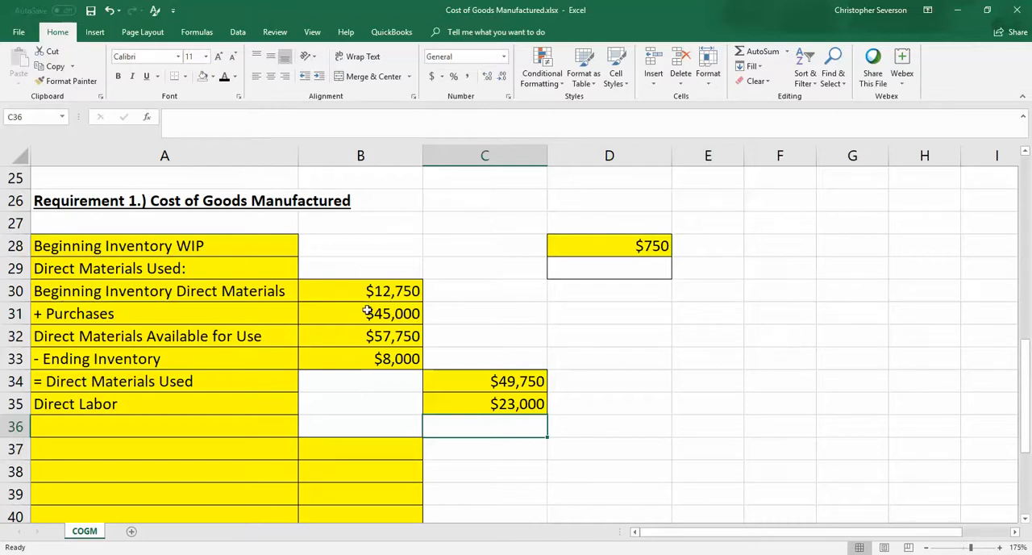
mouse_move(343, 287)
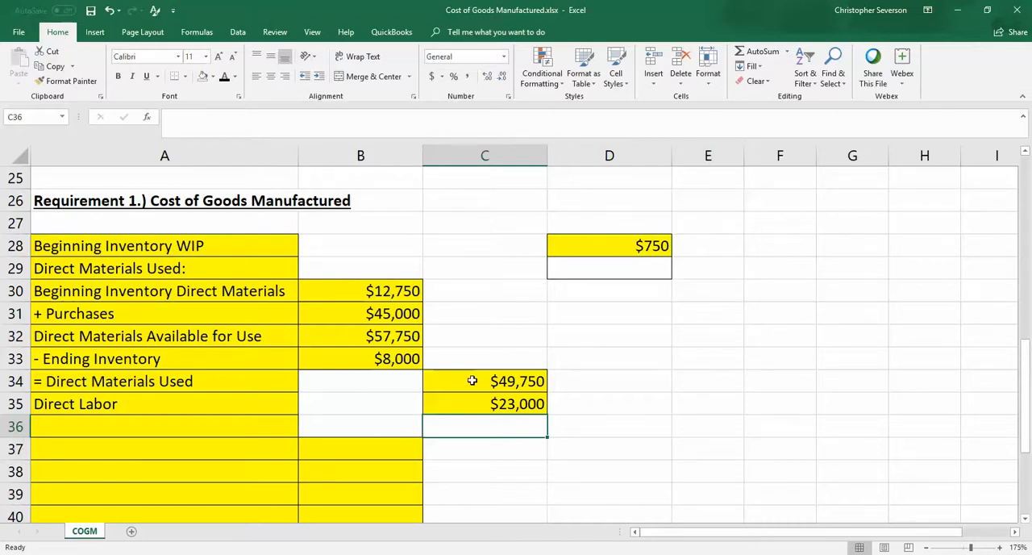
mouse_move(348, 365)
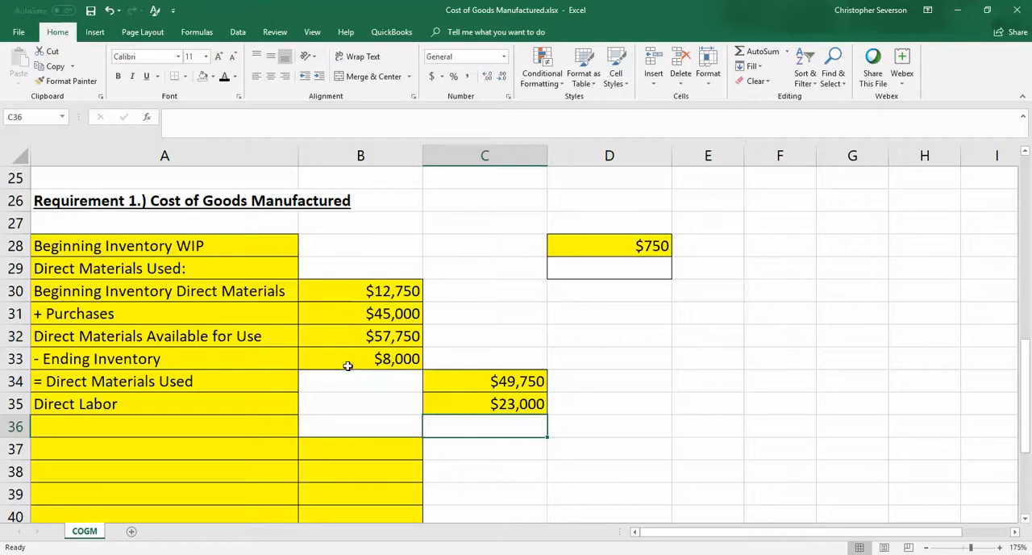
mouse_move(464, 388)
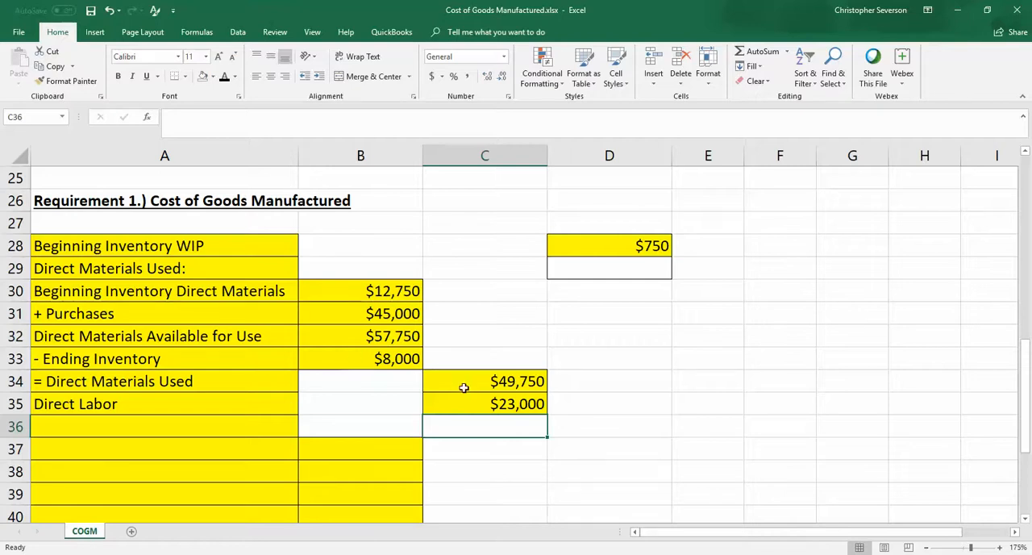
scroll(down, 3)
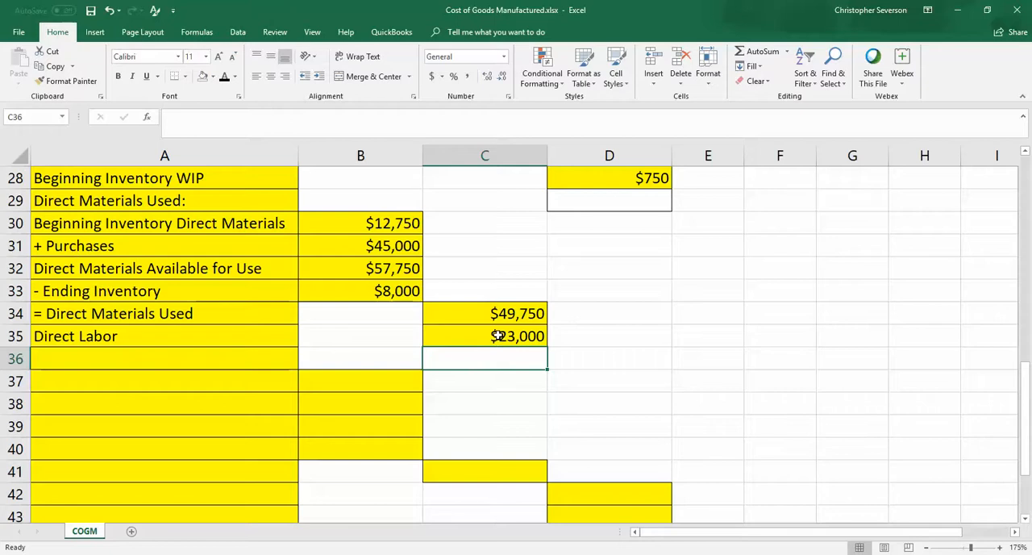
mouse_move(489, 341)
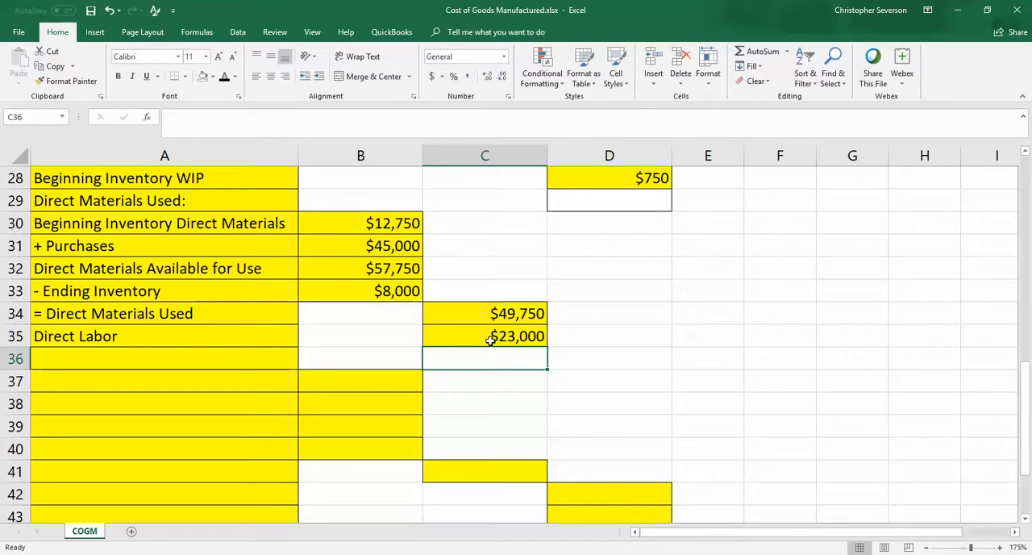
mouse_move(369, 450)
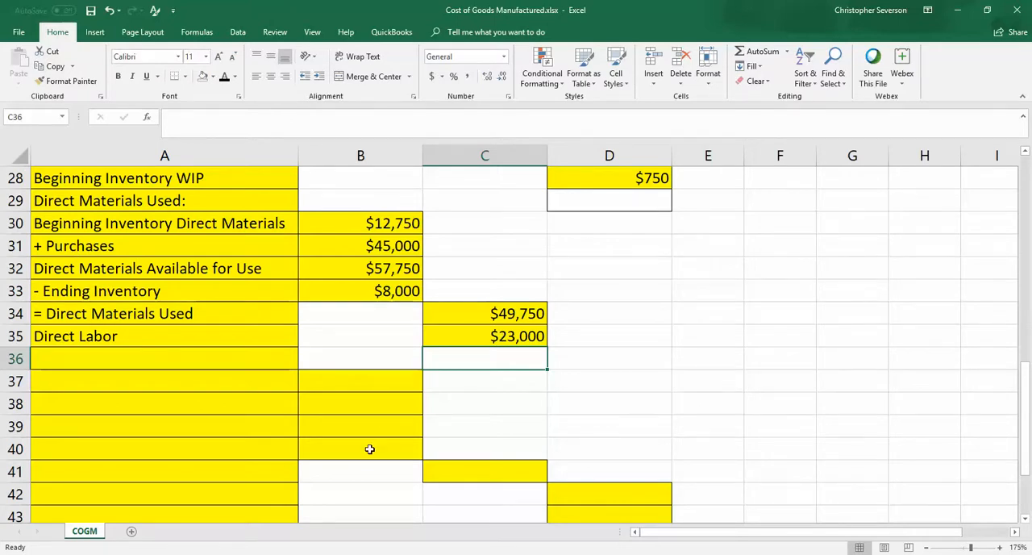
mouse_move(153, 355)
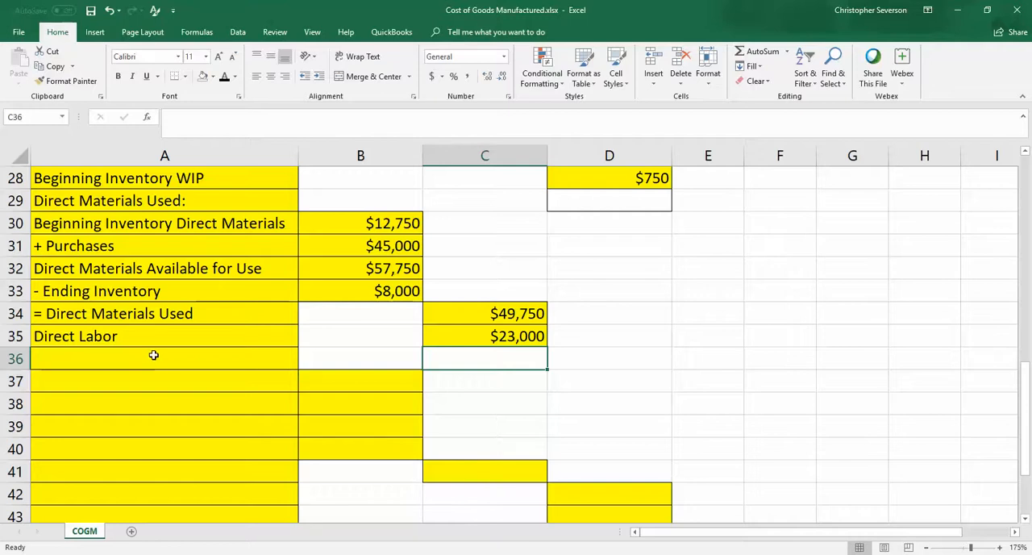
Type 'Manufacturing Overhead:' in A36 and italicize it along with the A29 heading.
click(154, 358)
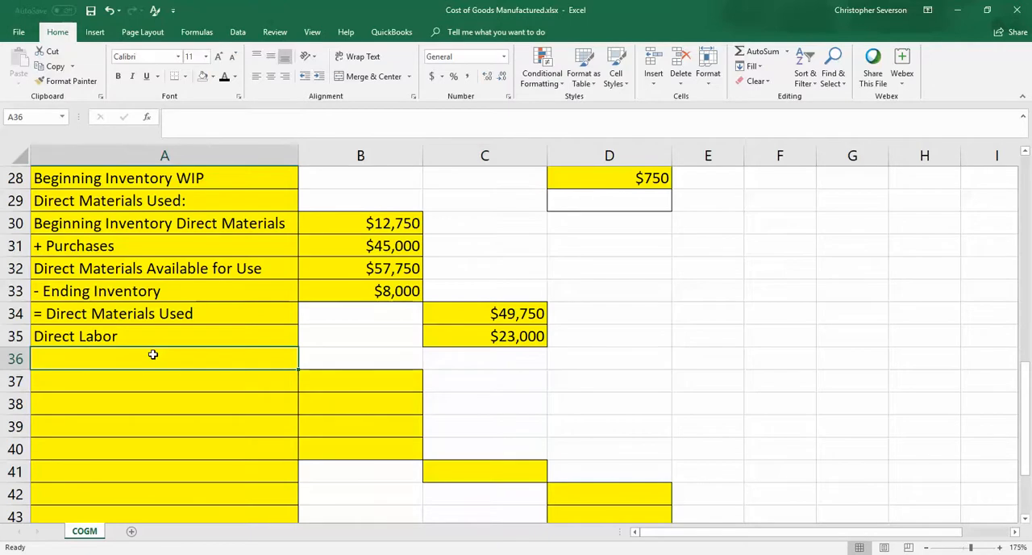
text(Manufacturing Overhead)
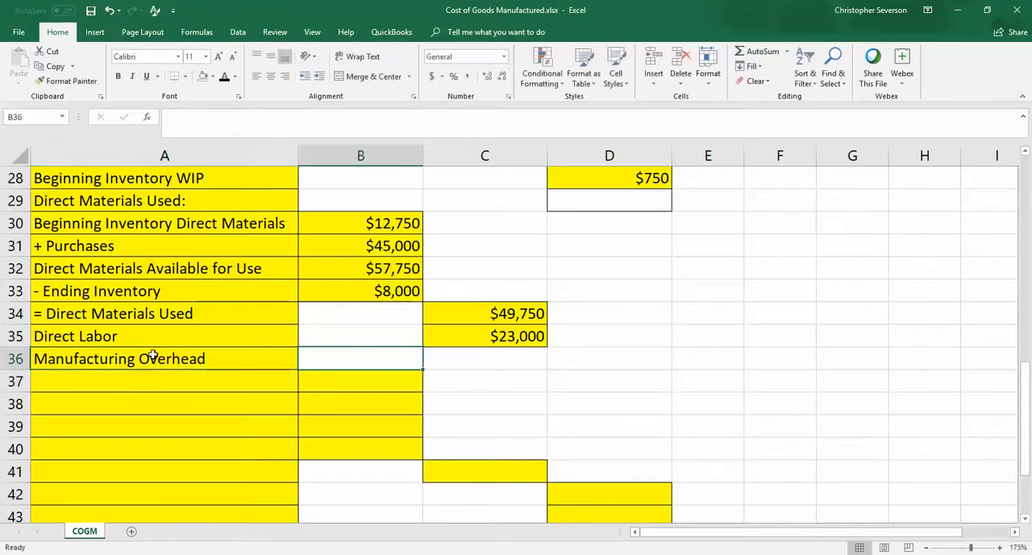
click(707, 358)
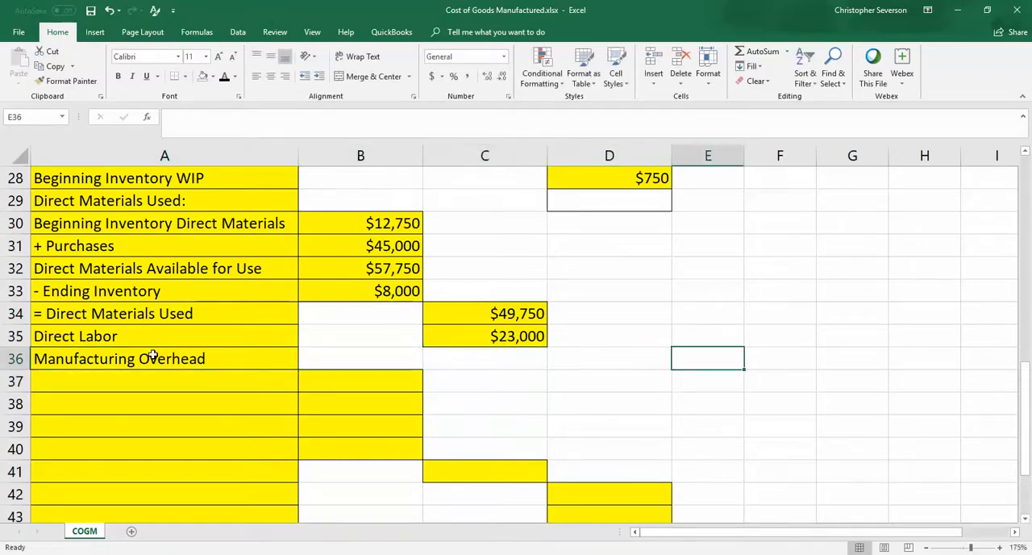
click(361, 358)
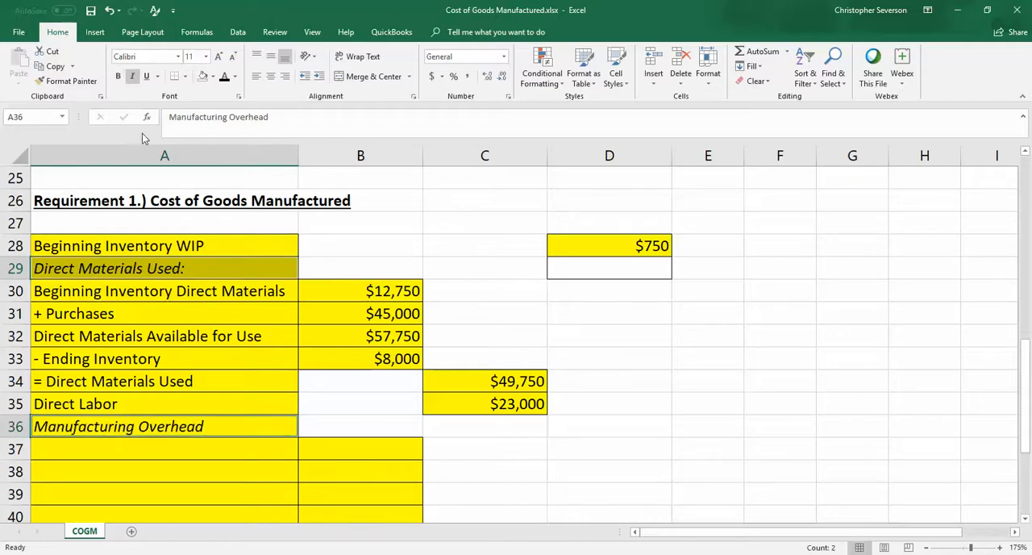
click(607, 471)
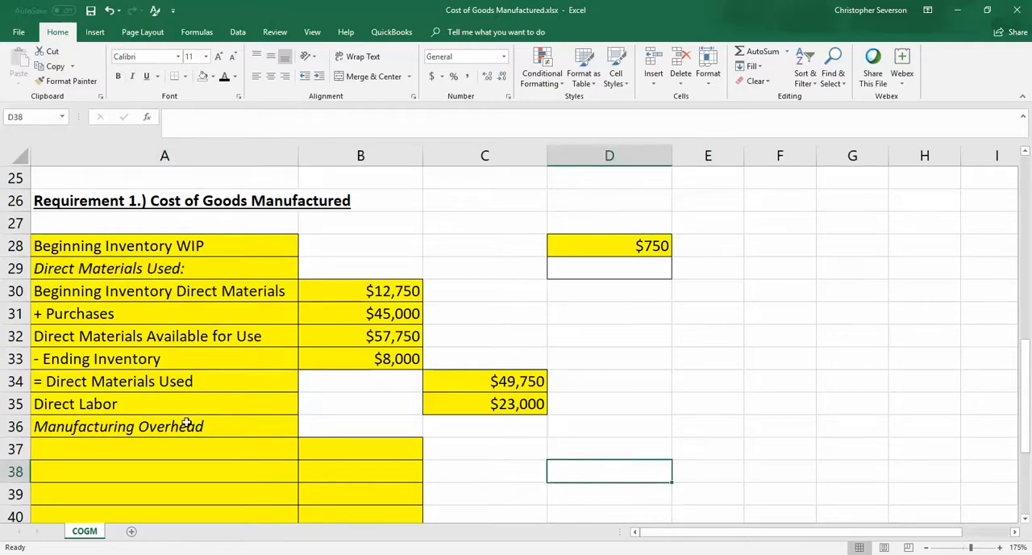
mouse_move(217, 426)
text(:)
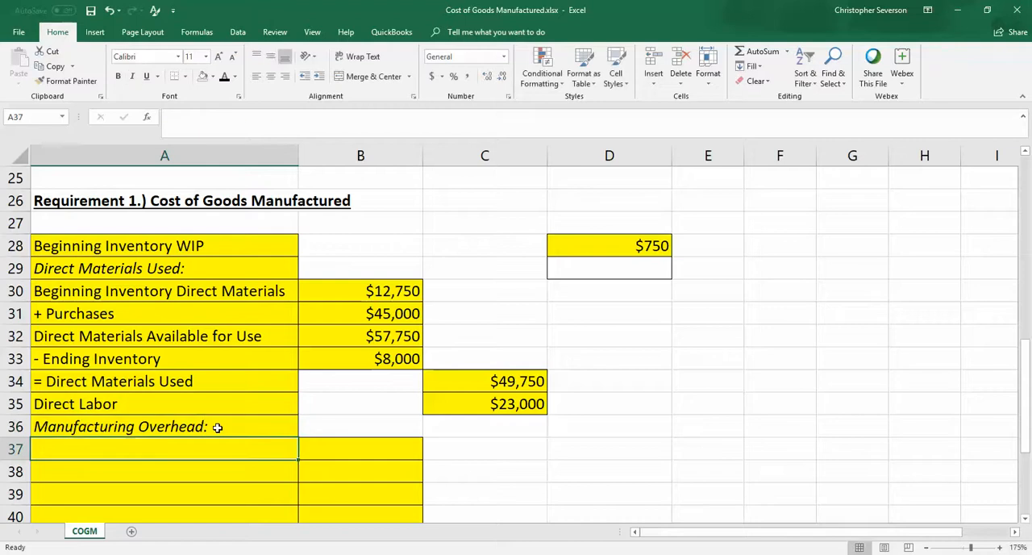
mouse_move(416, 437)
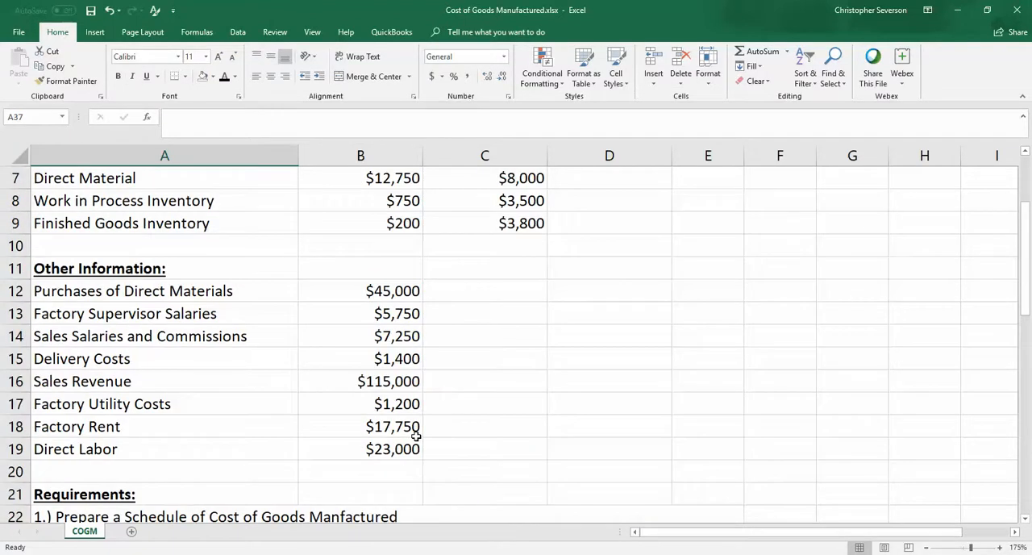
mouse_move(159, 313)
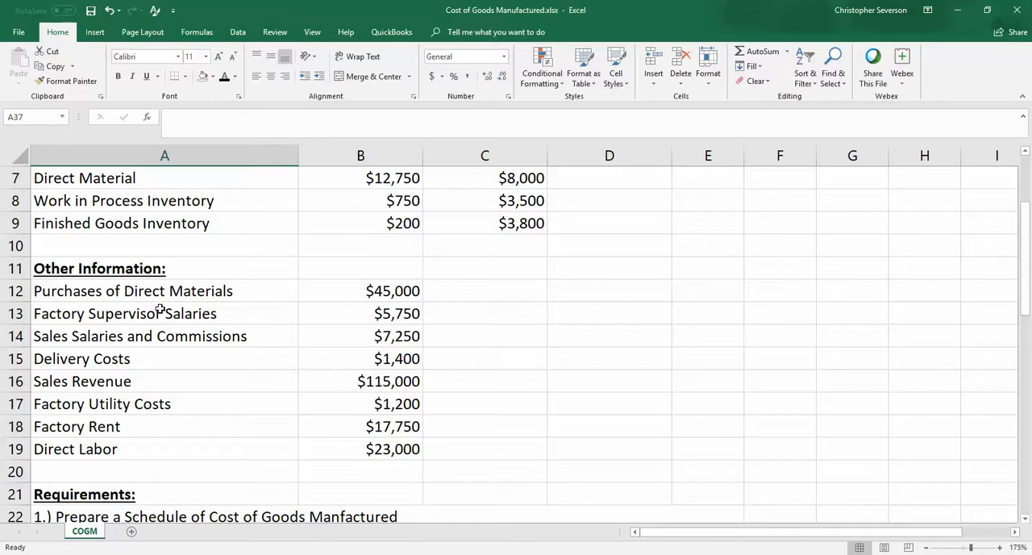
Copy the $5,750 supervisor salaries row, then add Utility Costs $1,200 and Rent $17,750.
right_click(125, 313)
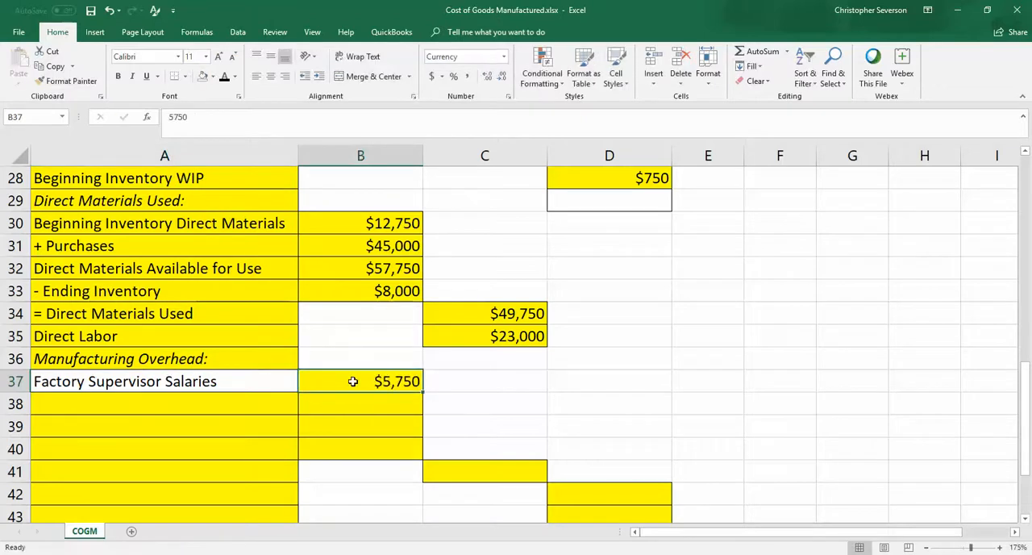
mouse_move(86, 350)
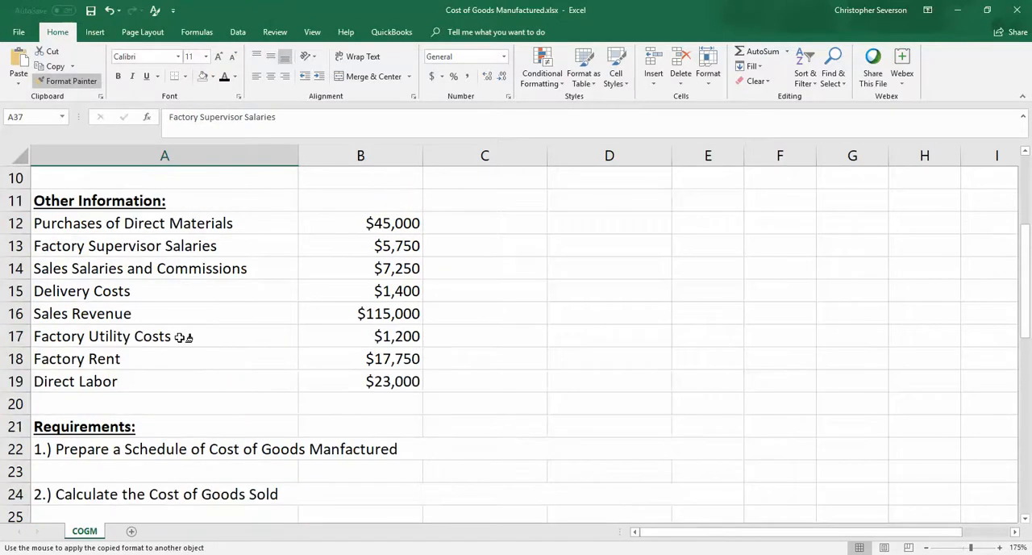
mouse_move(127, 336)
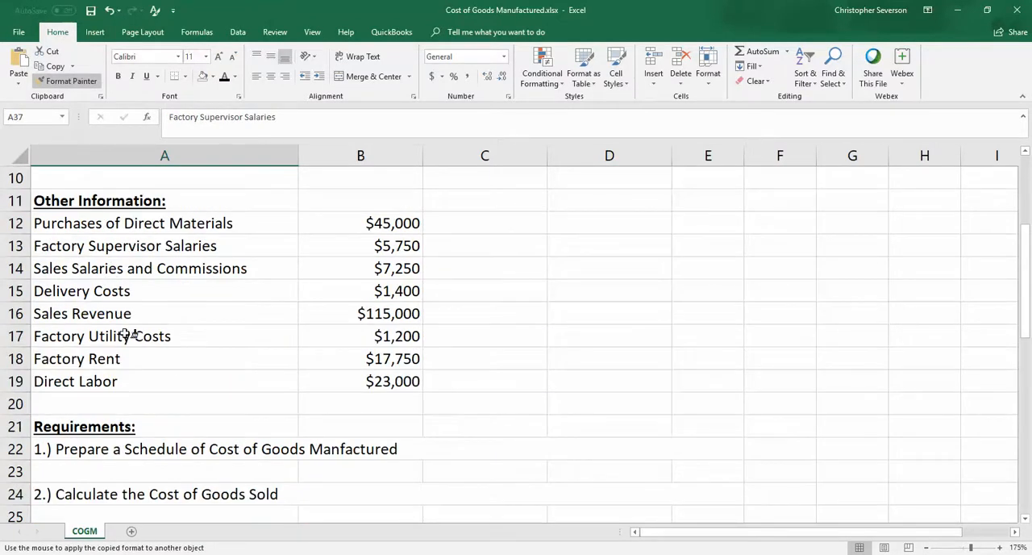
mouse_move(556, 370)
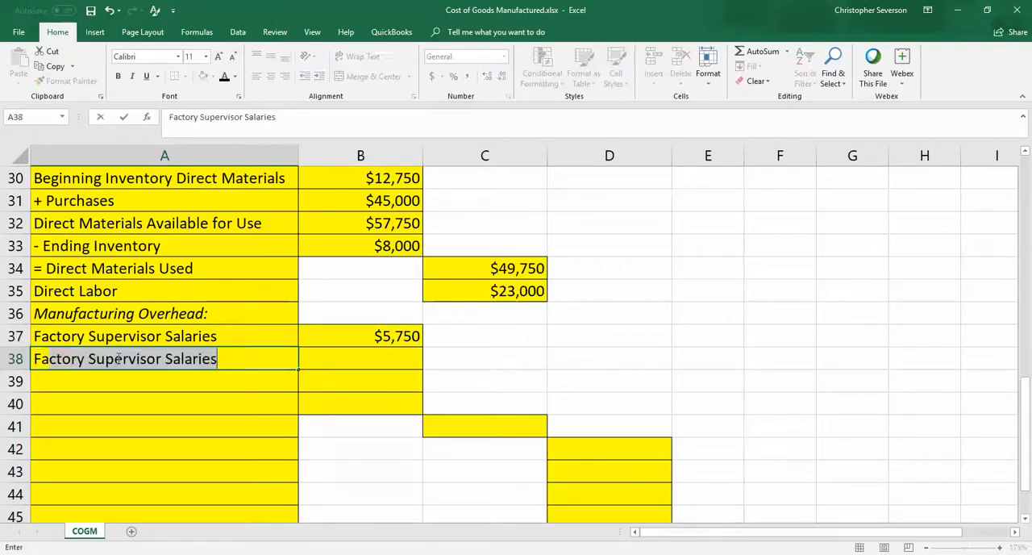
text(Factory Utility)
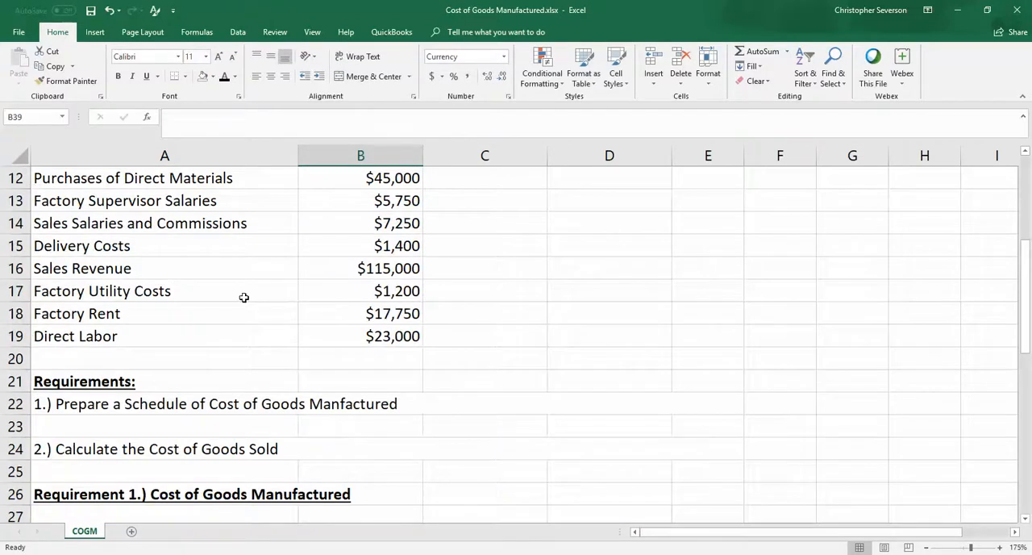
scroll(down, 3)
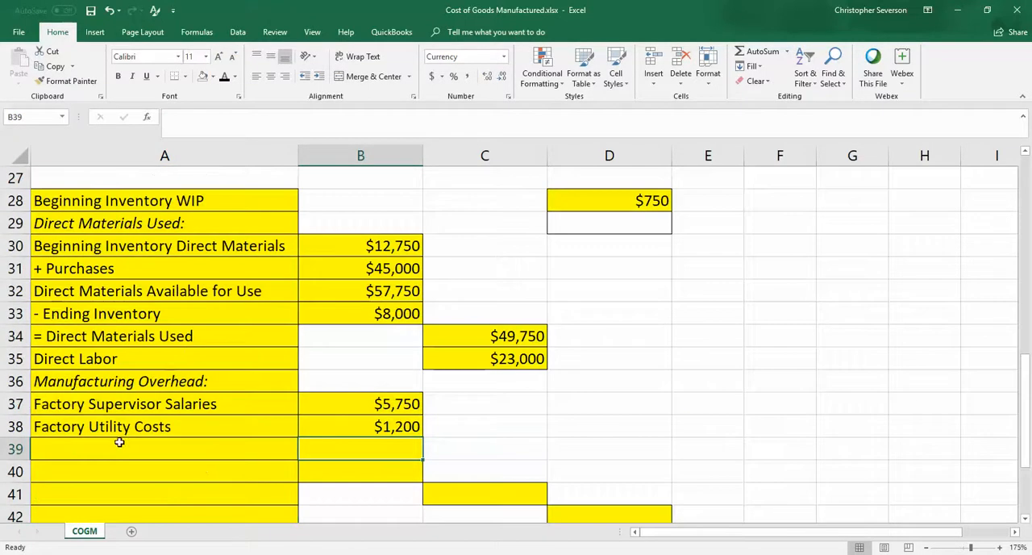
text(Factory Rent)
text($17,750)
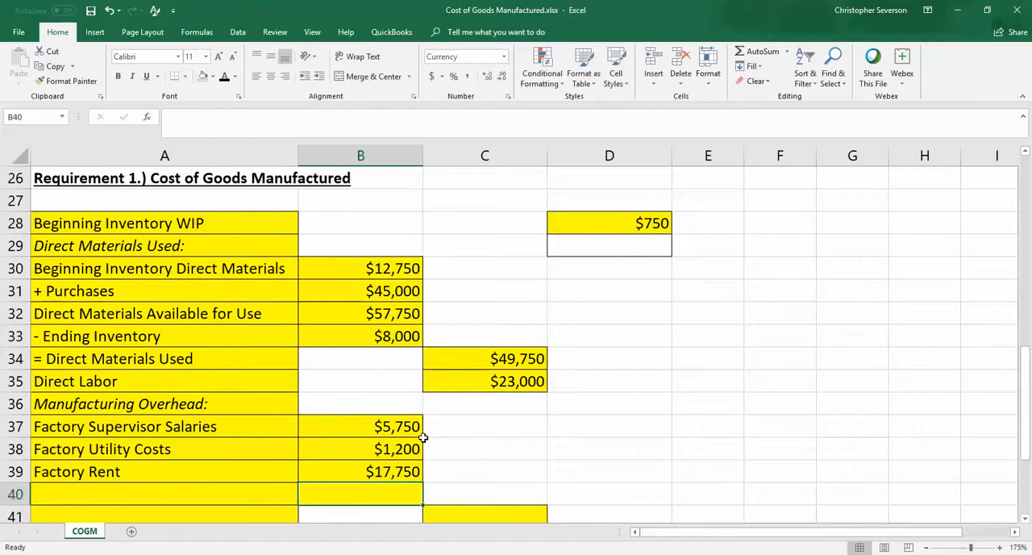
scroll(up, 3)
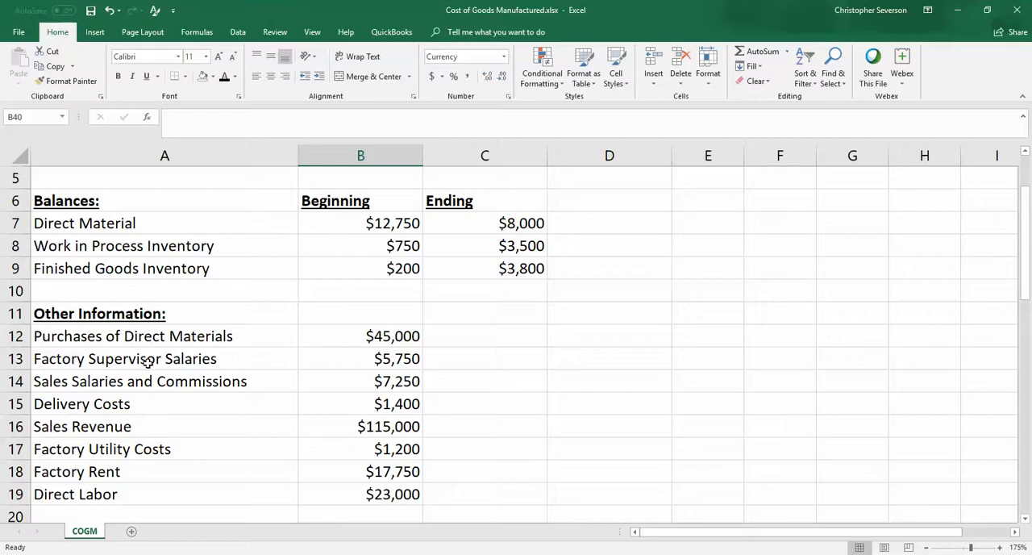
mouse_move(103, 409)
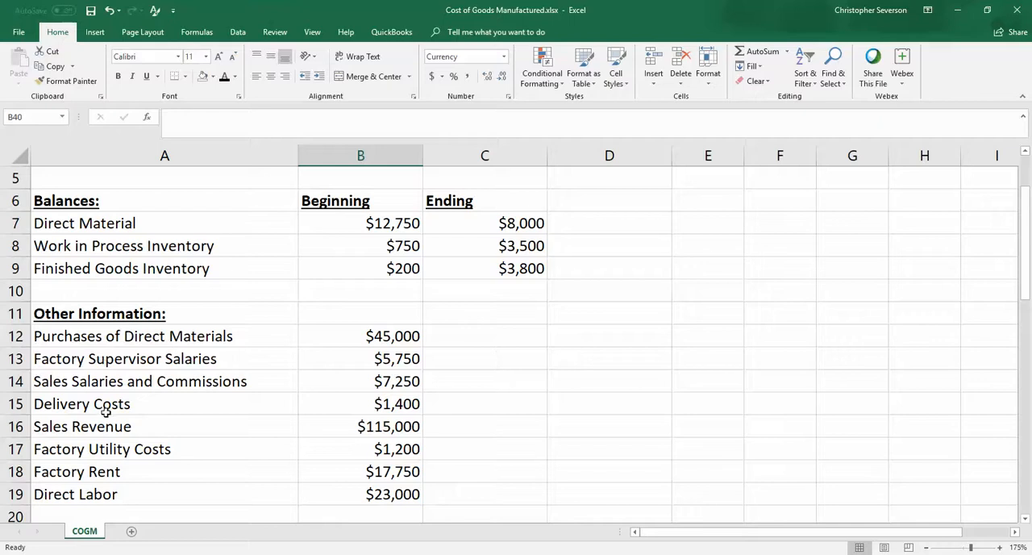
mouse_move(110, 459)
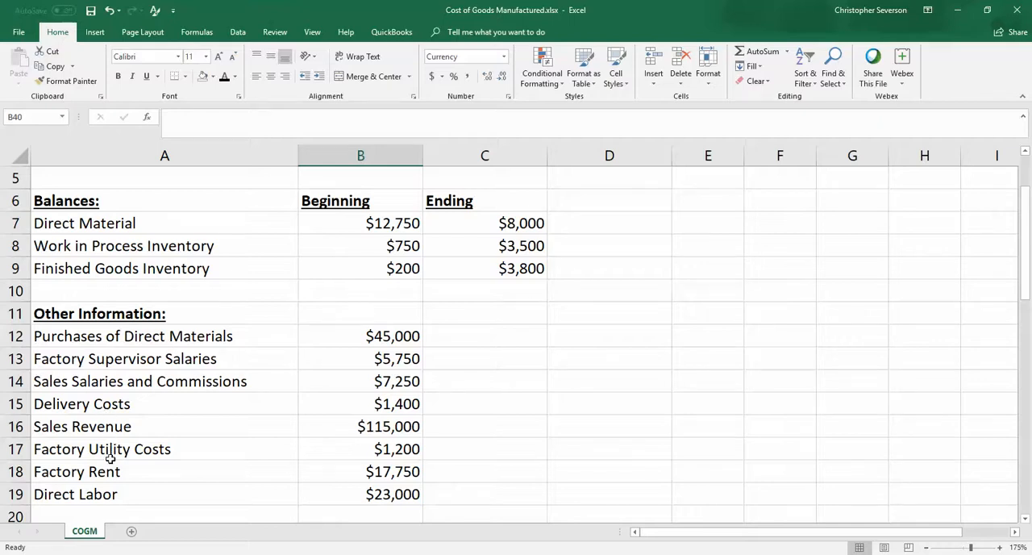
scroll(down, 3)
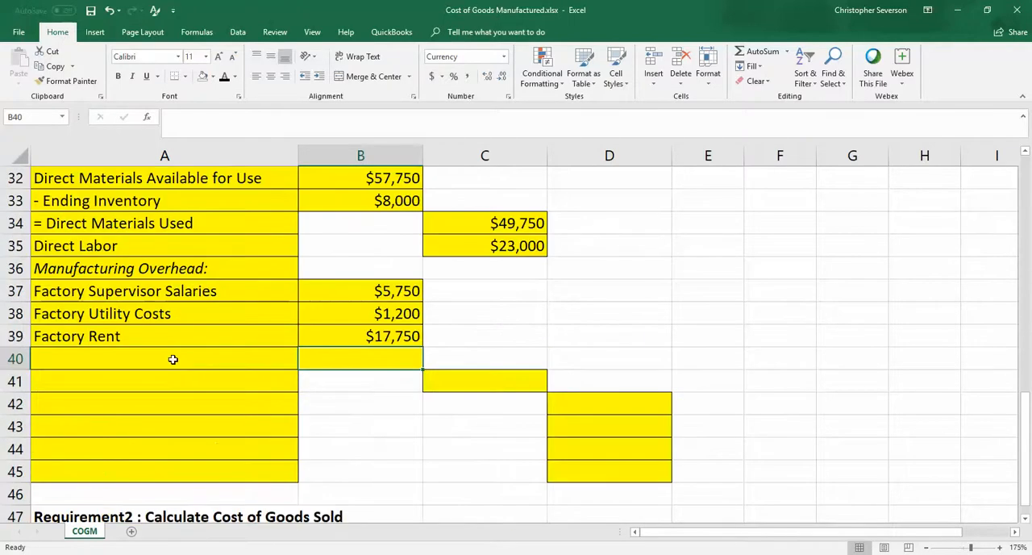
click(165, 358)
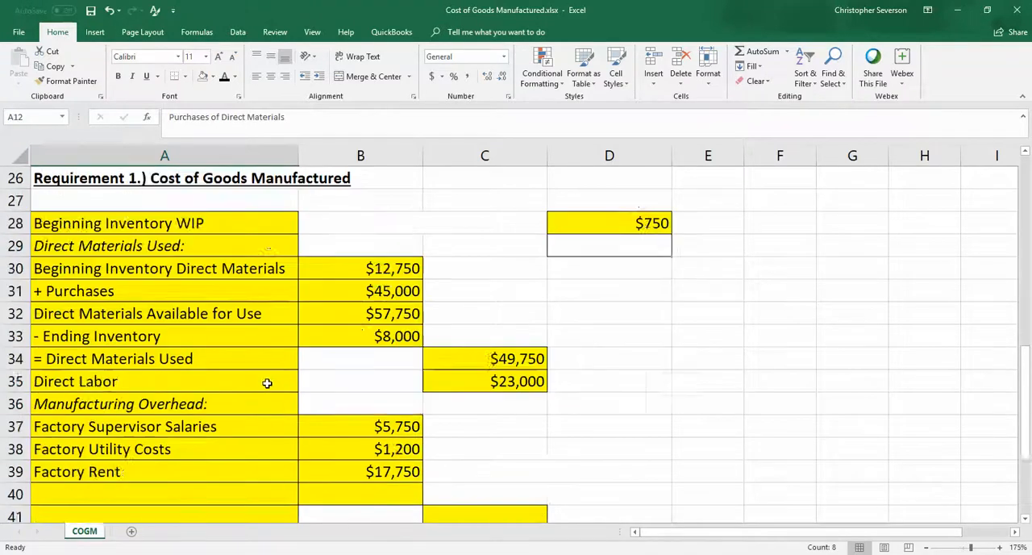
scroll(down, 3)
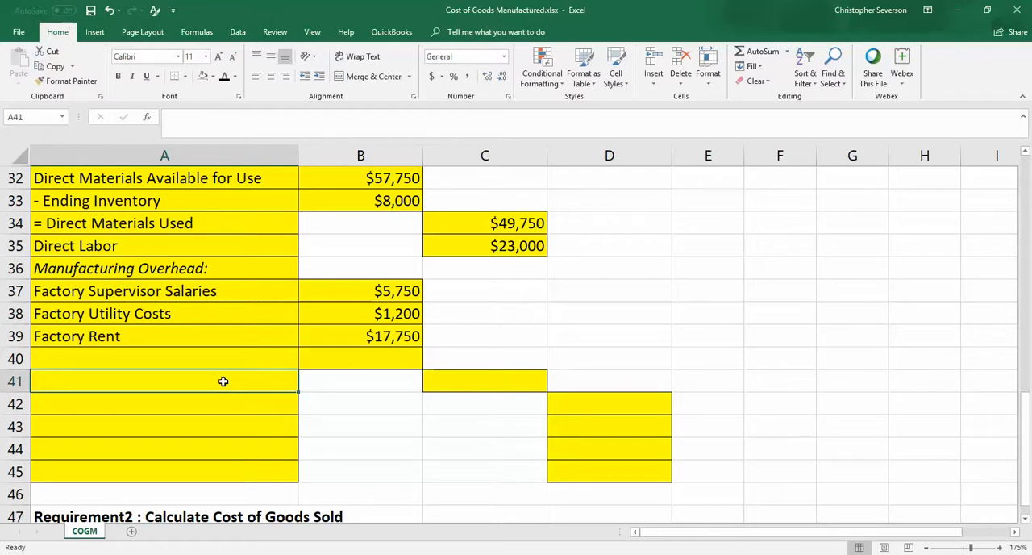
Label A41 'Total Manufacturing Overhead', enter =SUM(B37:B39) in C41, and review column C amounts.
text(Total Manufacturing Overhead)
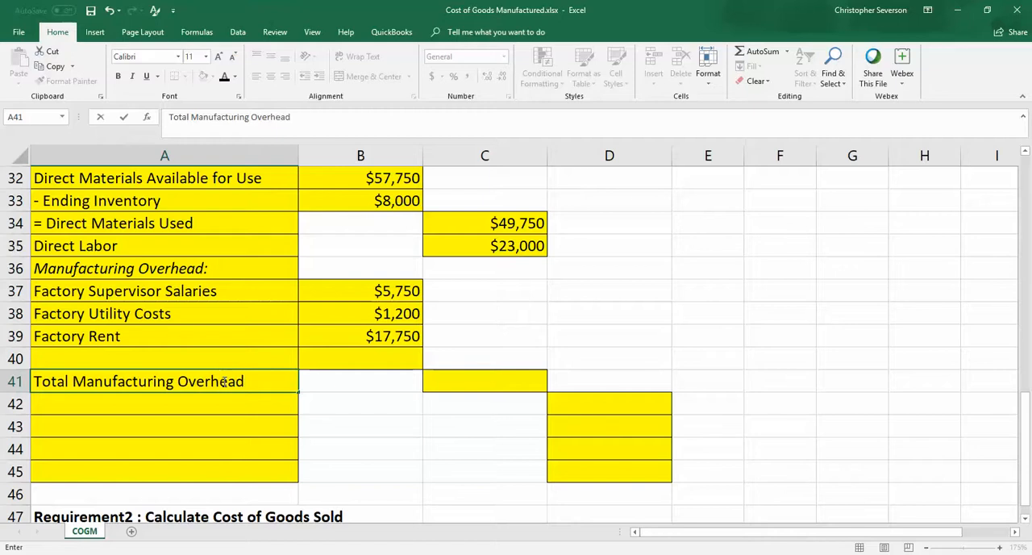
click(485, 380)
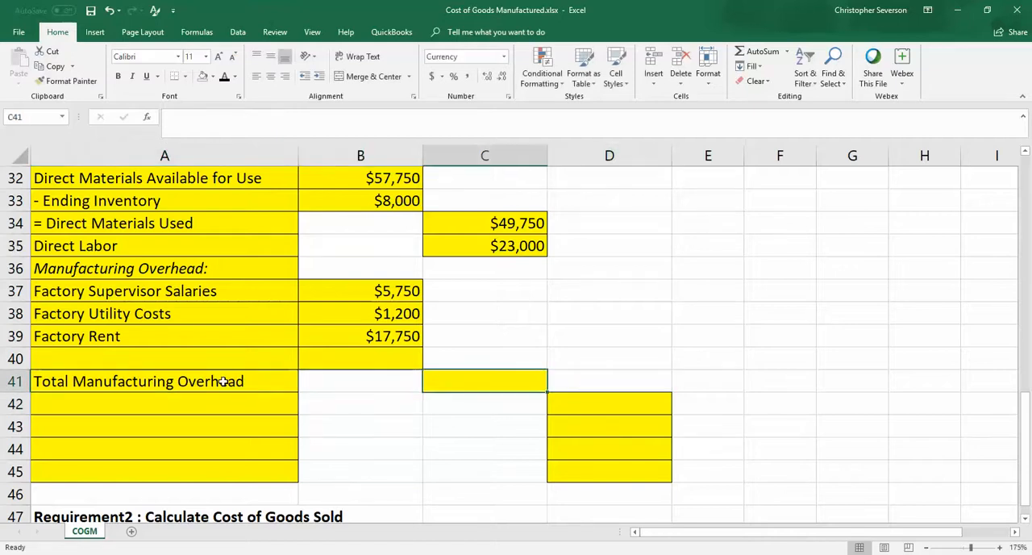
text(=sum()
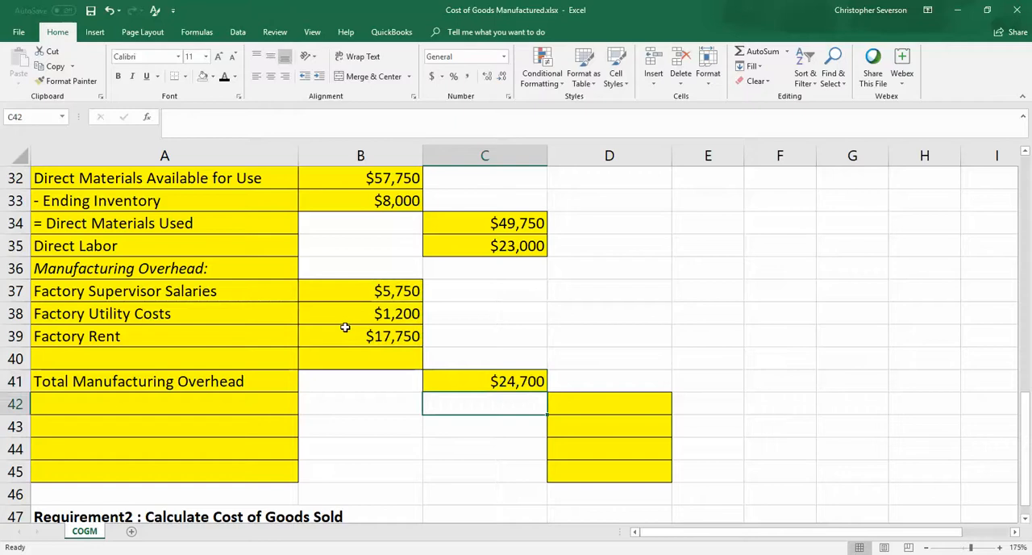
click(164, 403)
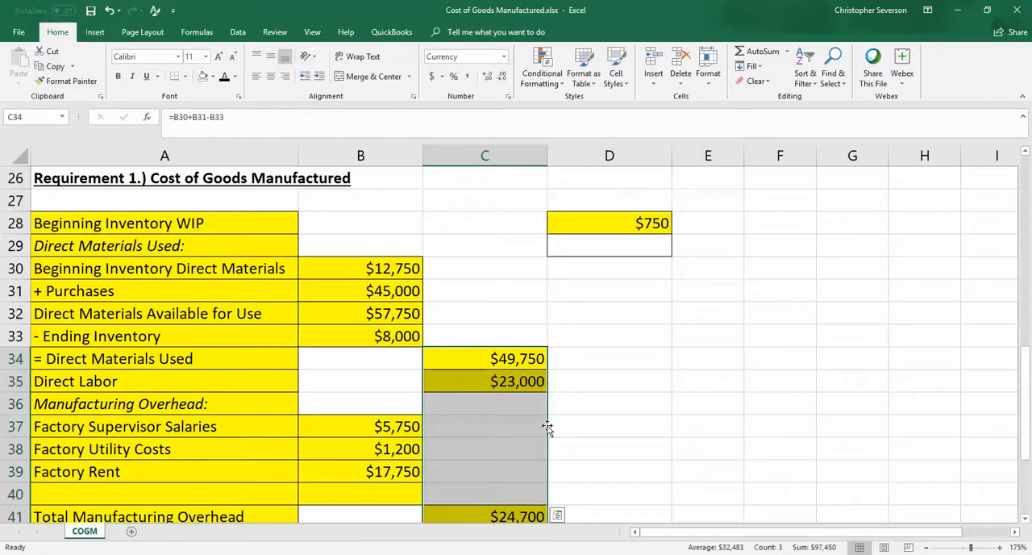
click(609, 222)
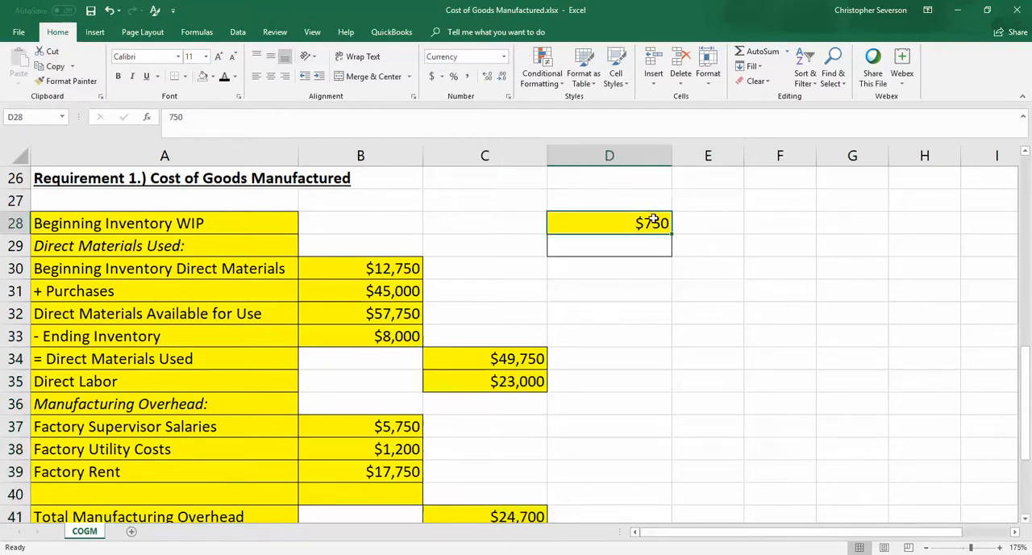
mouse_move(636, 224)
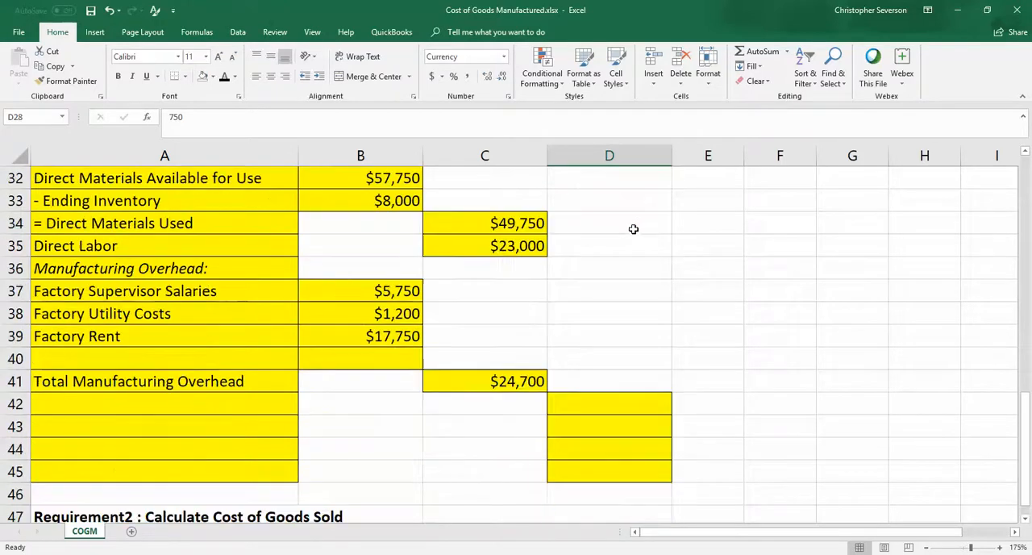
mouse_move(222, 400)
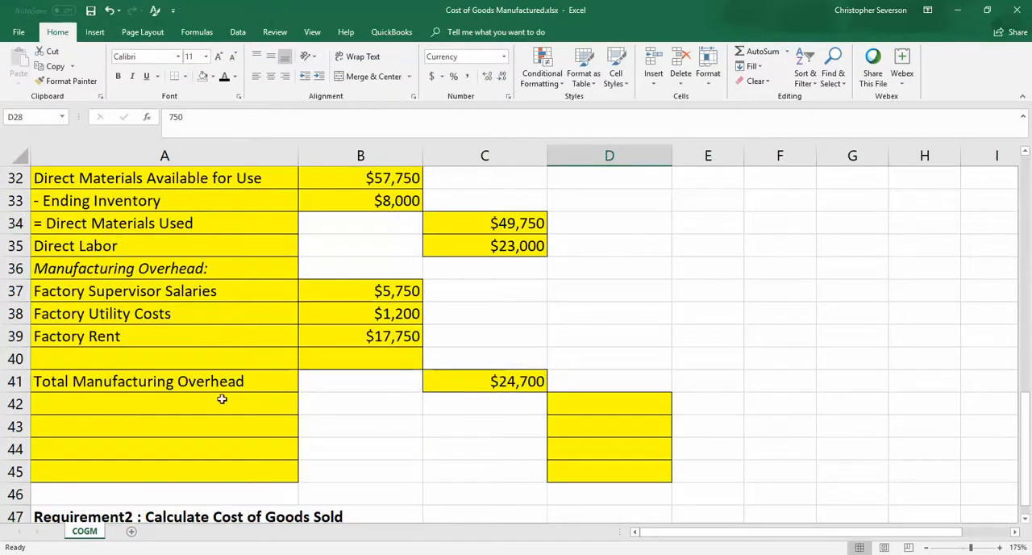
click(164, 403)
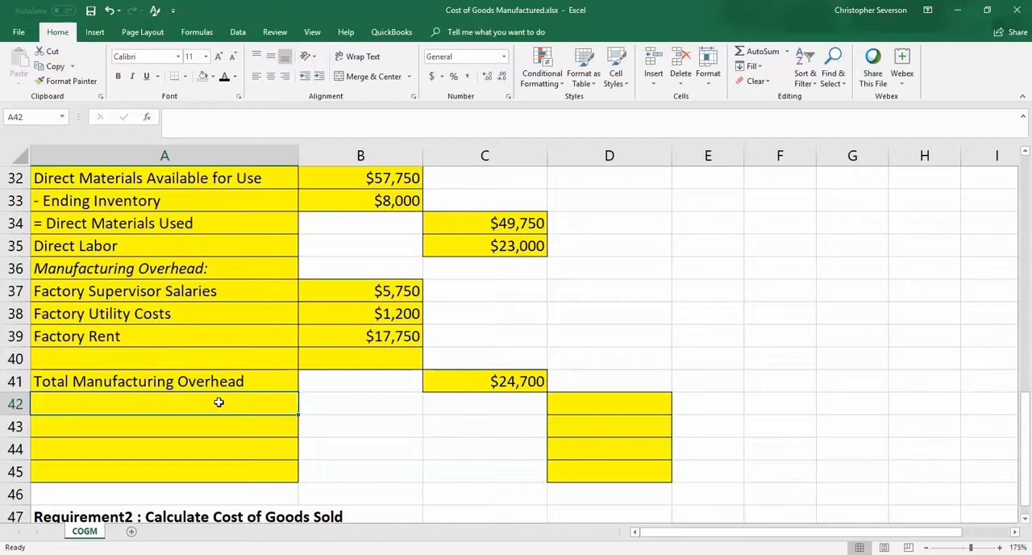
Label A42 Current Manufacturing Costs and SUM the column C materials, labor and overhead in D42.
text(Current Manufacturing)
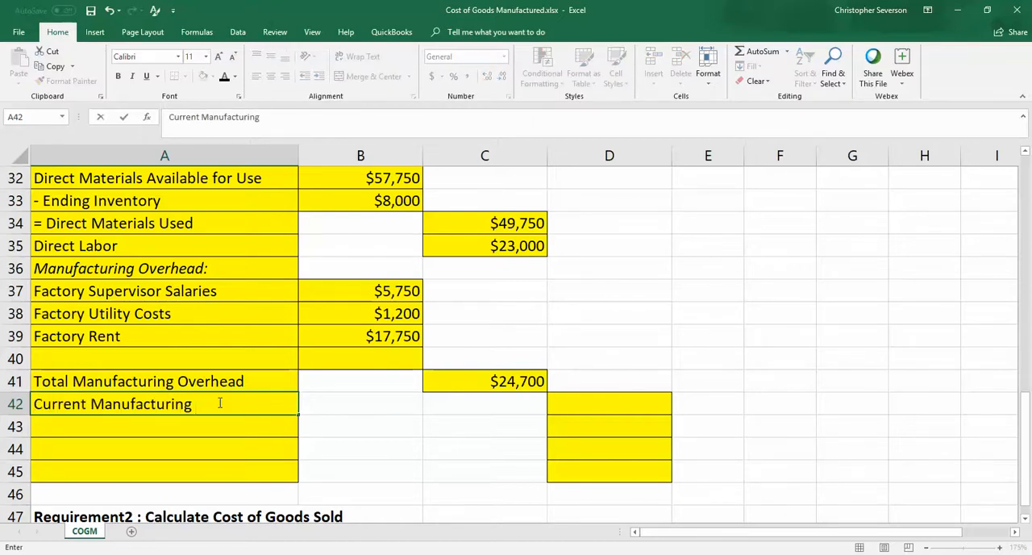
text(Costs)
click(610, 403)
text(=)
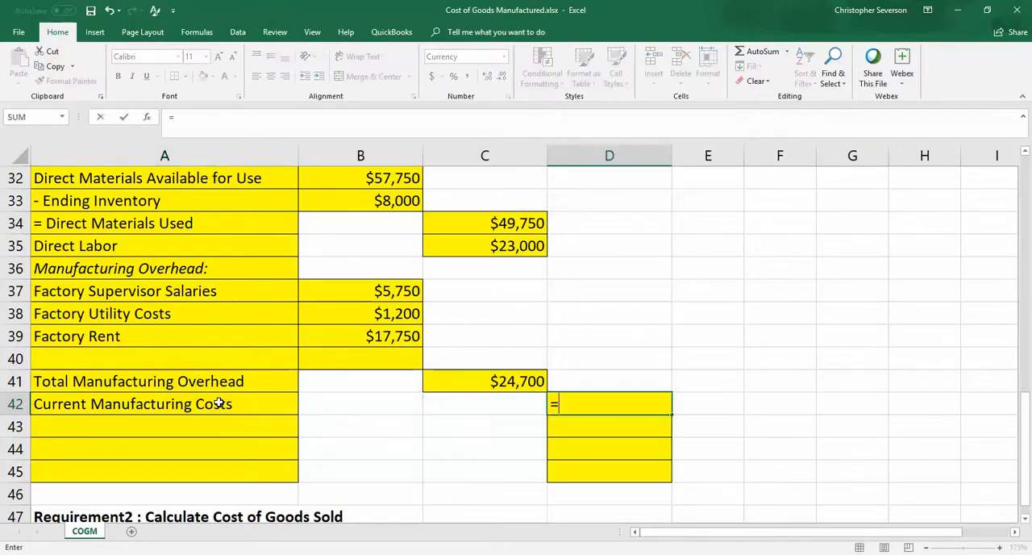
text(sum)
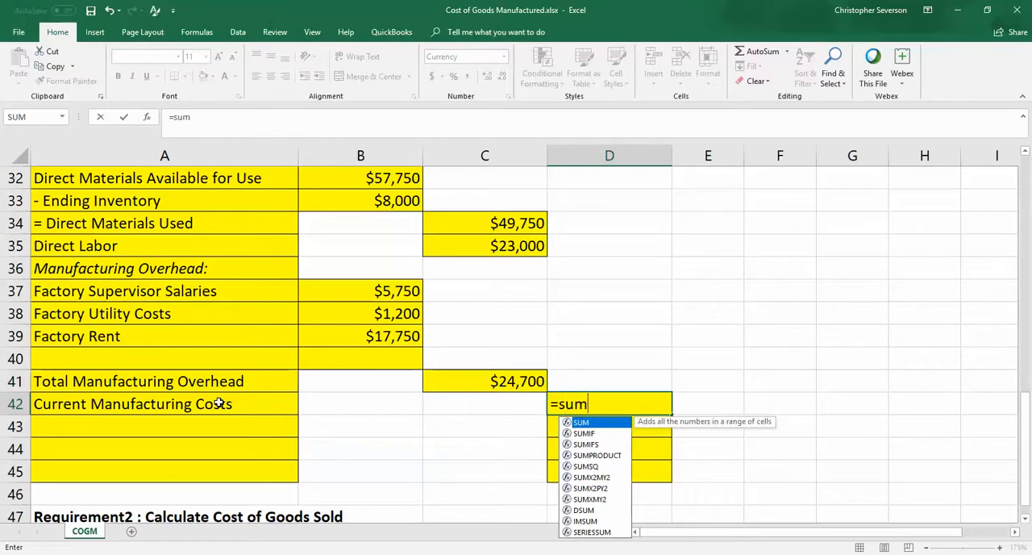
drag(484, 222, 484, 268)
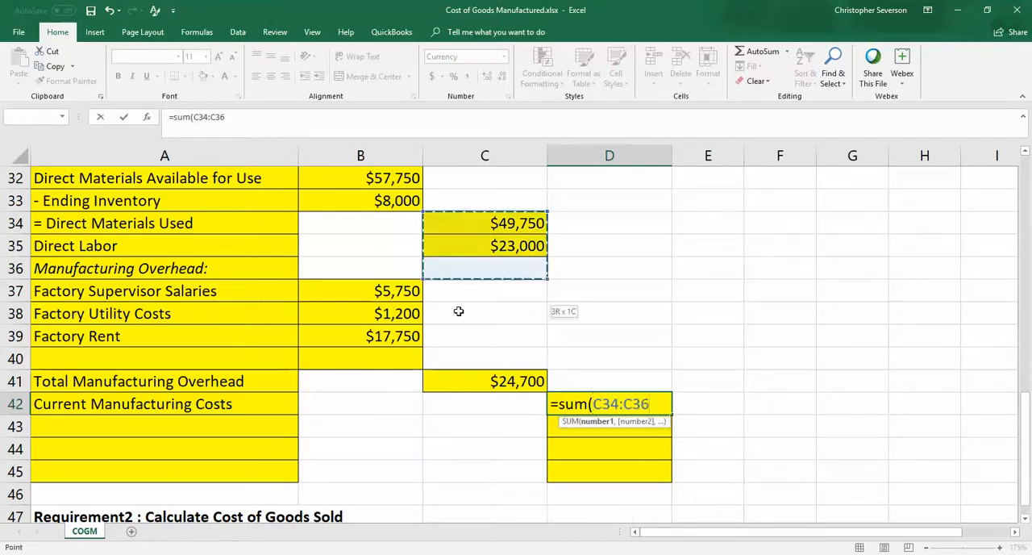
drag(484, 268, 457, 380)
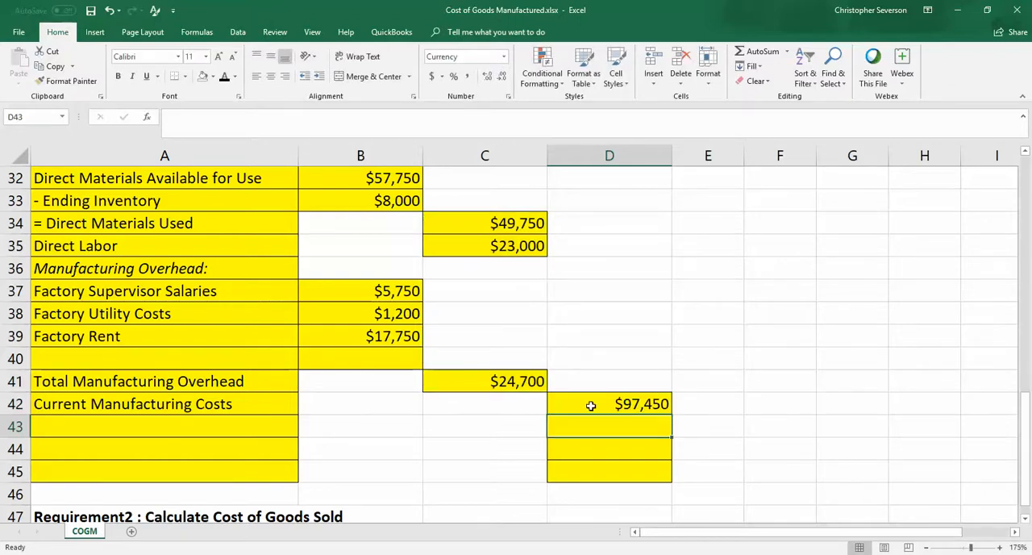
mouse_move(544, 408)
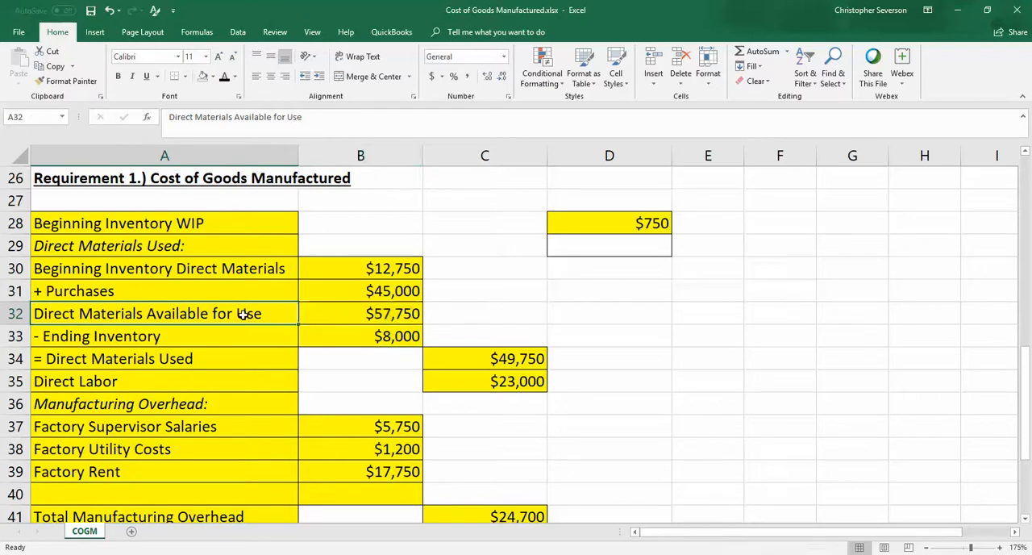
Label A43 Manufacturing Costs Available to Complete and enter =D28+D42 in D43, giving $98,200.
scroll(down, 3)
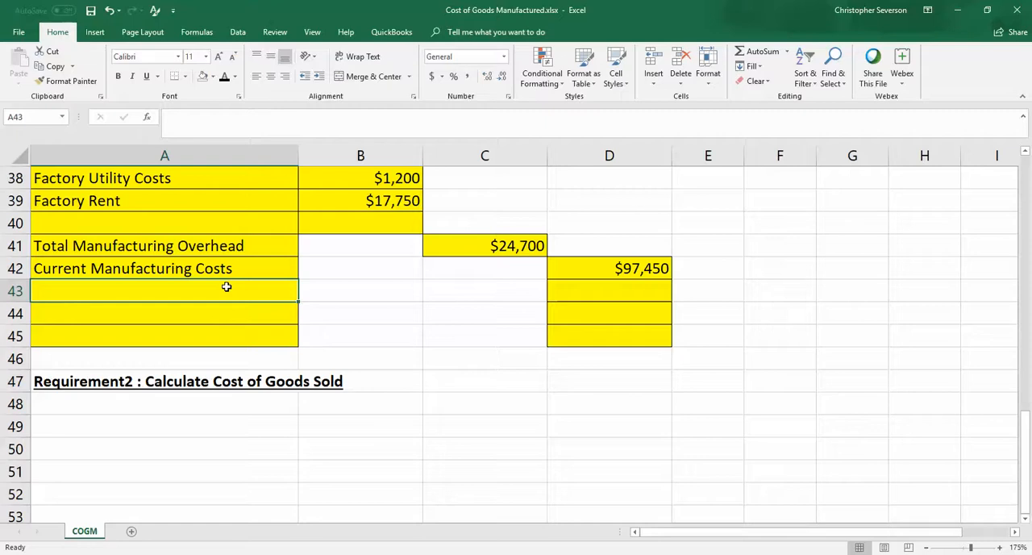
text(Cos)
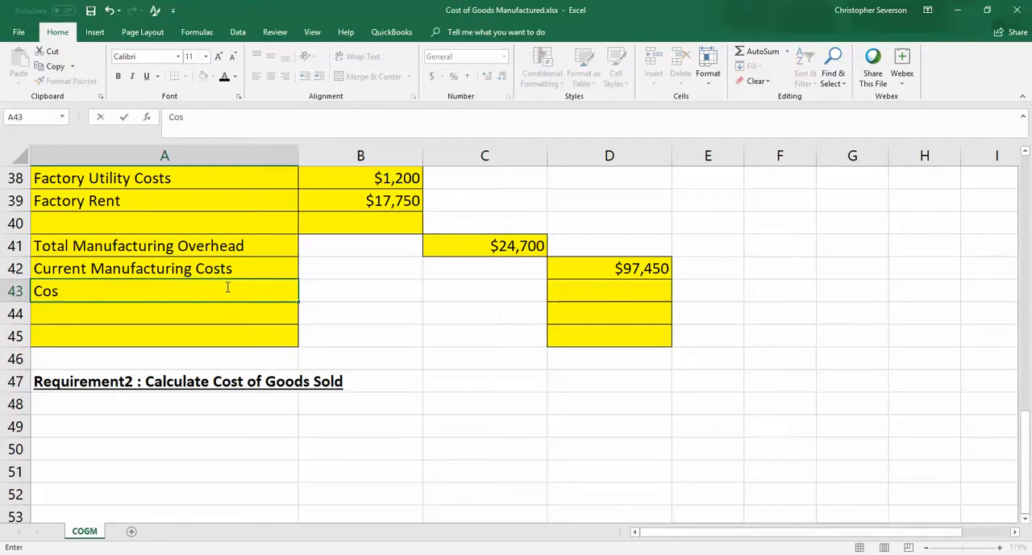
text(Manufacturing)
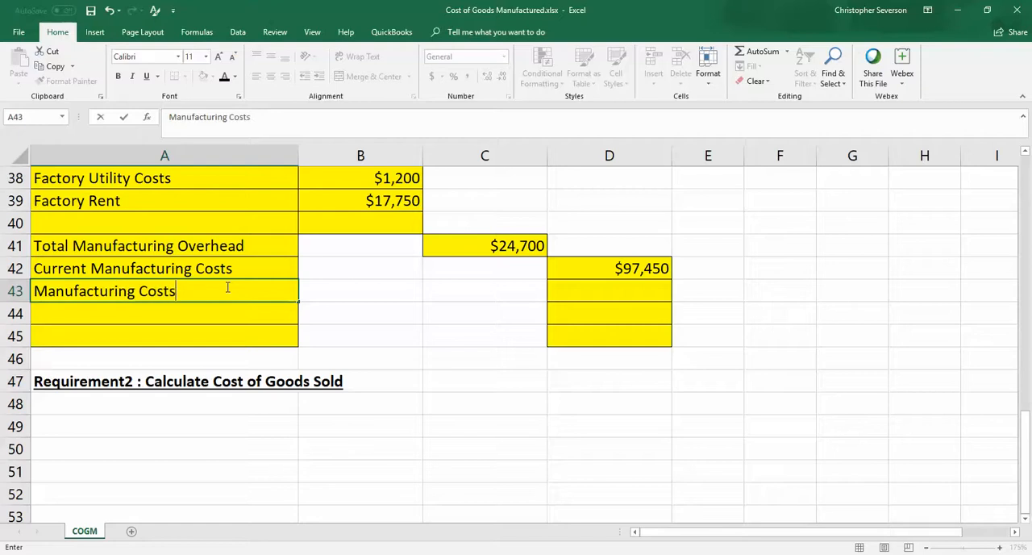
text(Available to Complete)
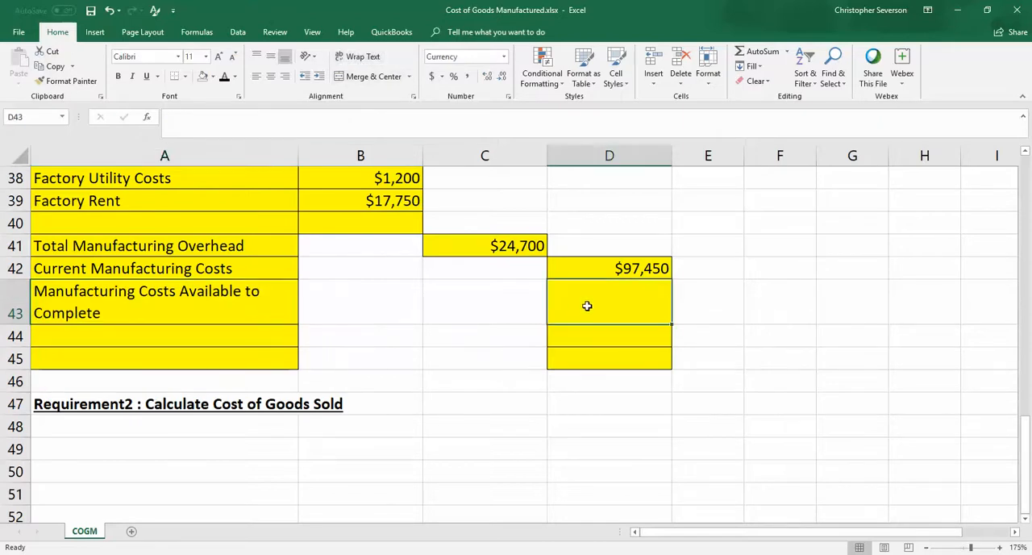
text(=D28+D42)
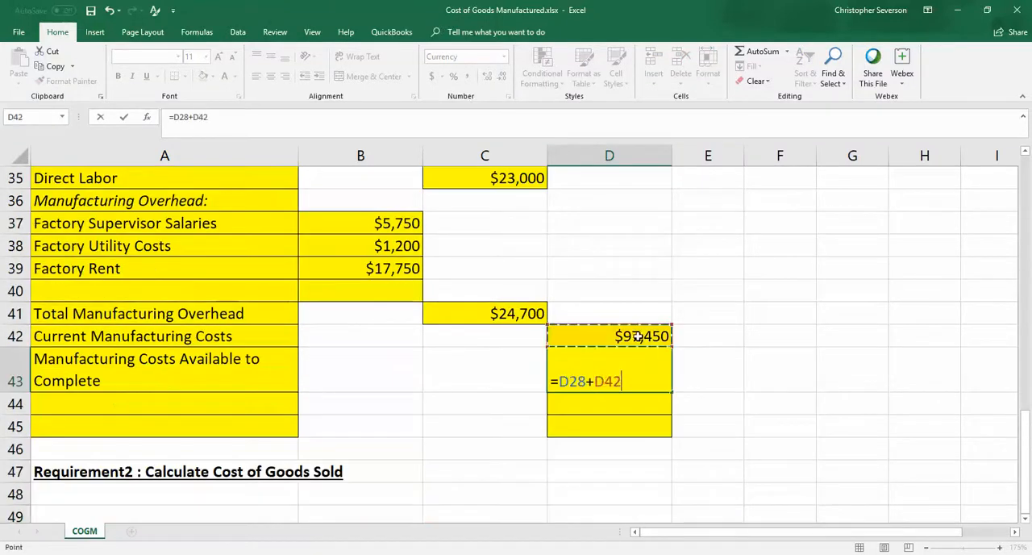
key(Enter)
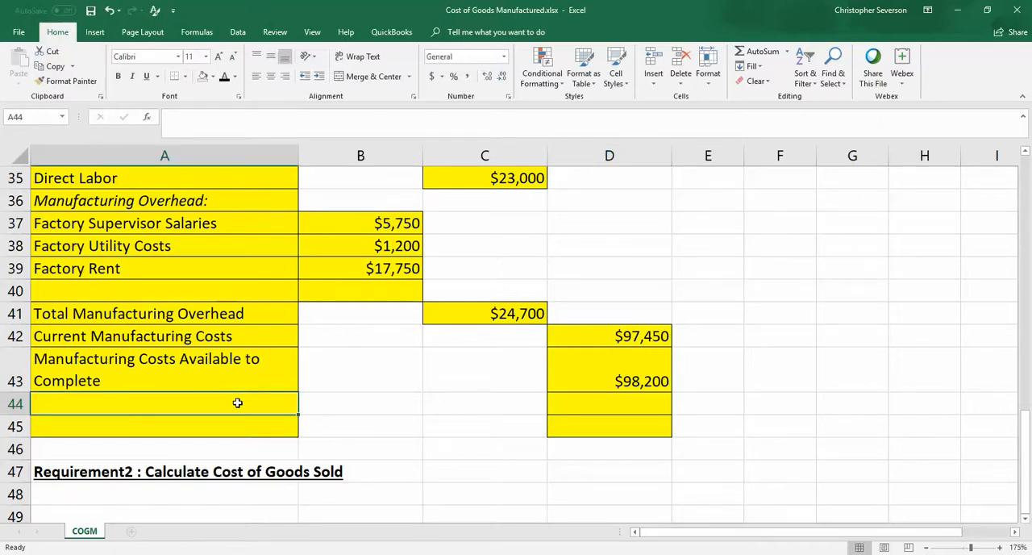
Add the Ending Inventory-WIP line with 3,500 in D44.
text(Ending Inv)
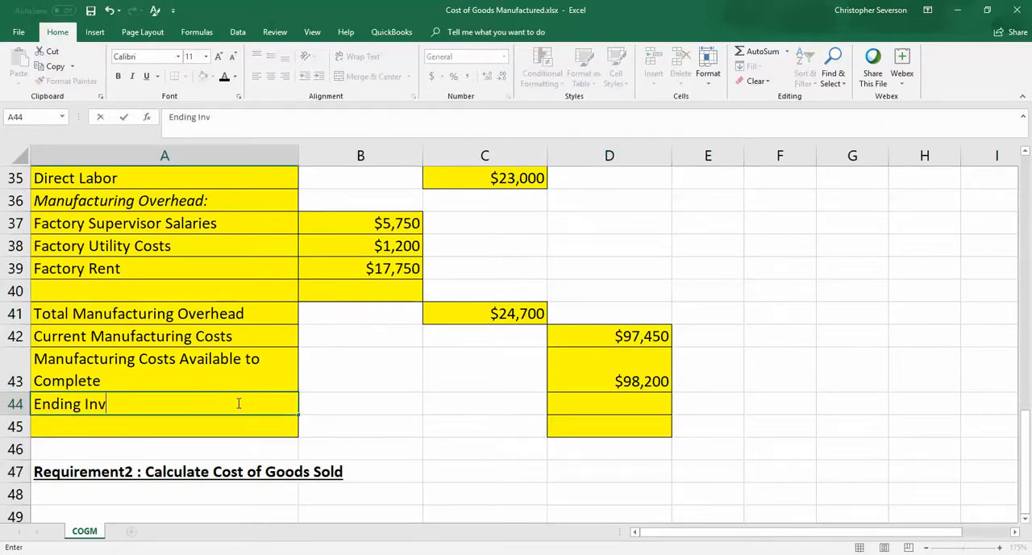
text(entory-WIP)
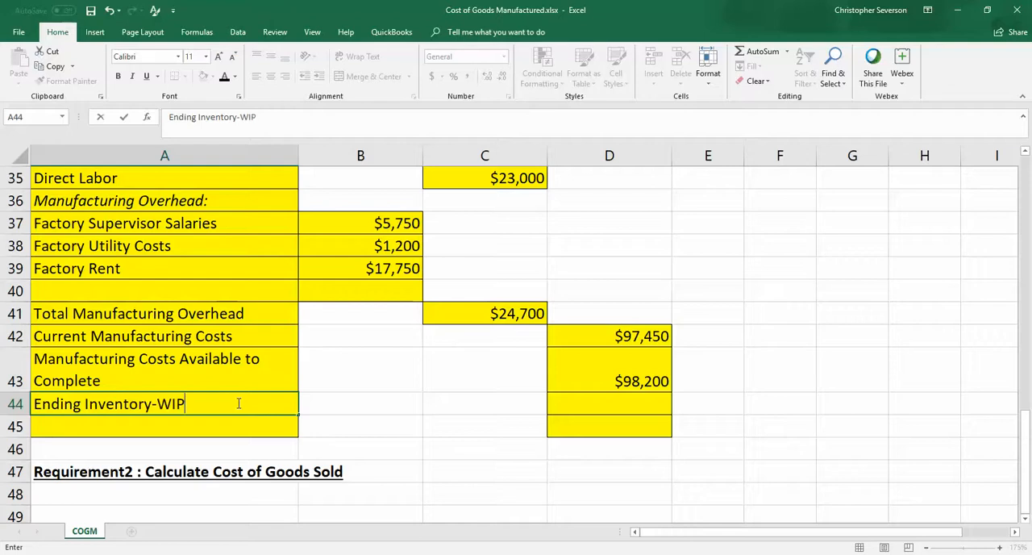
click(609, 403)
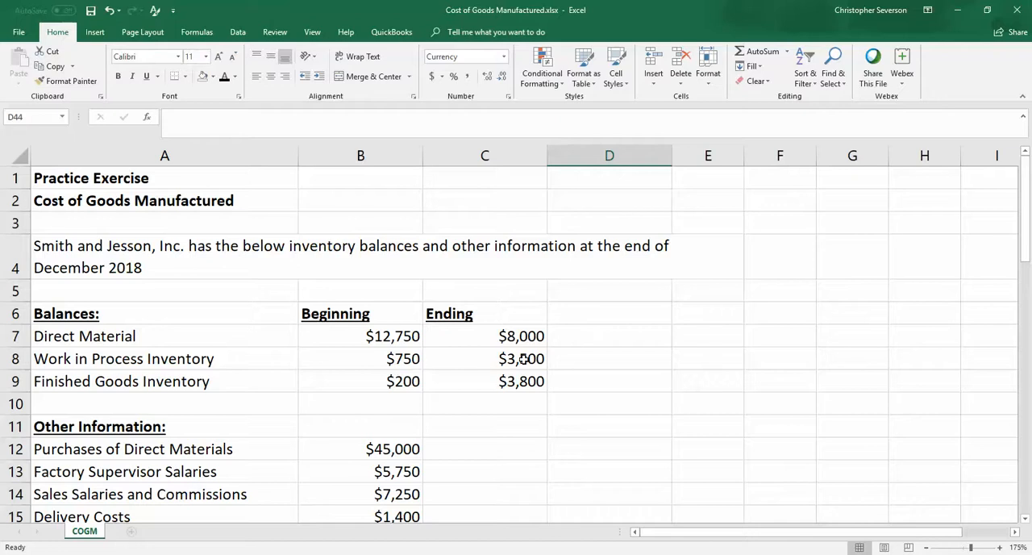
scroll(down, 3)
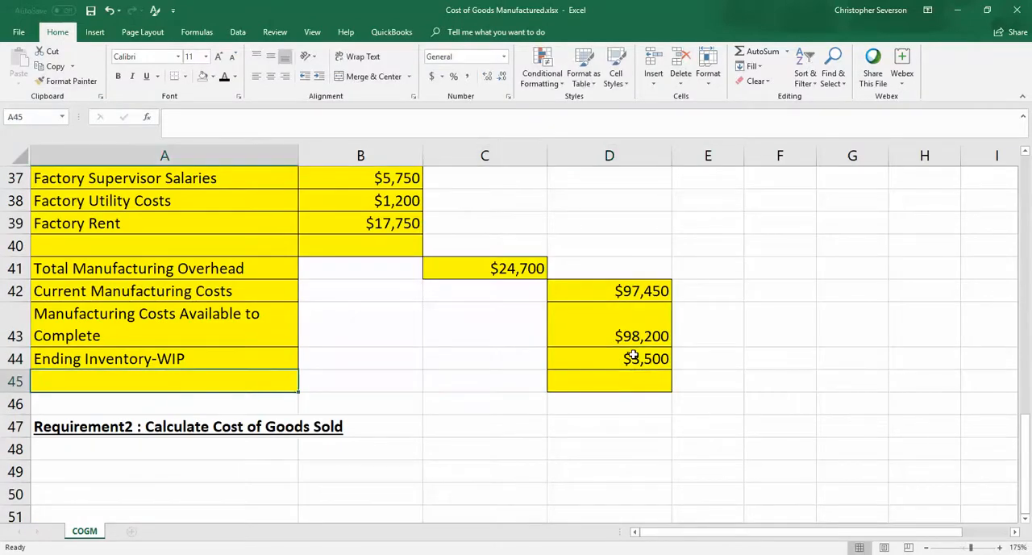
Add Cost of Goods Manufactured in D45 as =D43-D44, totalling $94,700.
text(Cost of Goods Manufactured)
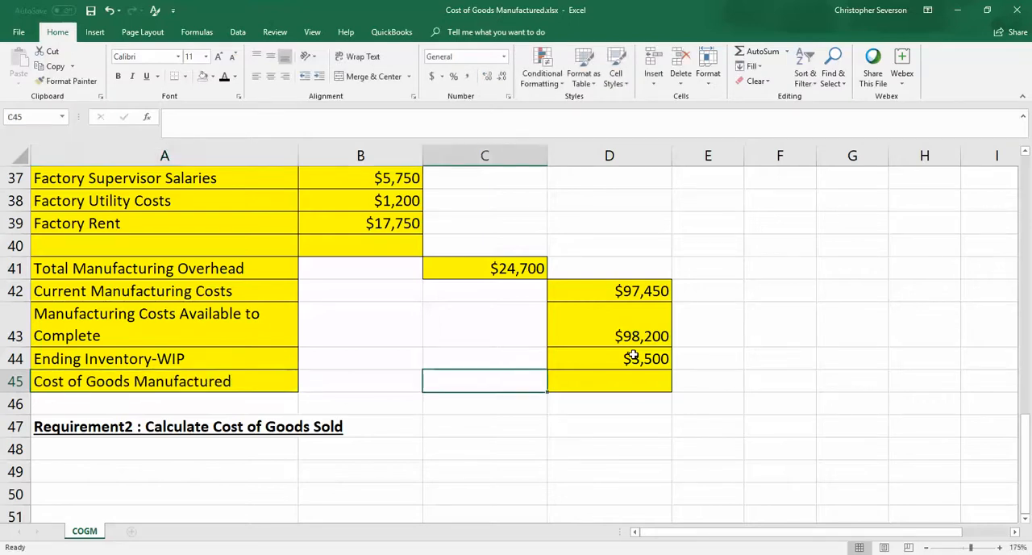
click(609, 381)
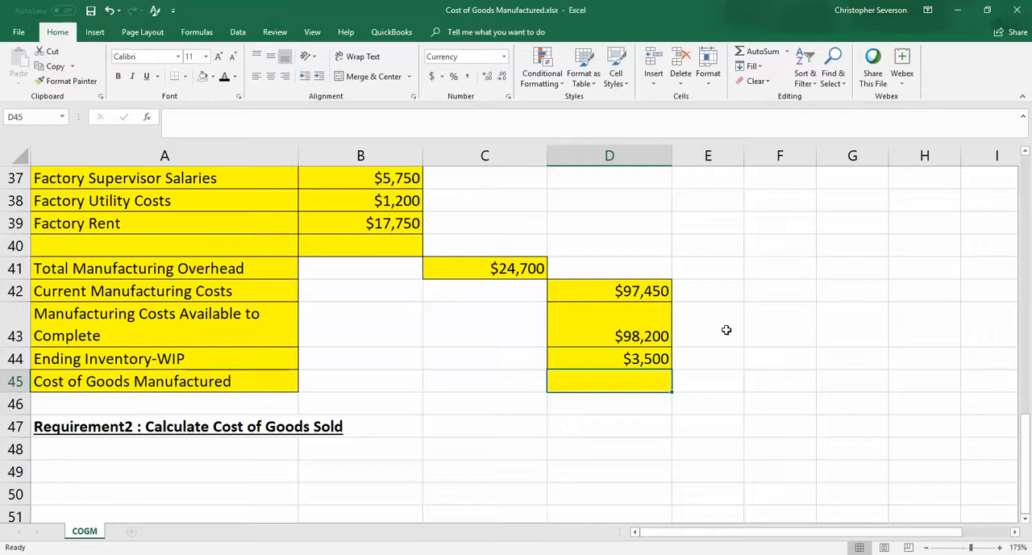
text(=)
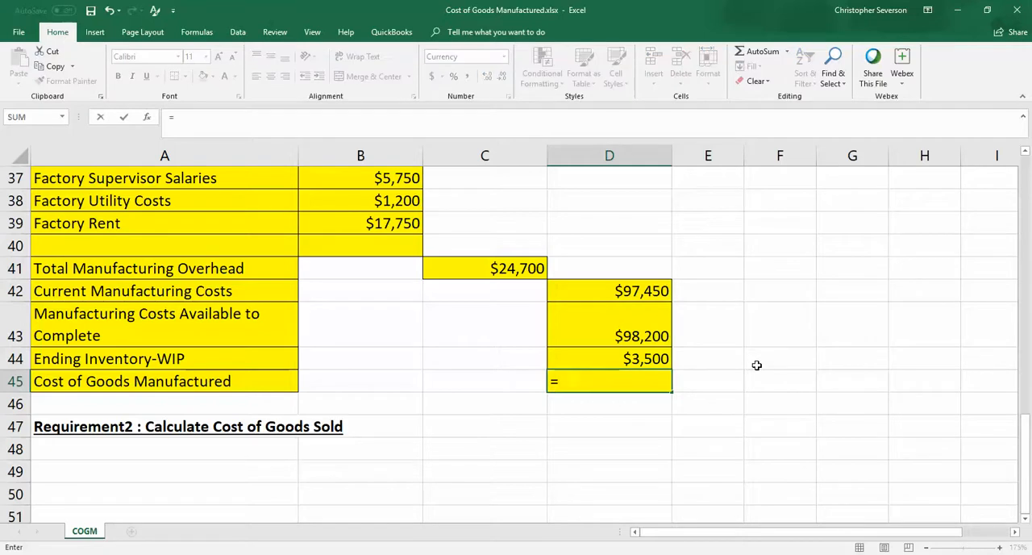
click(609, 322)
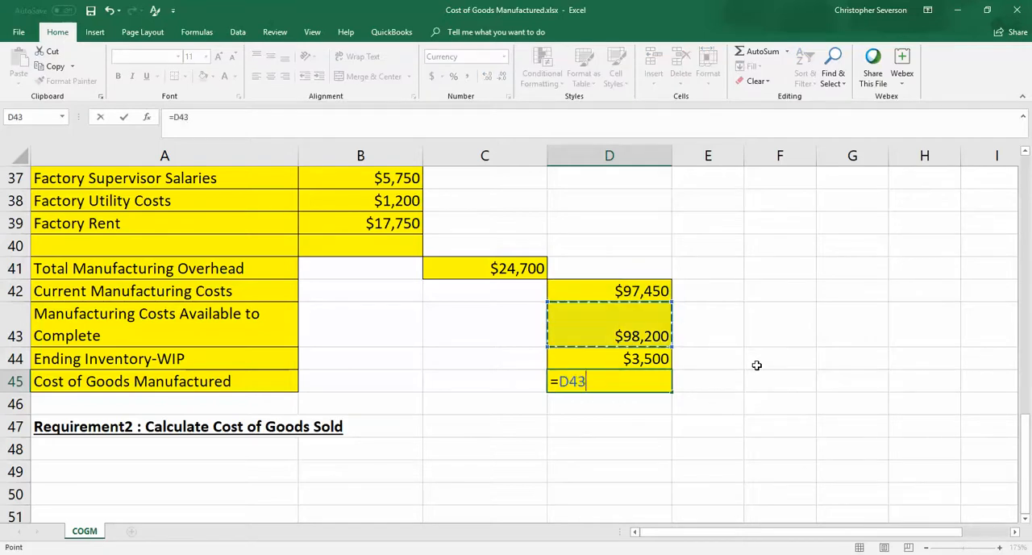
text(-)
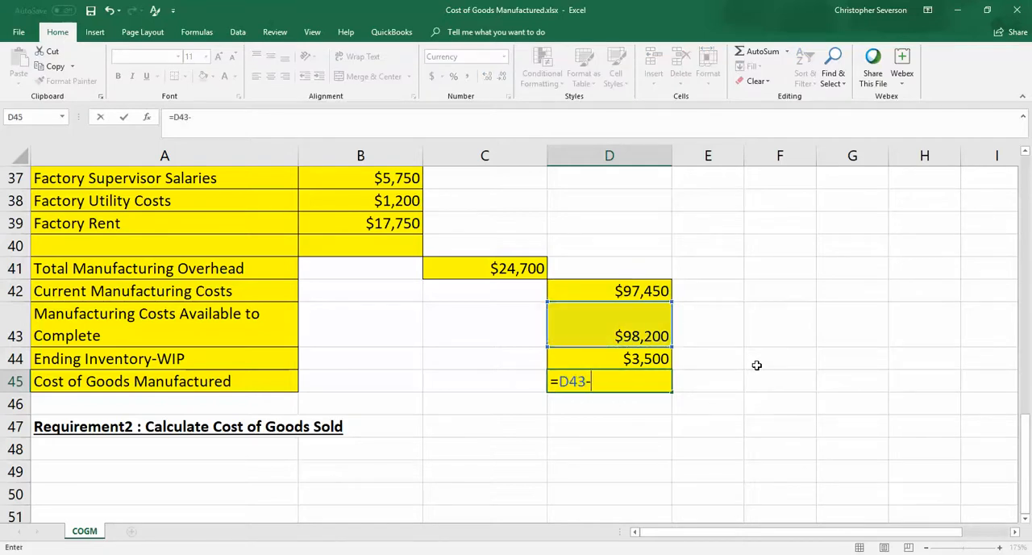
click(609, 358)
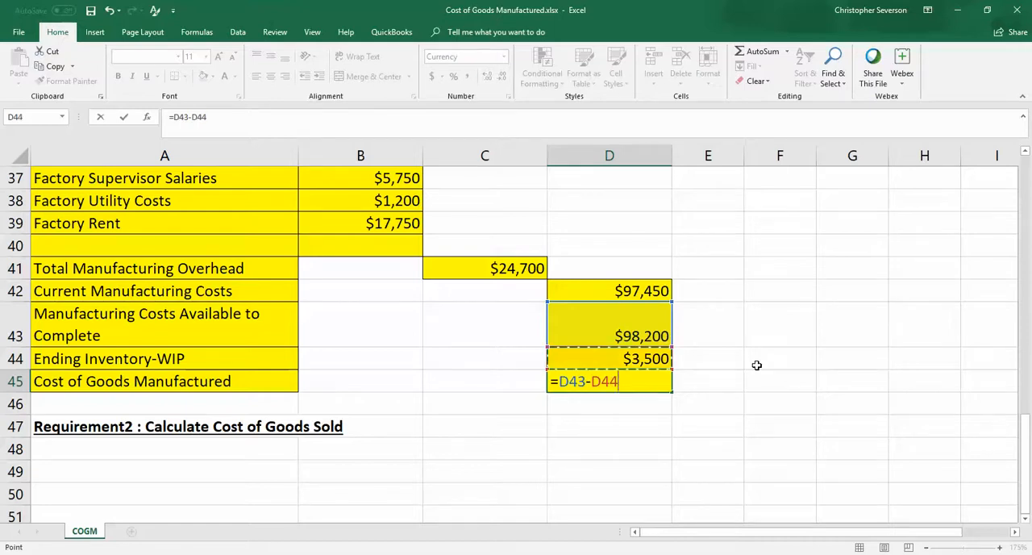
key(Enter)
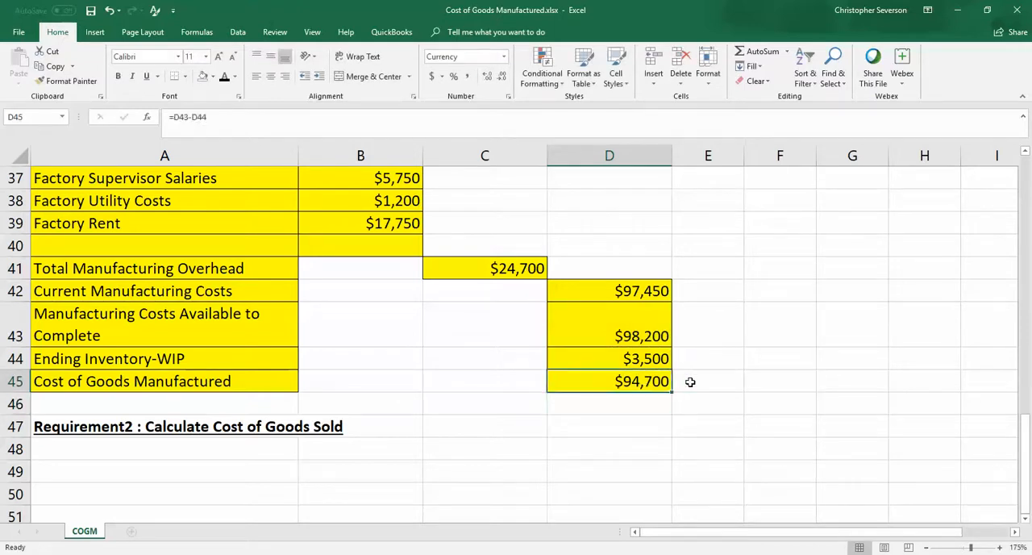
click(713, 382)
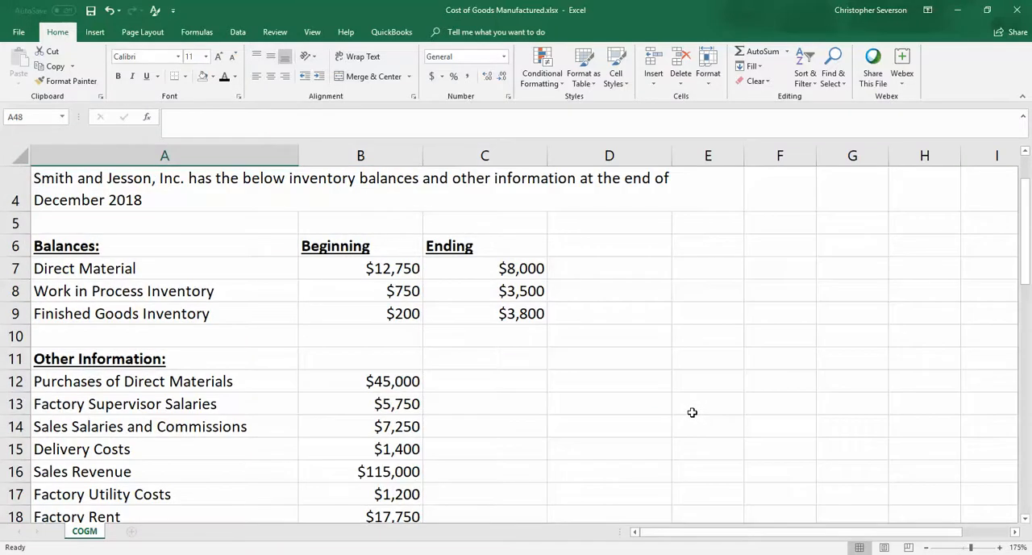
Review the balances and correct the heading to 'Requirement 2 : Calculate Cost of Goods Sold'.
scroll(down, 3)
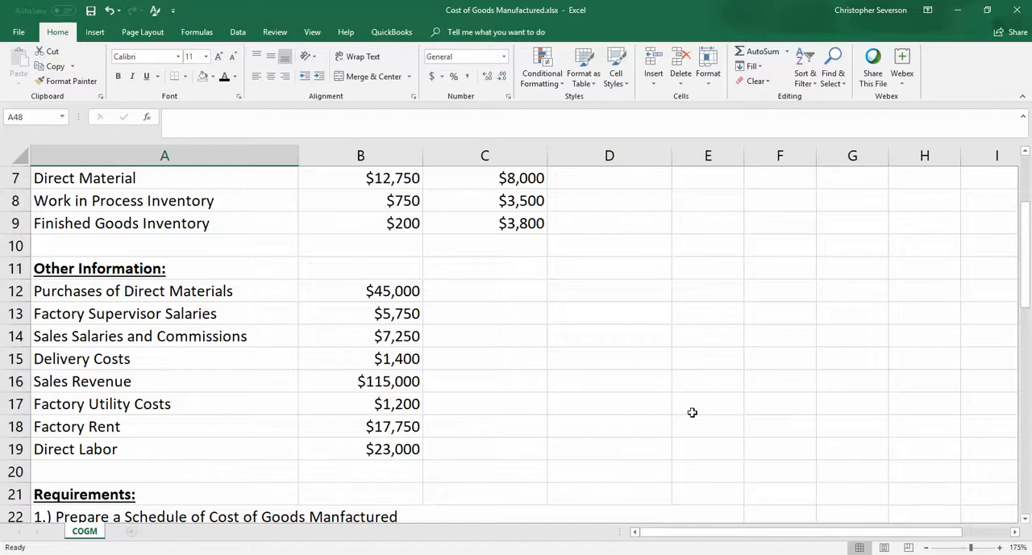
scroll(down, 3)
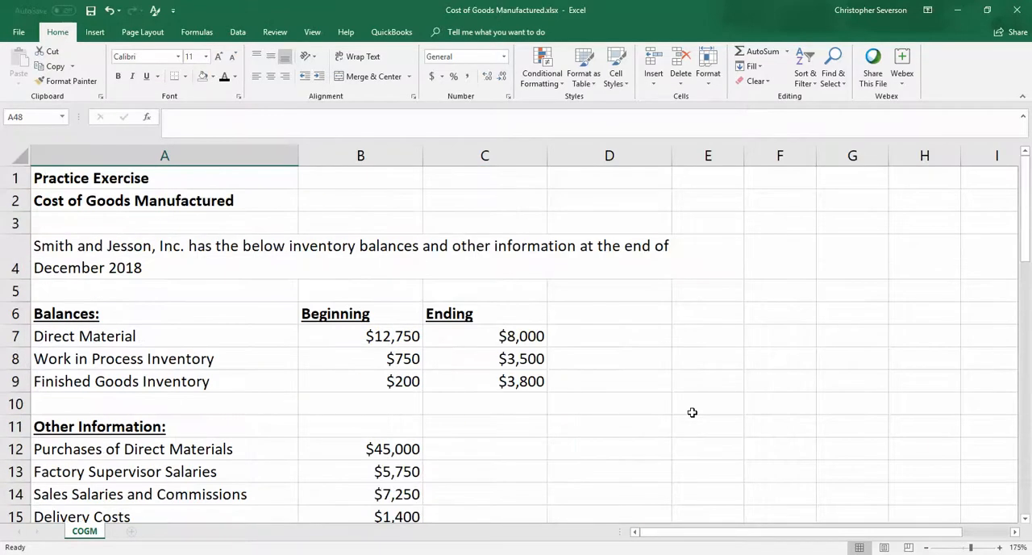
scroll(down, 3)
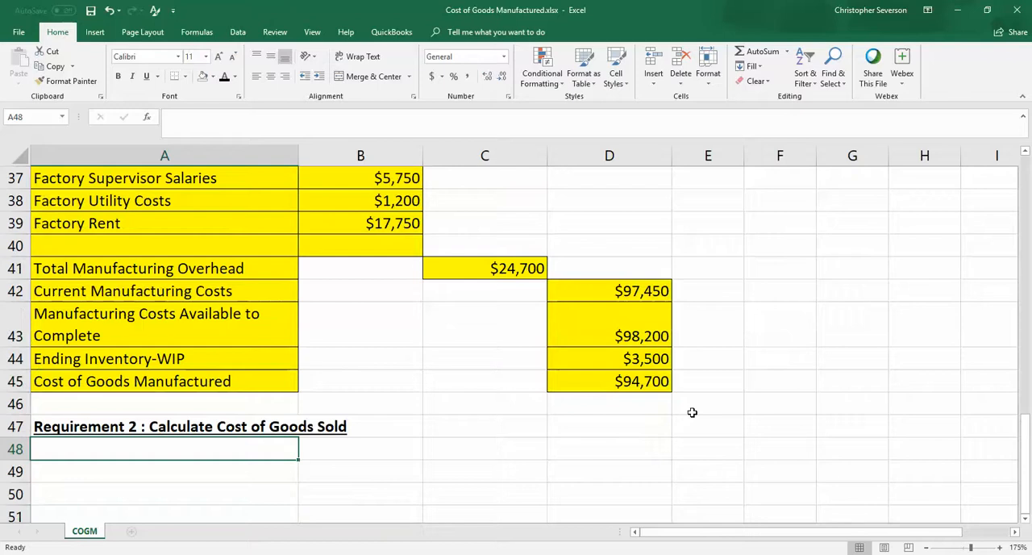
scroll(down, 3)
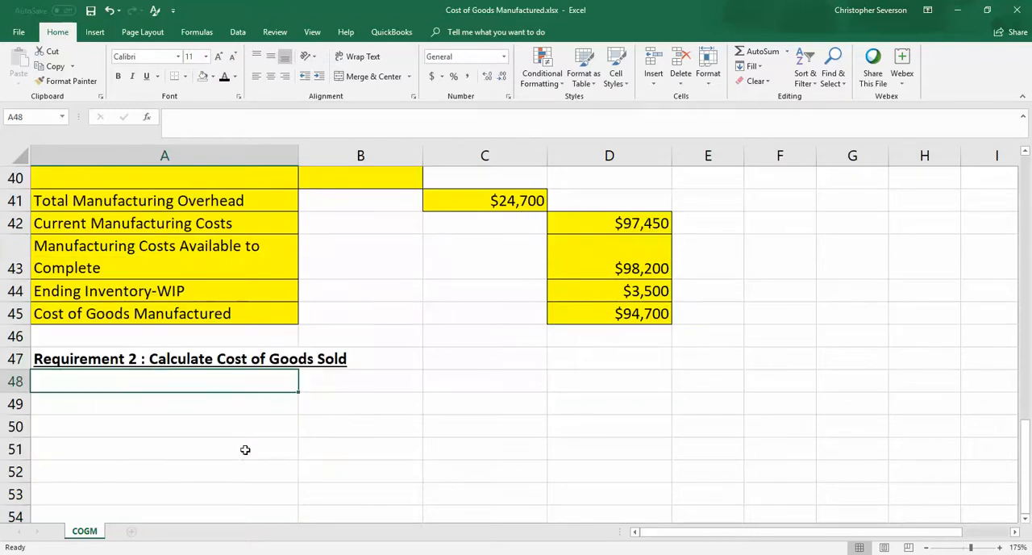
click(170, 403)
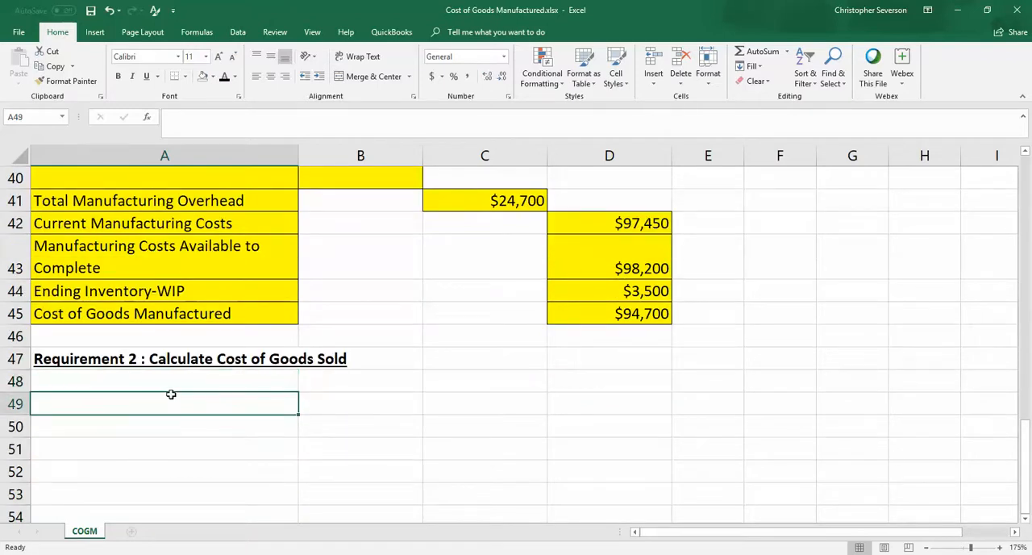
click(165, 381)
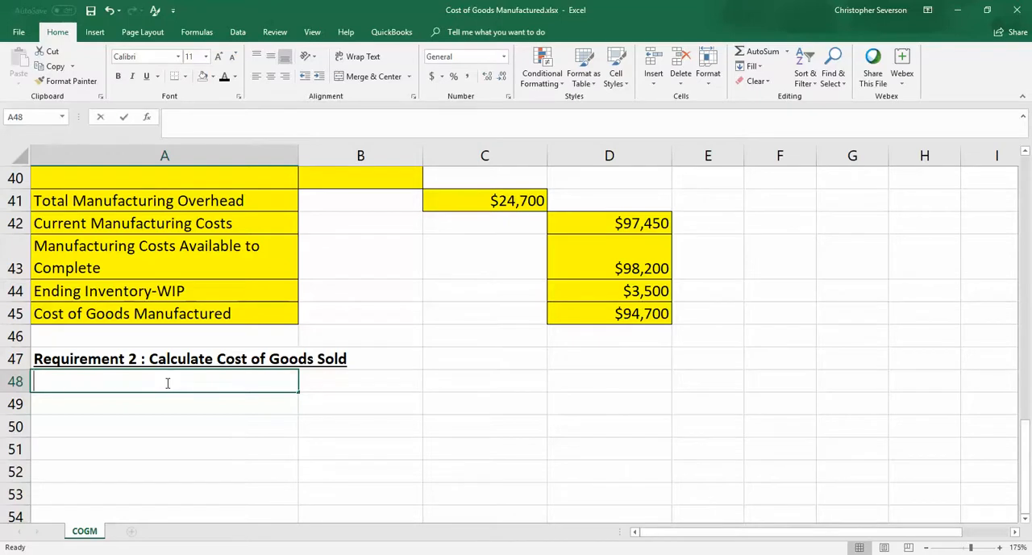
Enter Beginning Inventory Finished Goods with 200 in row 48.
text(Beginning)
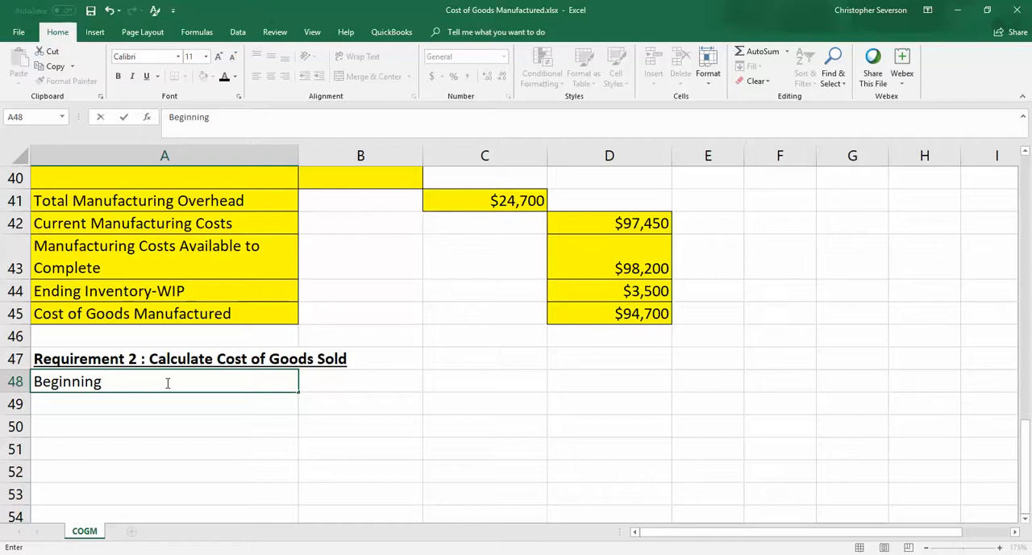
text(Inventory Fins)
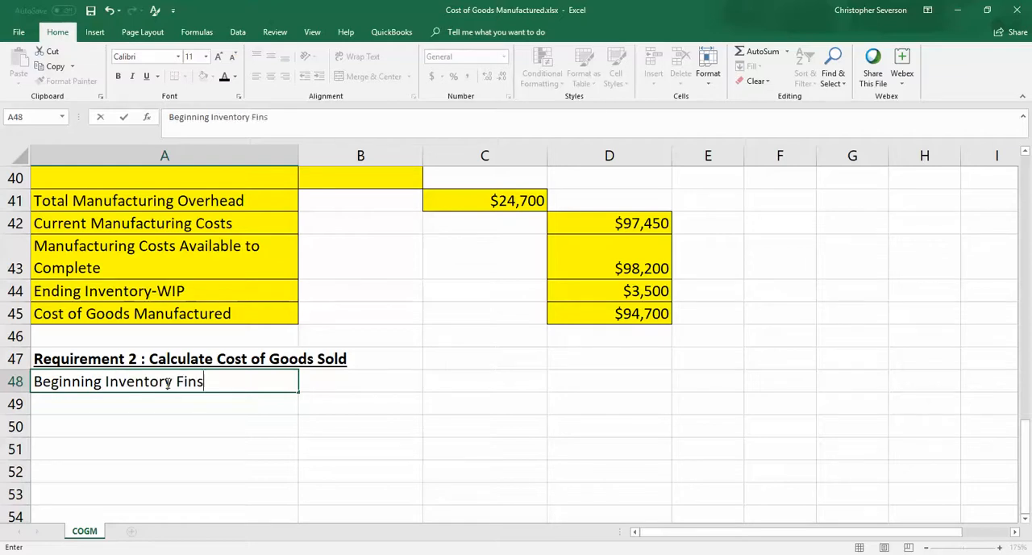
text(ihe G)
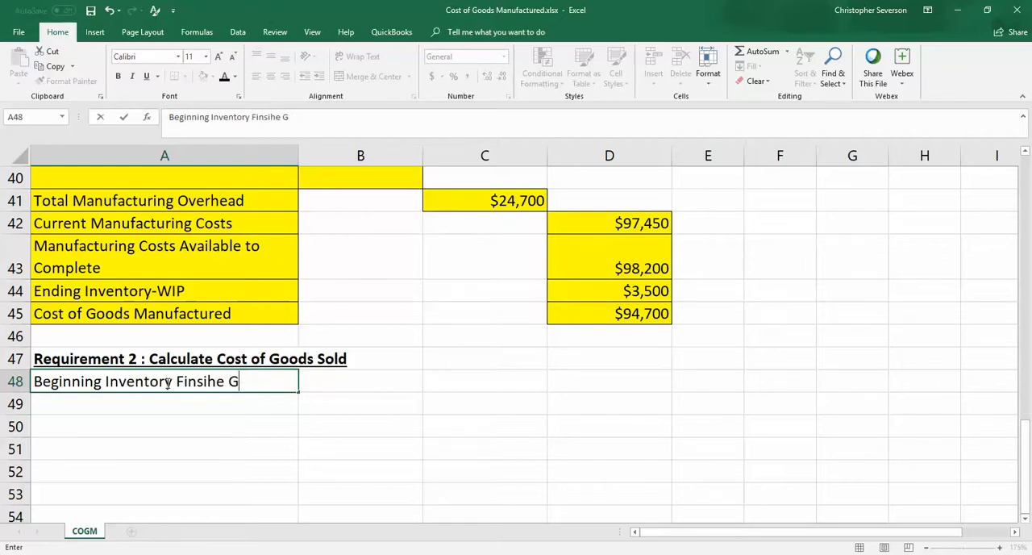
key(BackSpace)
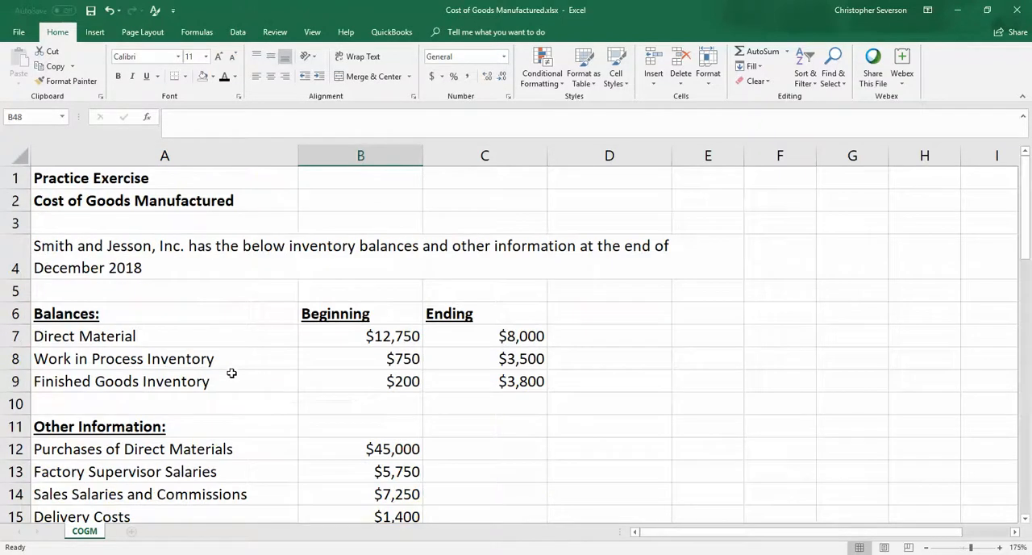
Add a '+ COGM' line in row 49 linked to D45, showing $94,700.
scroll(down, 3)
text(200)
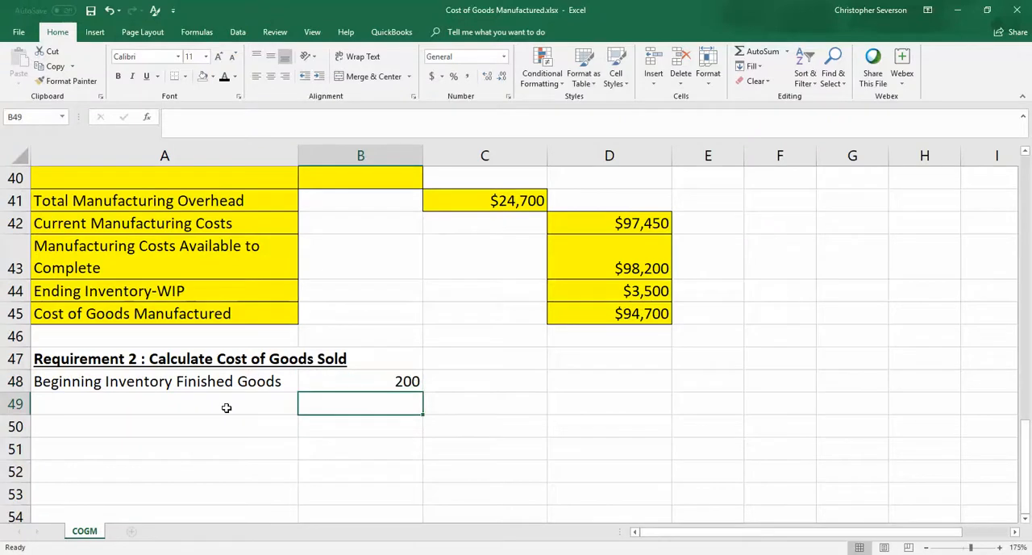
text('+ COGM)
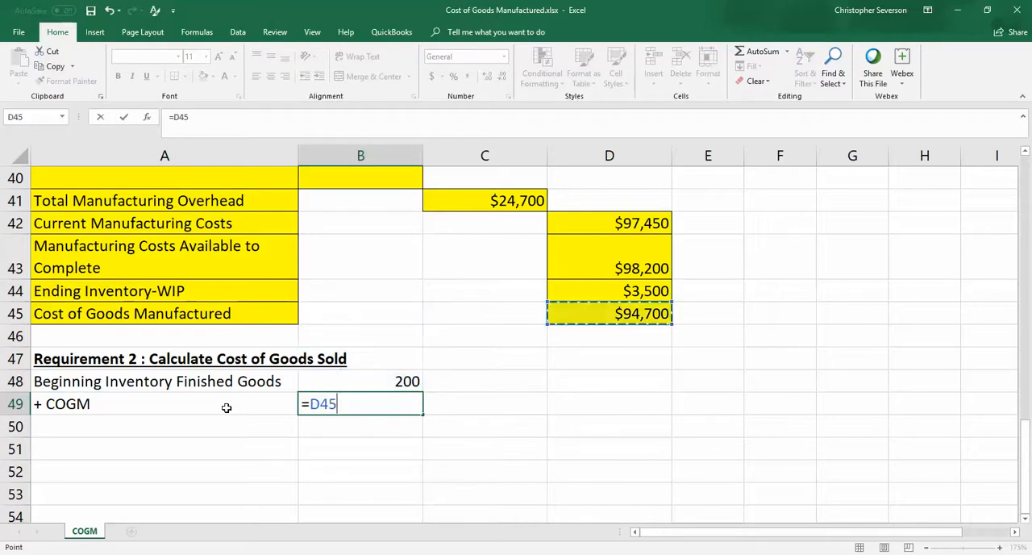
key(Enter)
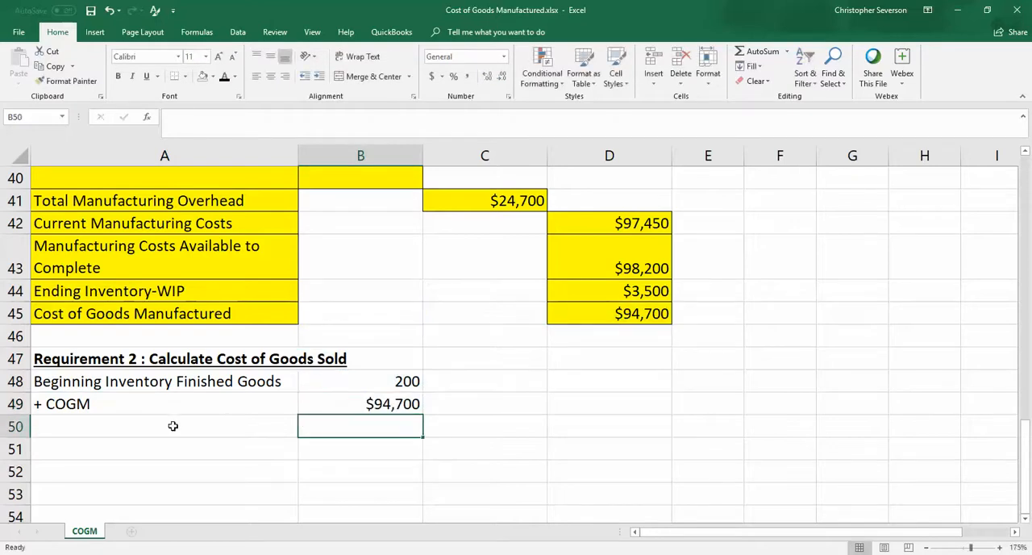
click(172, 426)
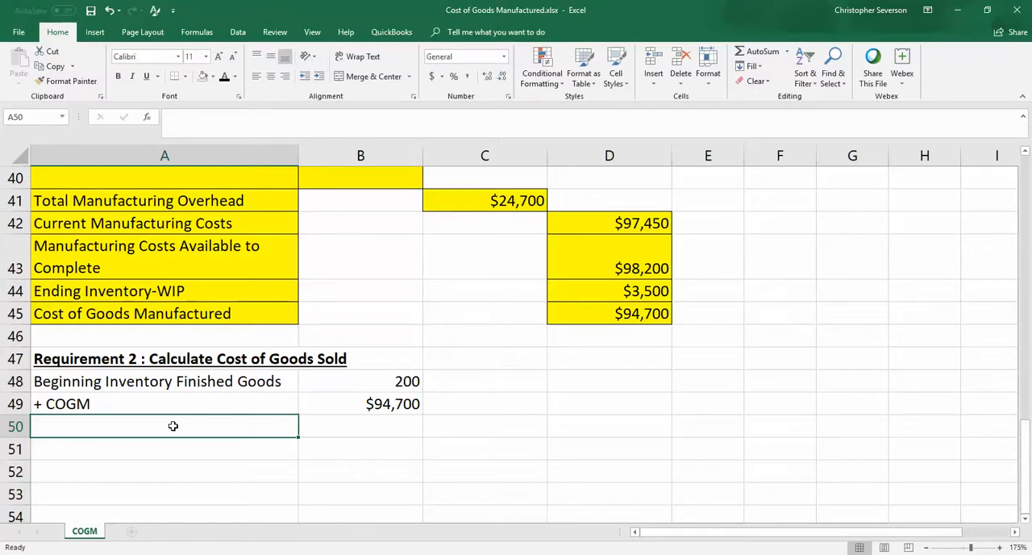
Add '= Cost of Goods Available For Sale' as =B48+B49 ($94,900) and format B48 as currency.
text(= Cost of)
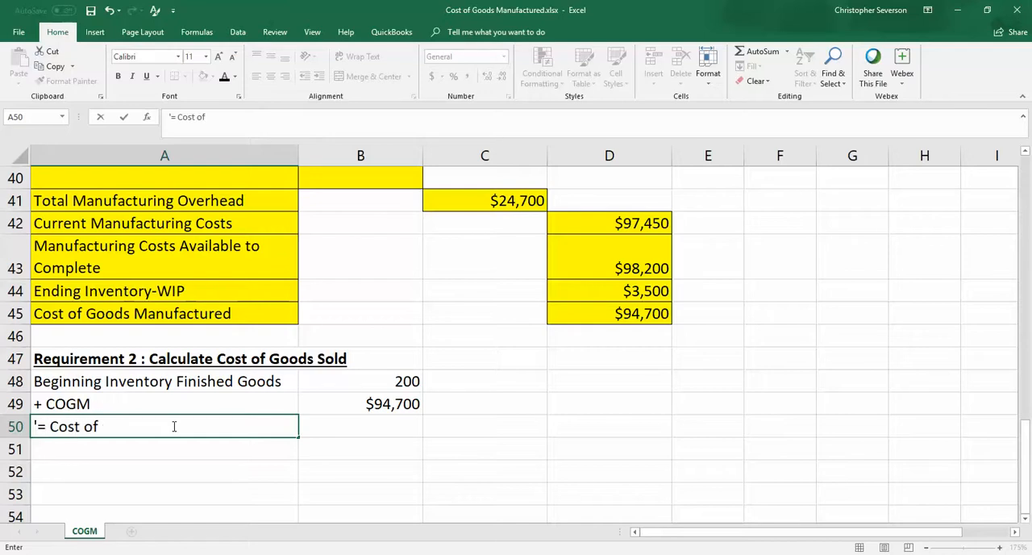
text(Goods Availab)
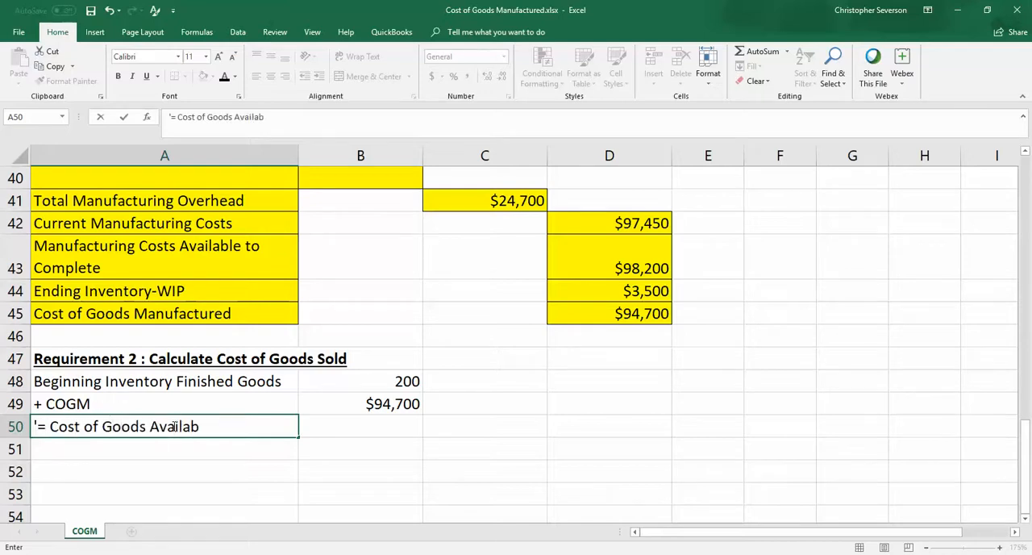
text(Fopr Sakl)
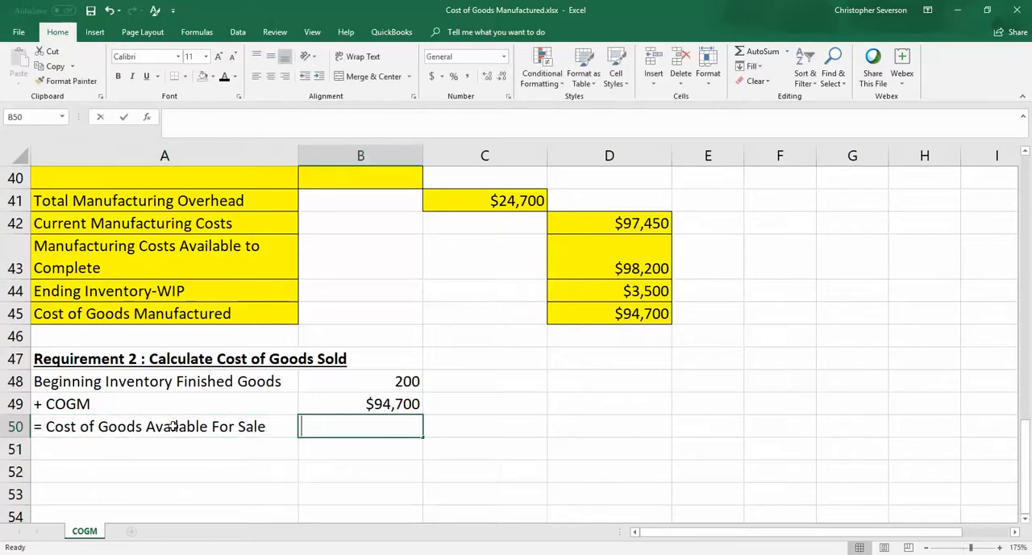
text(=B48+B49)
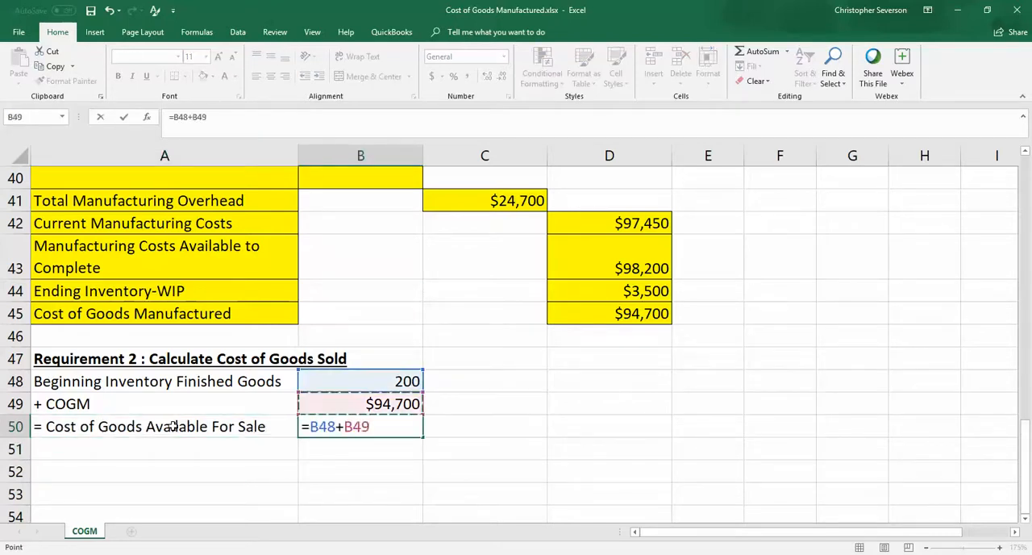
key(Enter)
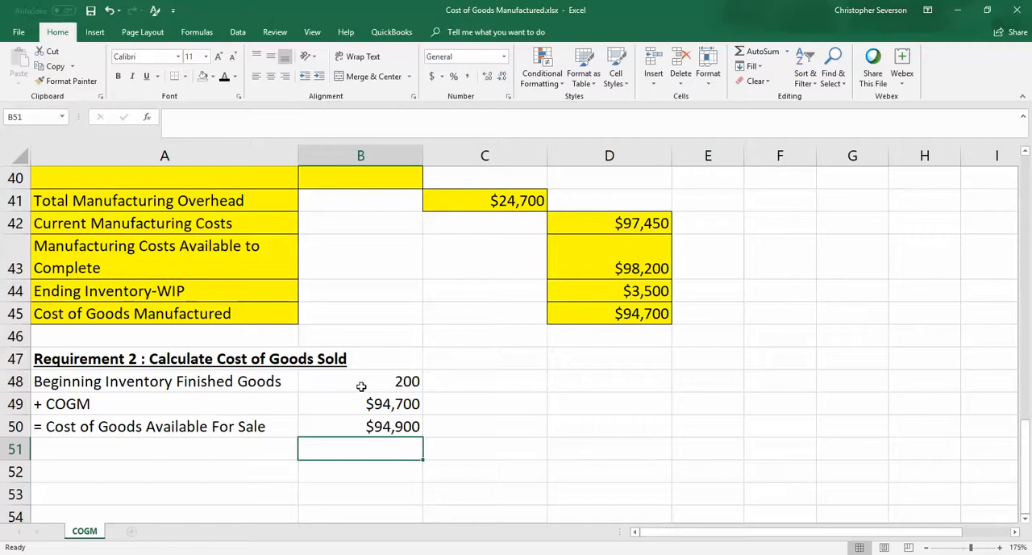
click(359, 404)
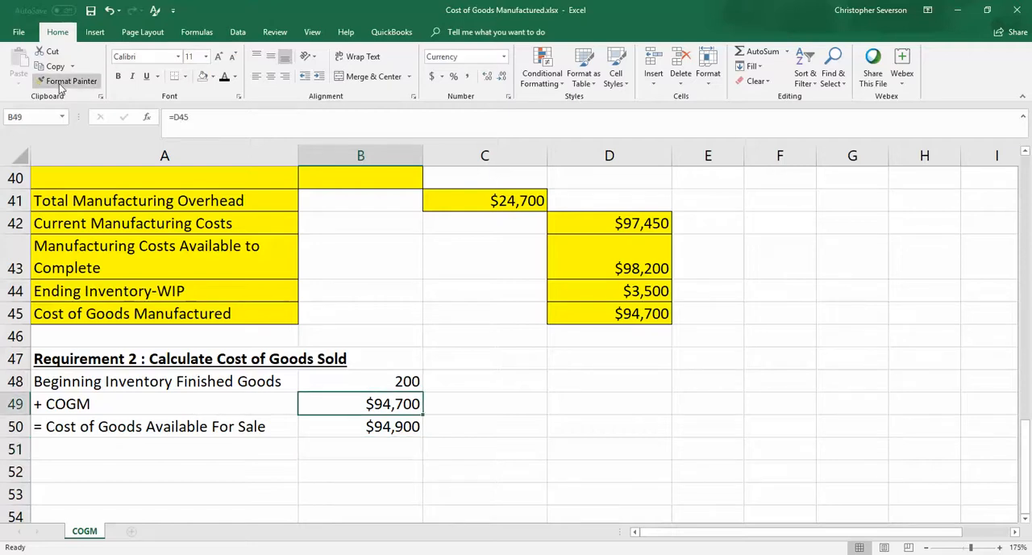
click(361, 381)
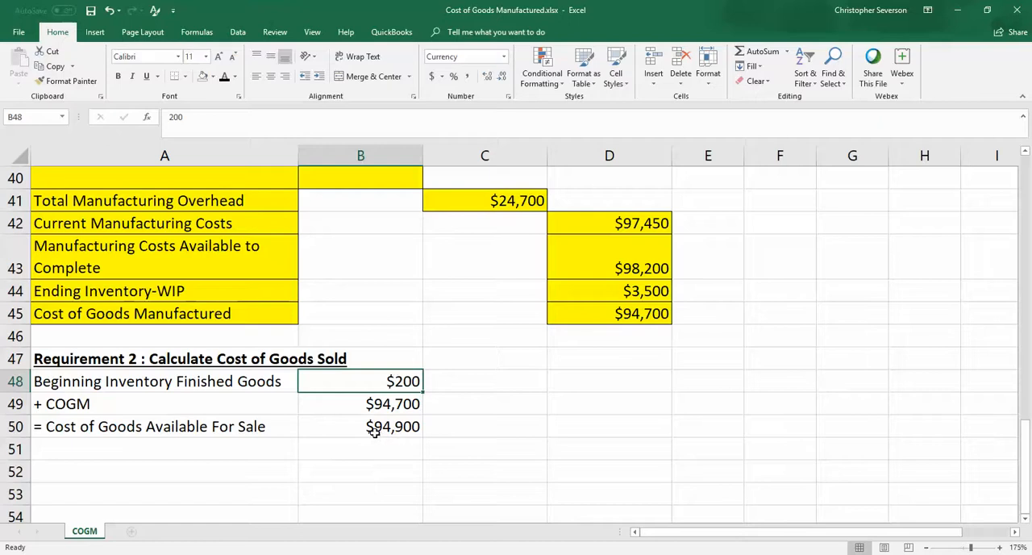
mouse_move(238, 440)
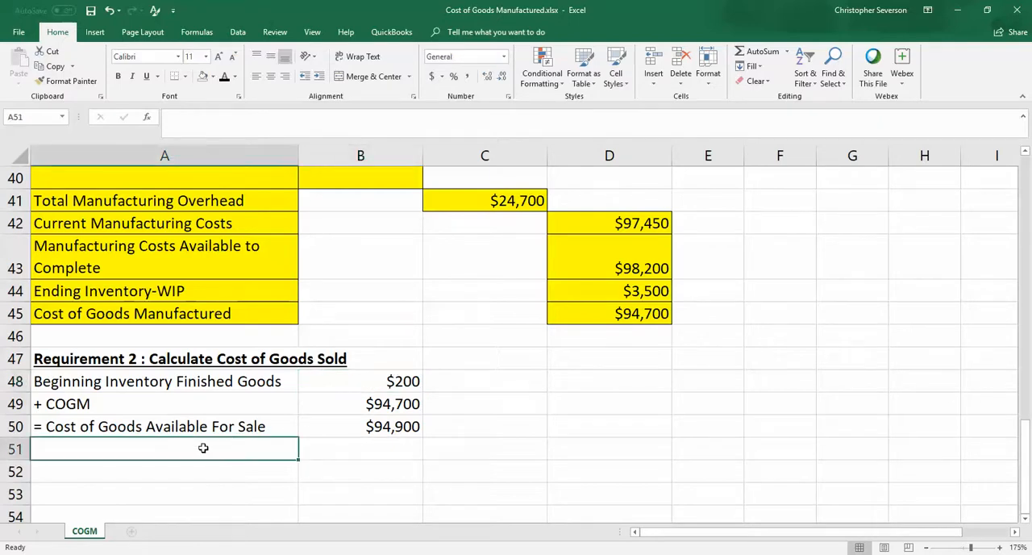
Enter the Finished Goods Ending Inventory line with 3,800 in row 51.
text('=)
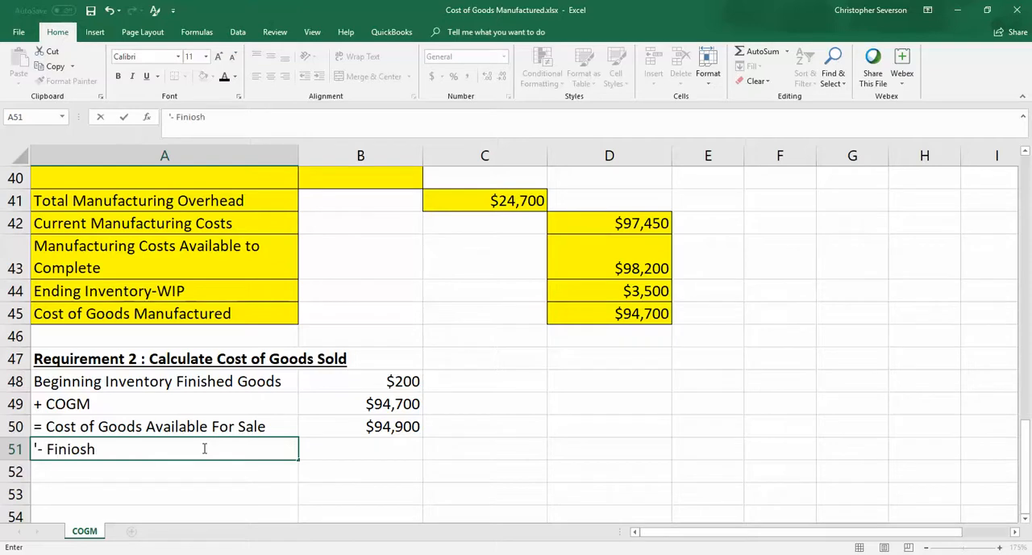
key(BackSpace)
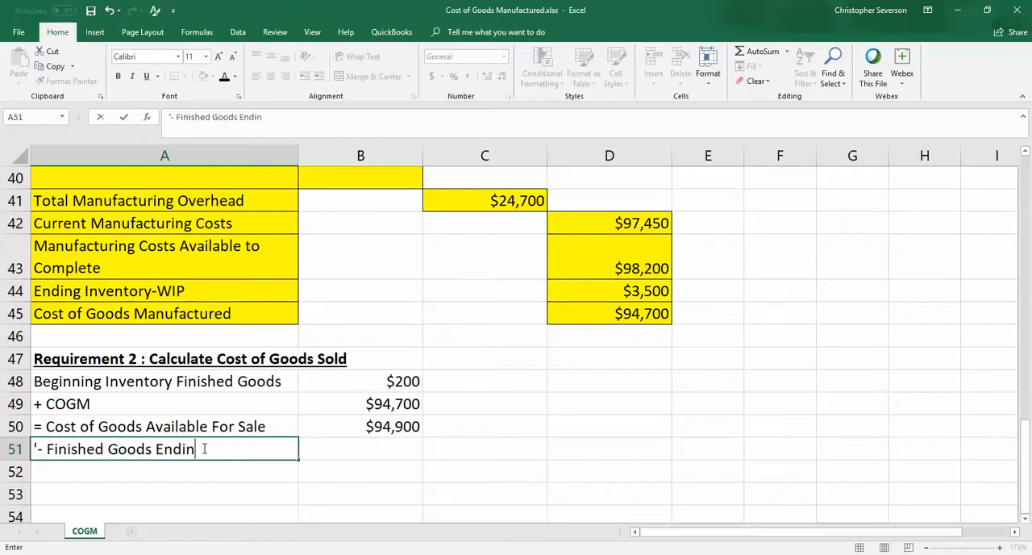
text(g Inventory)
click(361, 449)
text(3800)
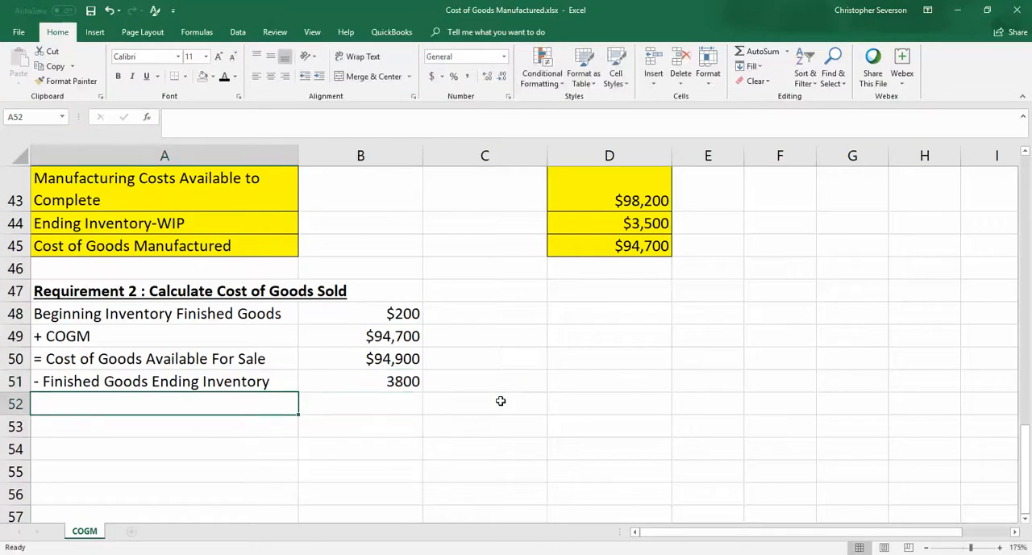
Add '= Cost of Goods Sold' as =B50-B51 ($91,100) and format B51 as currency.
text(= Cost)
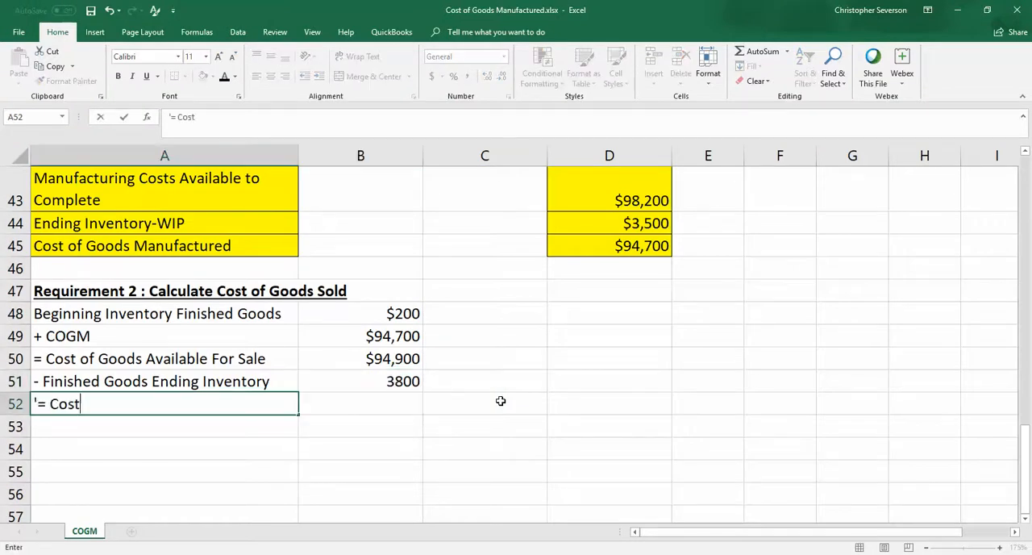
text(of Goods Sold)
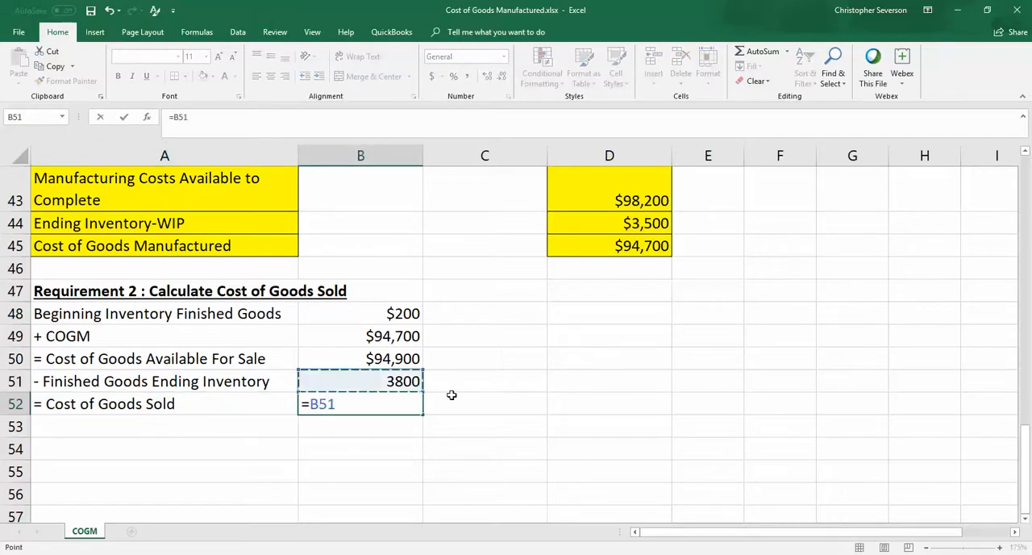
click(360, 358)
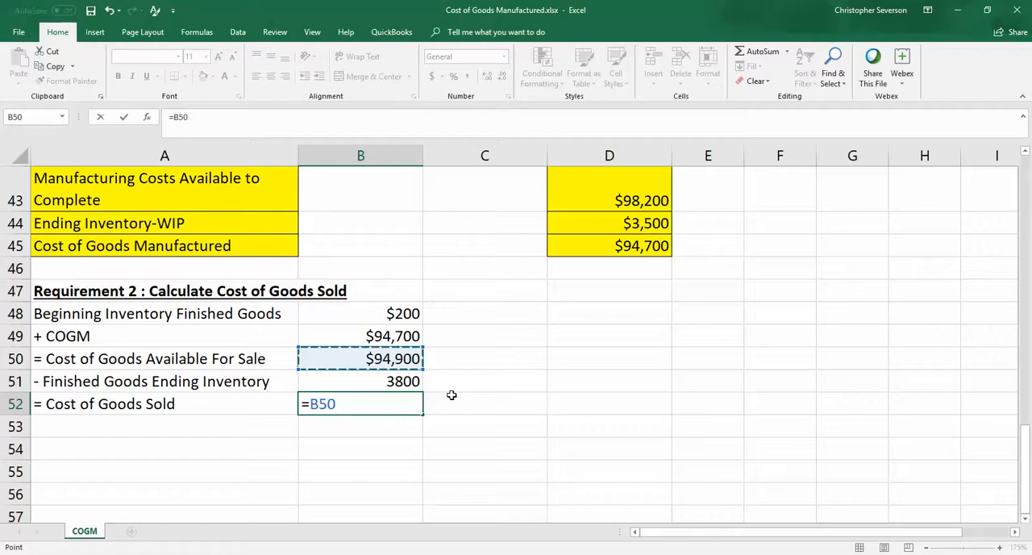
key(Enter)
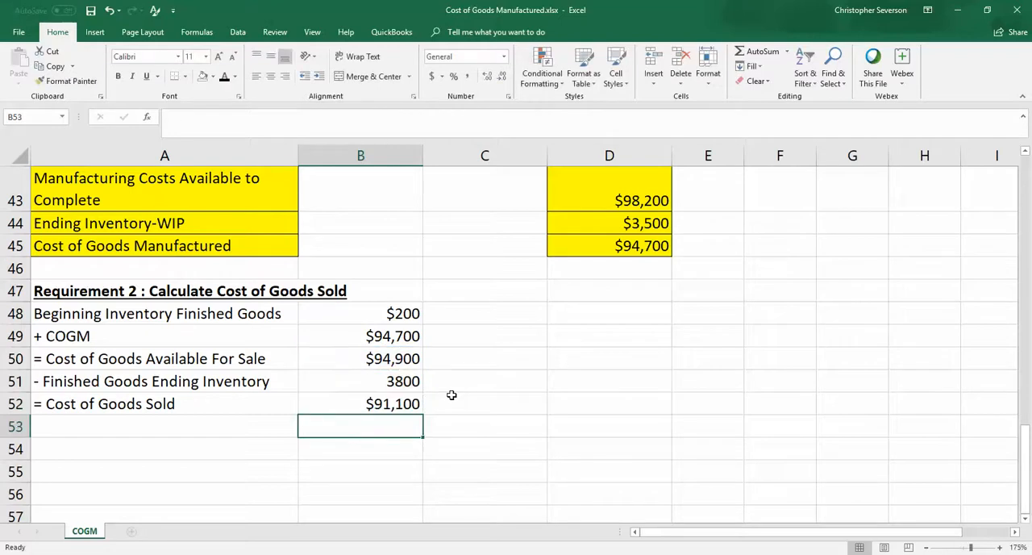
click(361, 359)
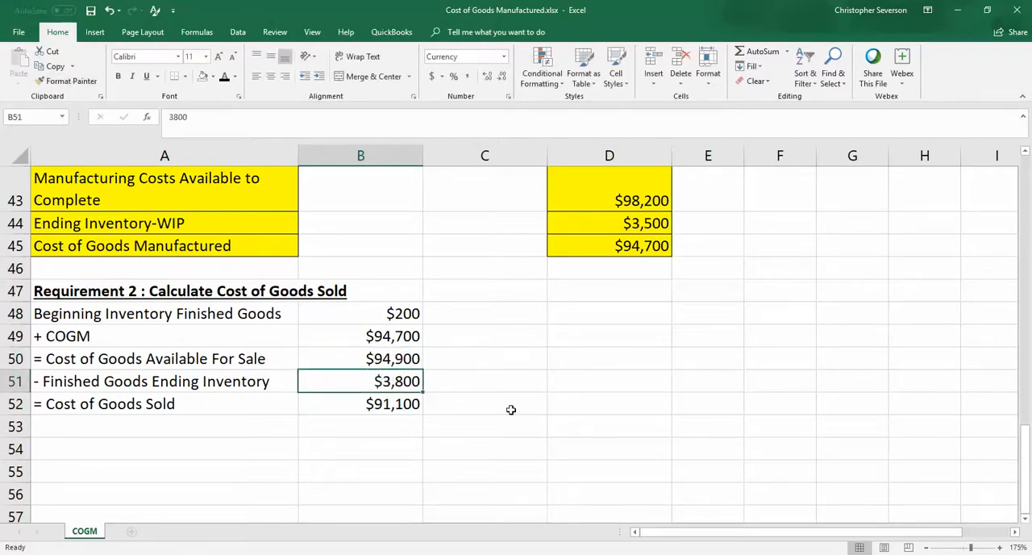
click(360, 427)
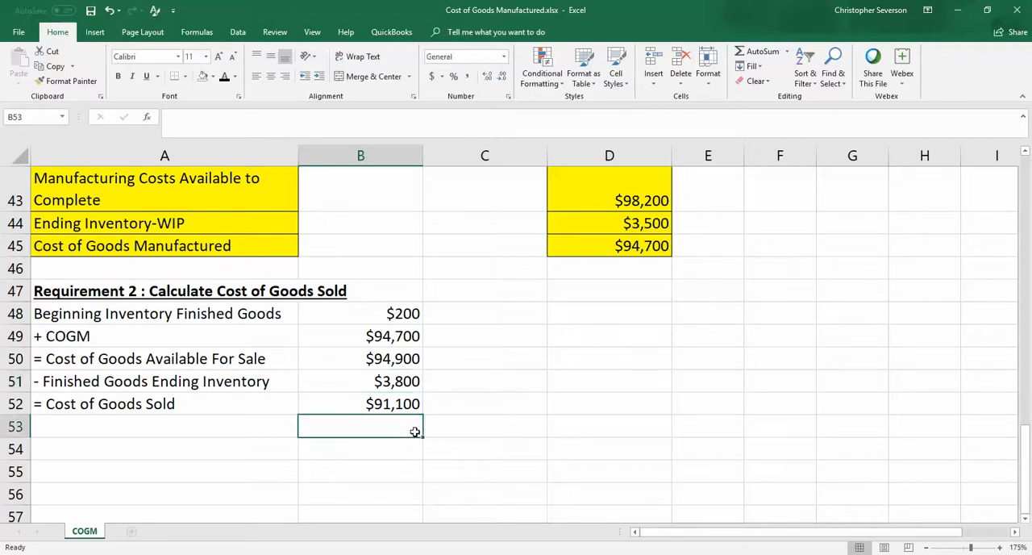
click(360, 404)
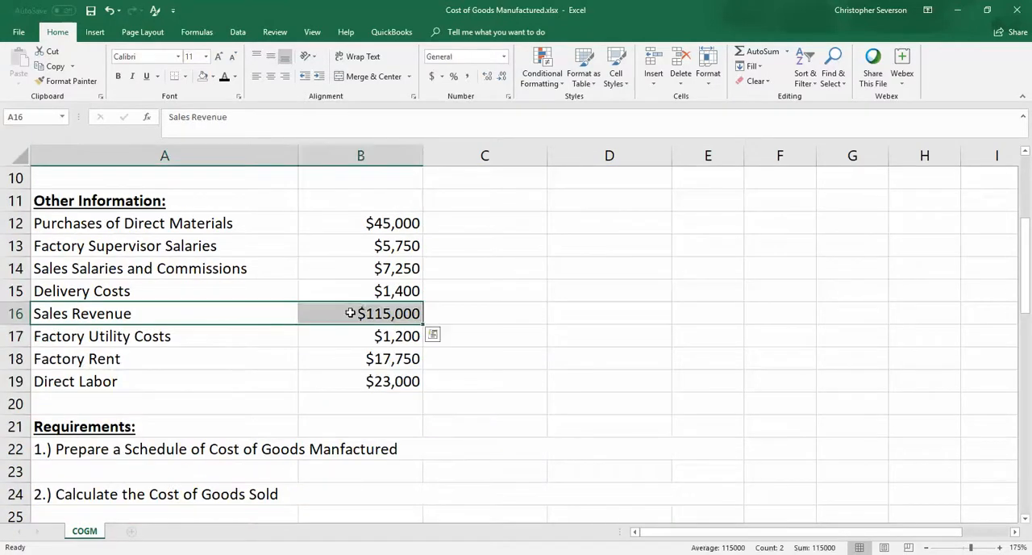
scroll(down, 3)
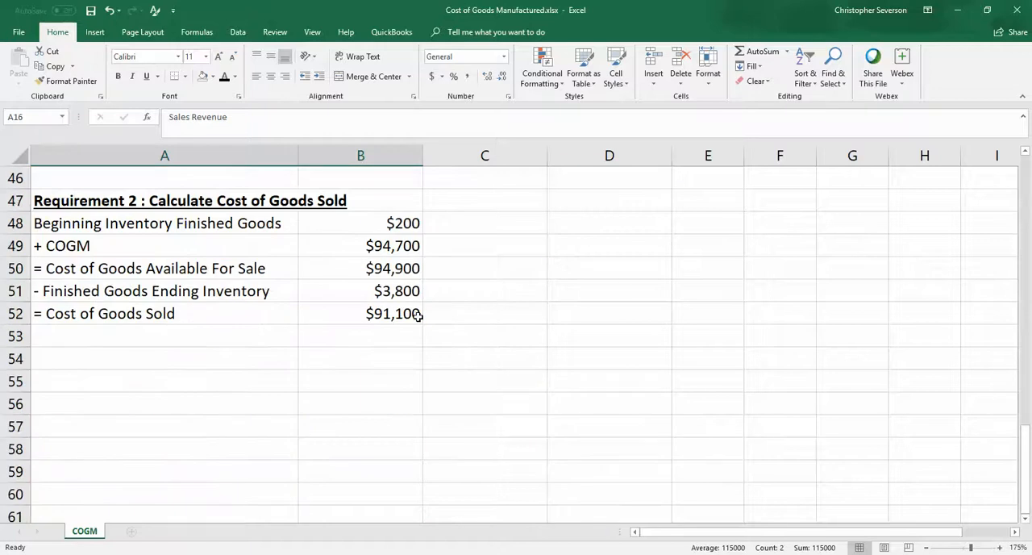
click(389, 314)
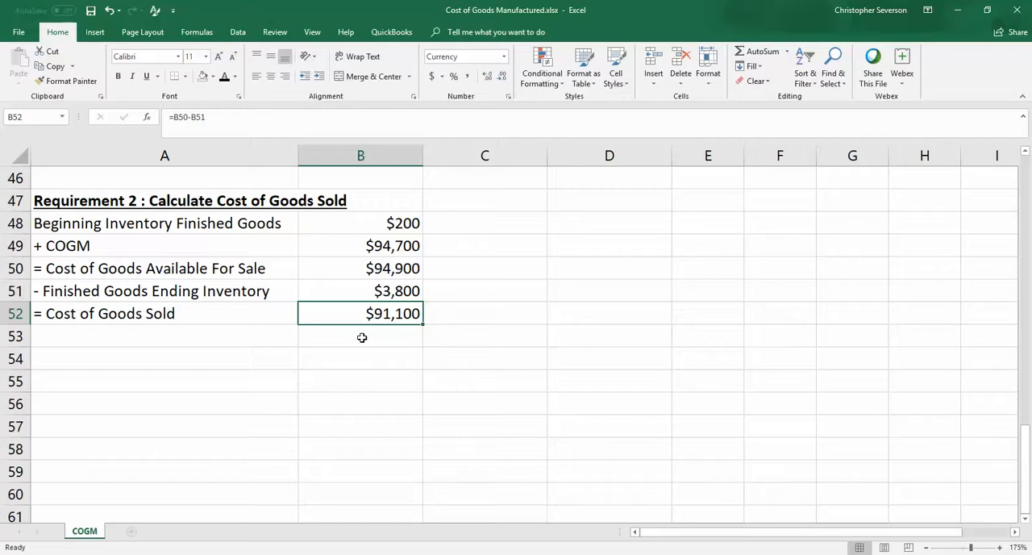
mouse_move(418, 359)
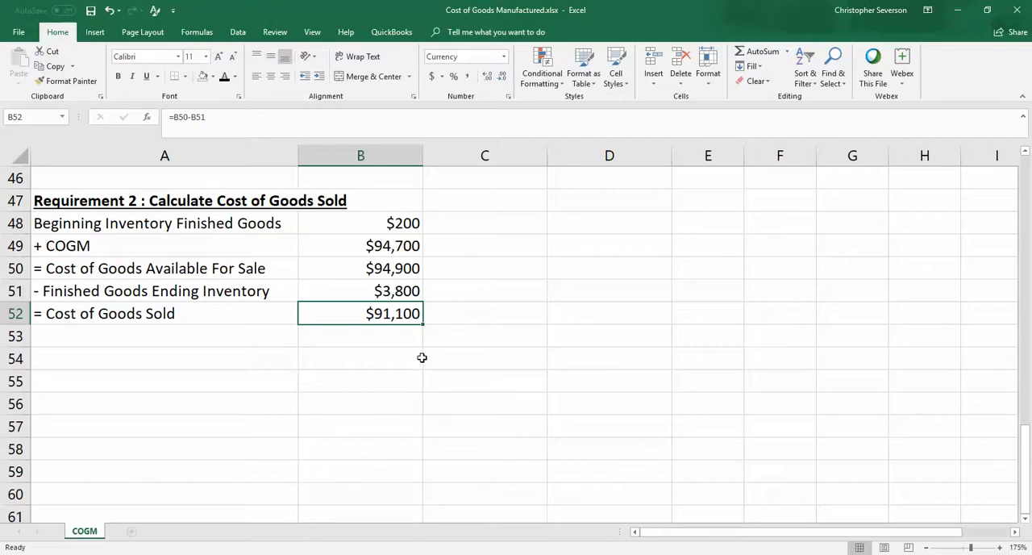
mouse_move(200, 266)
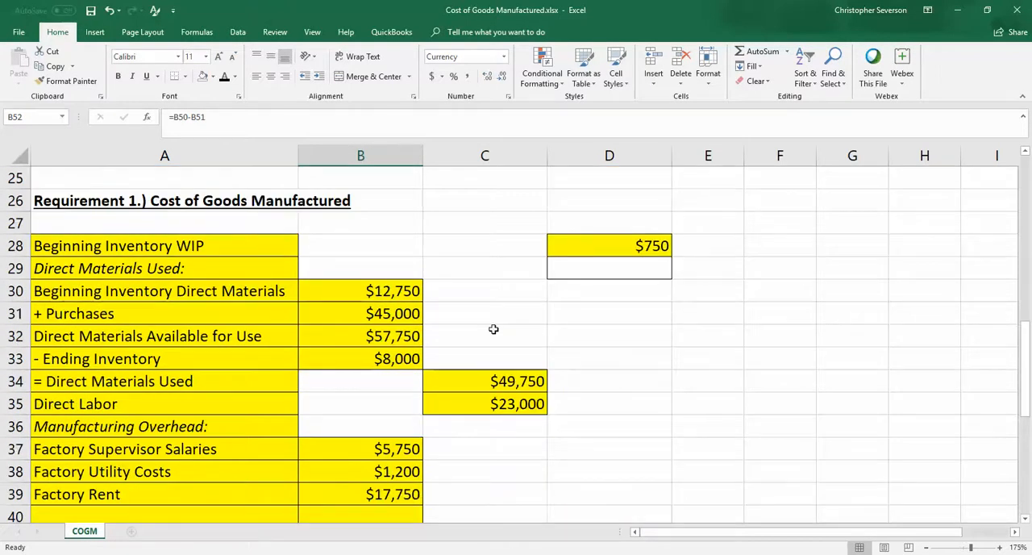
mouse_move(197, 290)
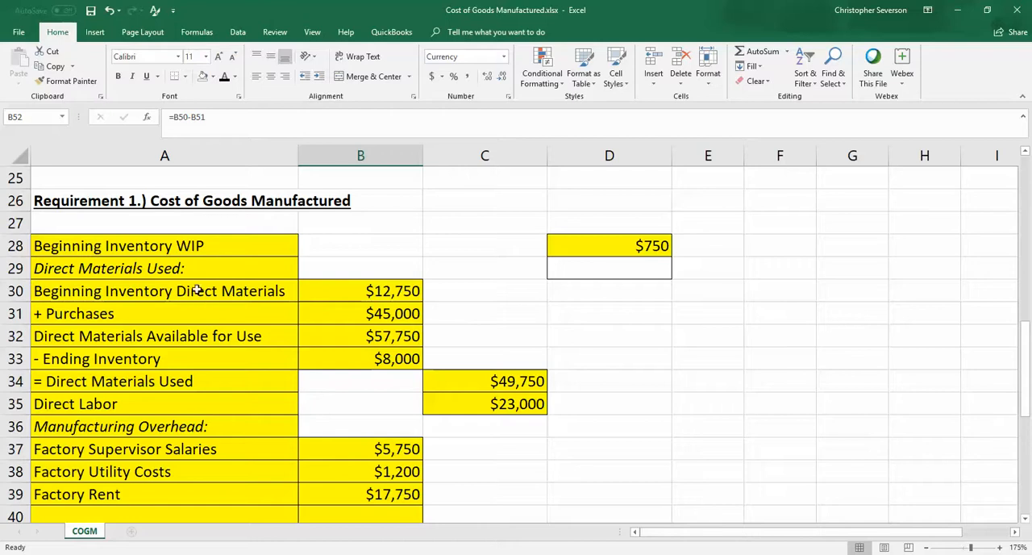
mouse_move(215, 281)
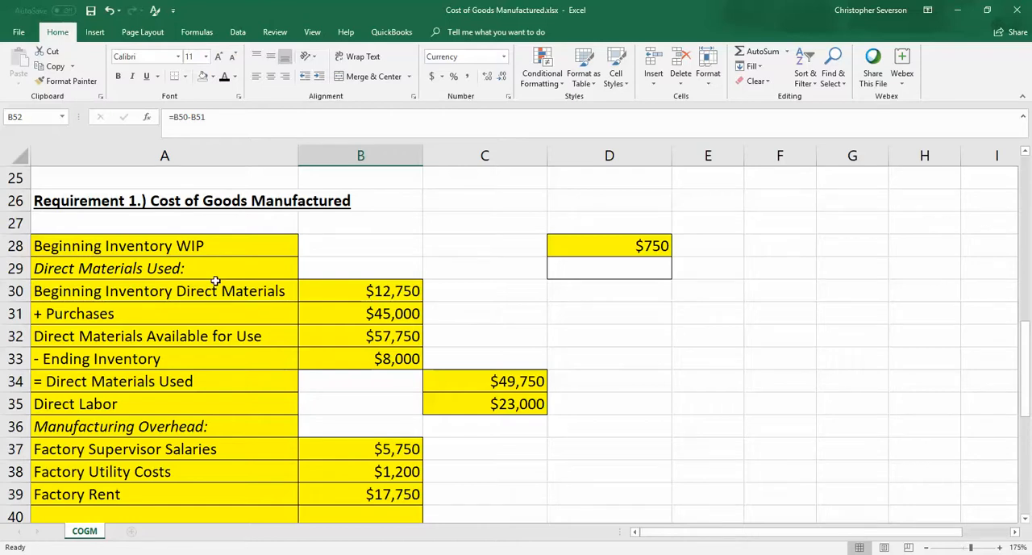
mouse_move(175, 291)
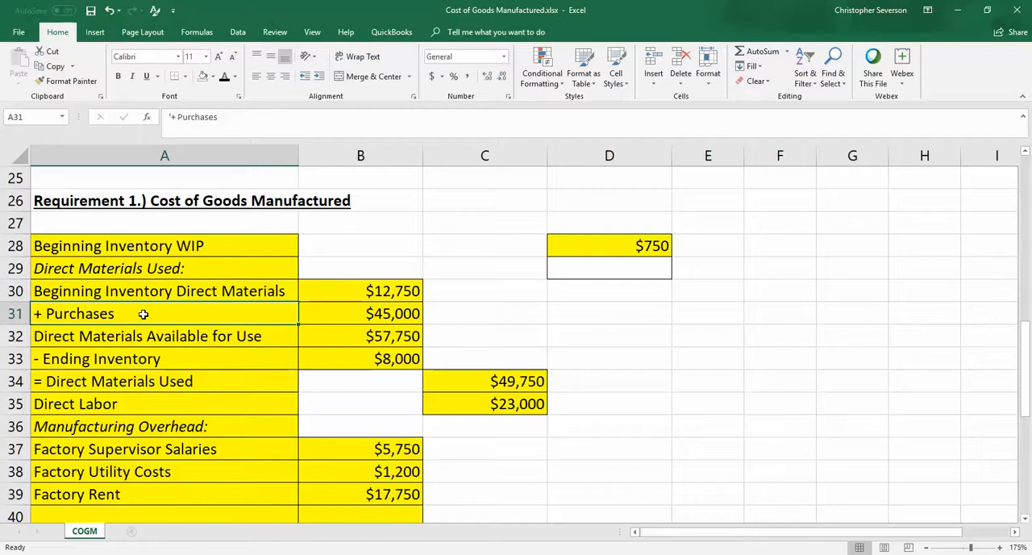
click(149, 337)
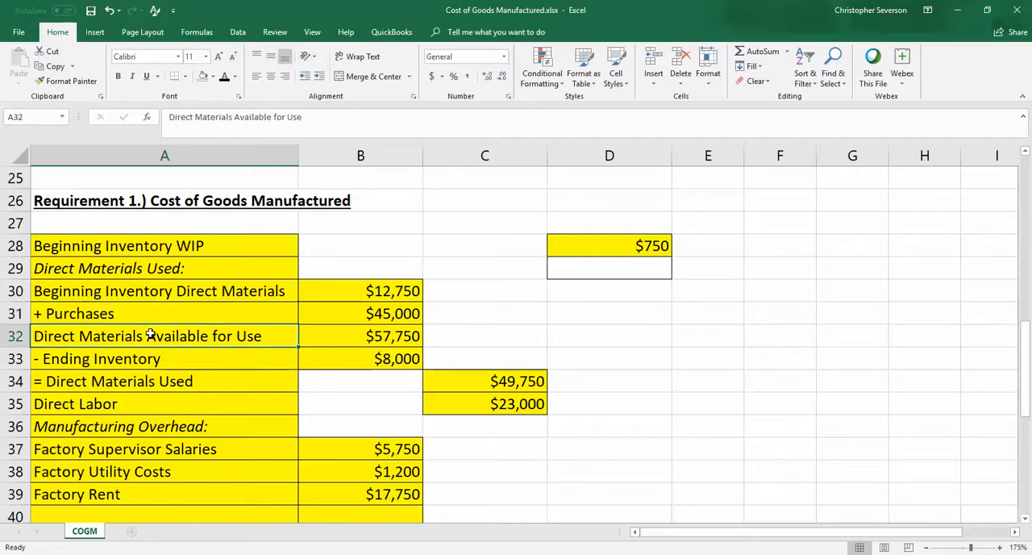
mouse_move(216, 336)
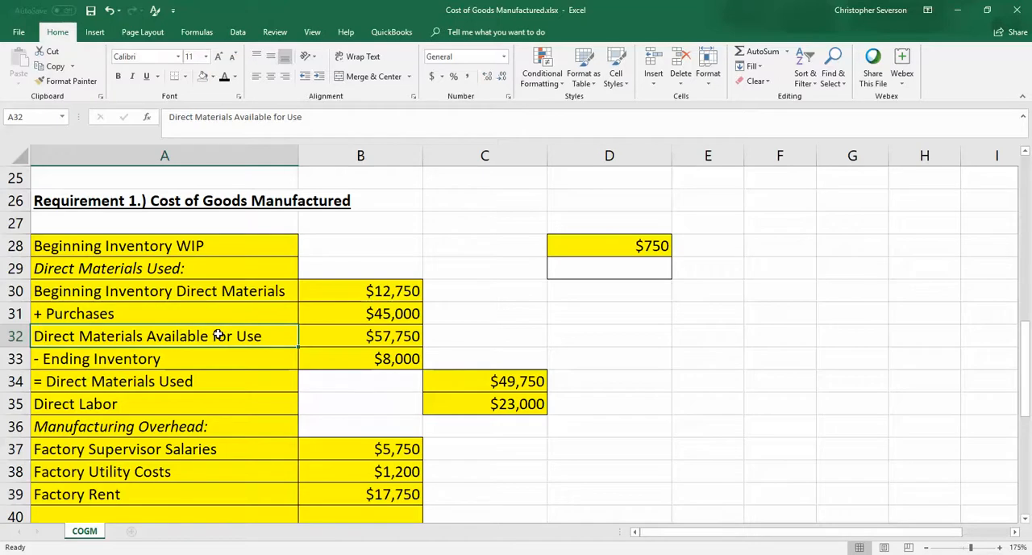
mouse_move(322, 336)
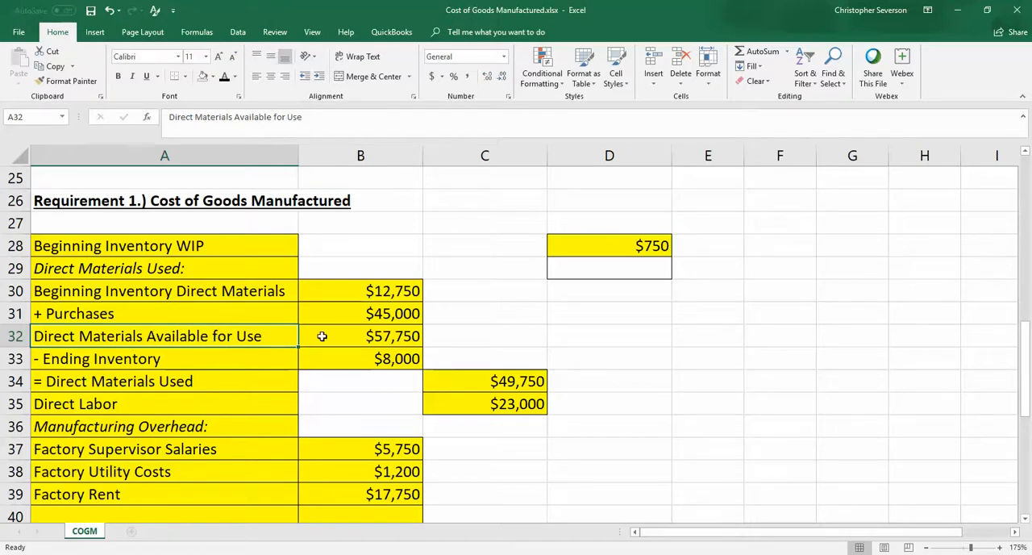
click(192, 359)
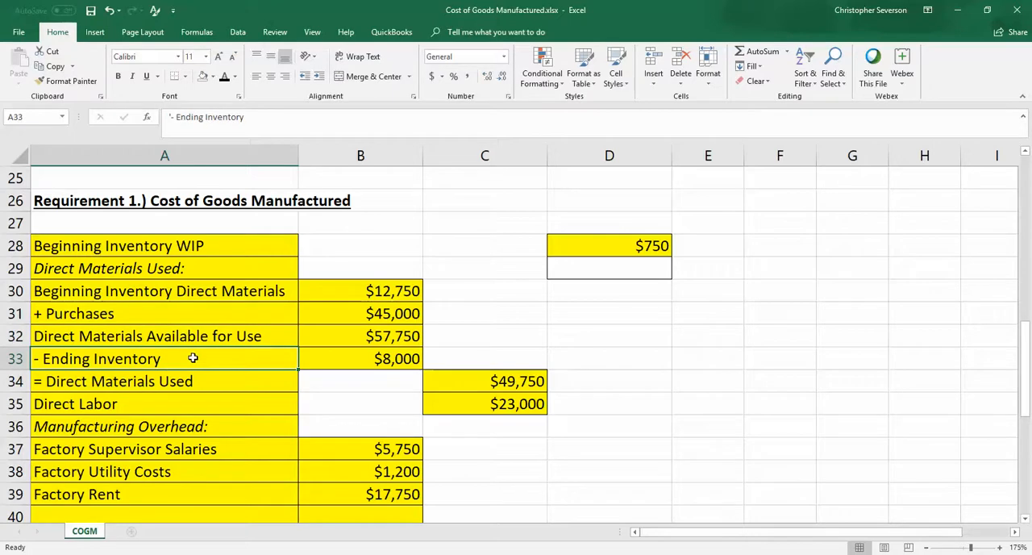
mouse_move(188, 380)
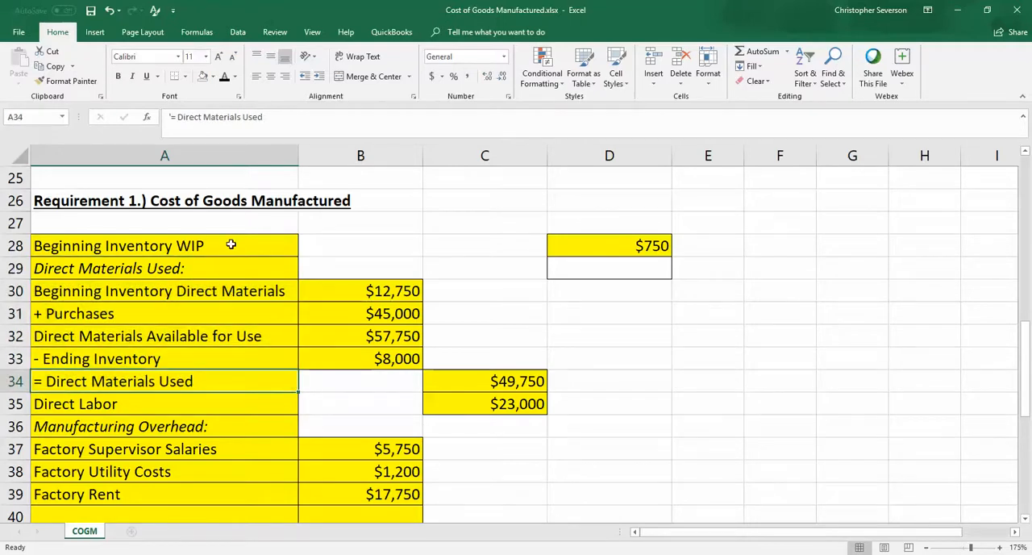
mouse_move(716, 210)
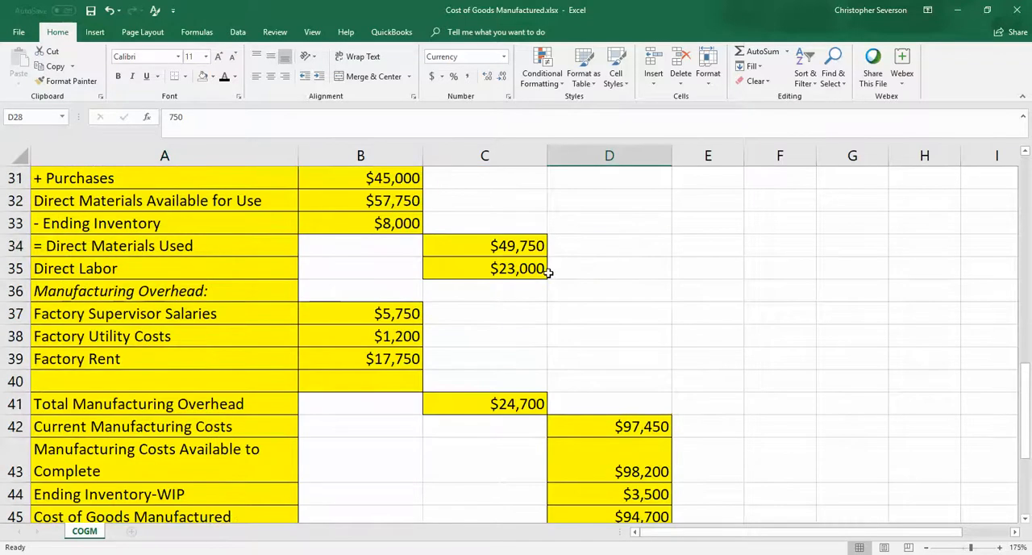
drag(485, 245, 485, 403)
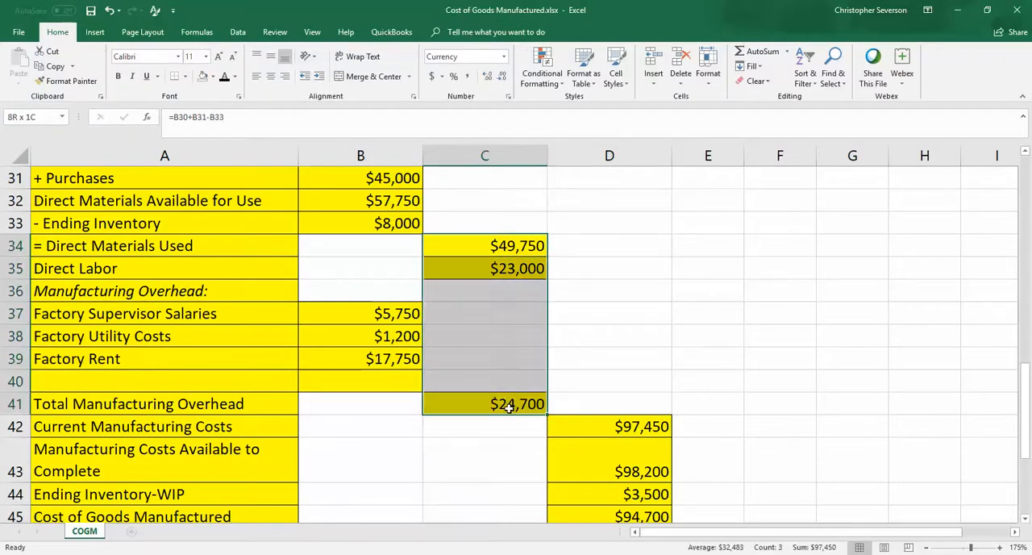
click(601, 426)
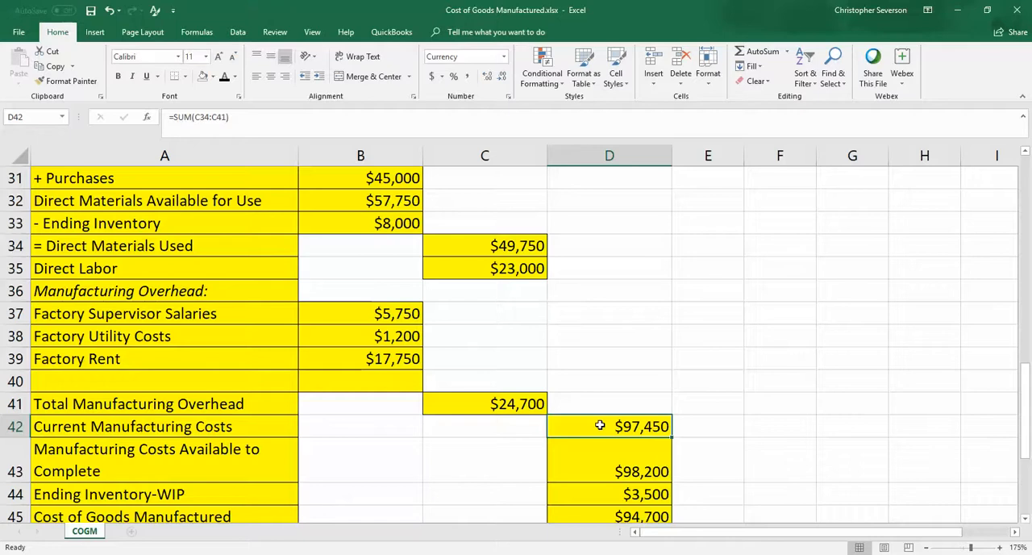
click(610, 391)
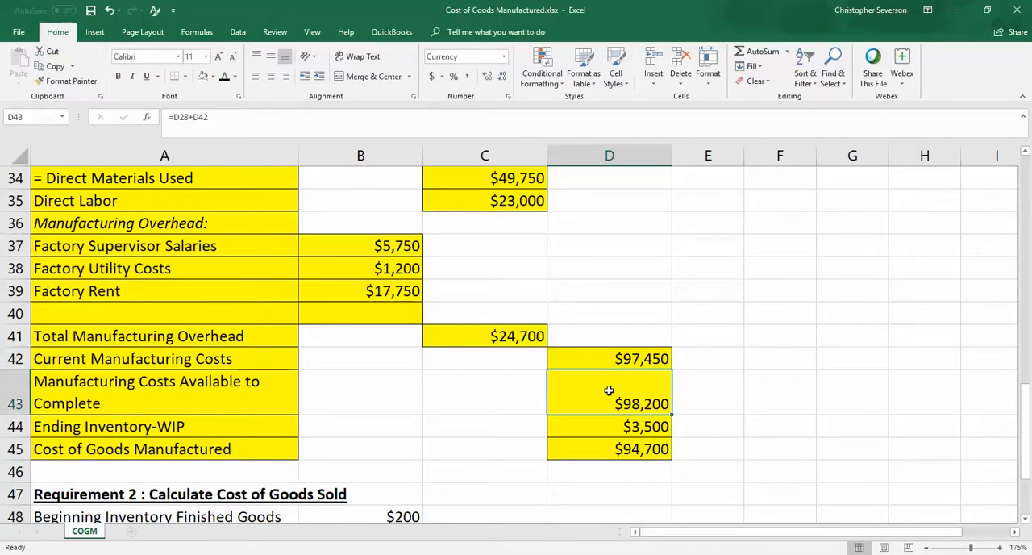
click(603, 427)
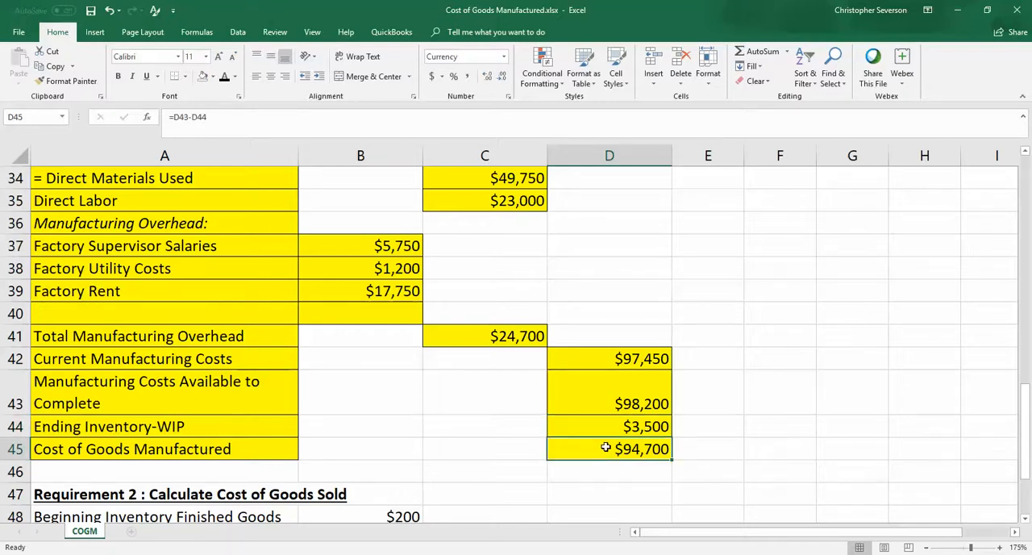
scroll(down, 3)
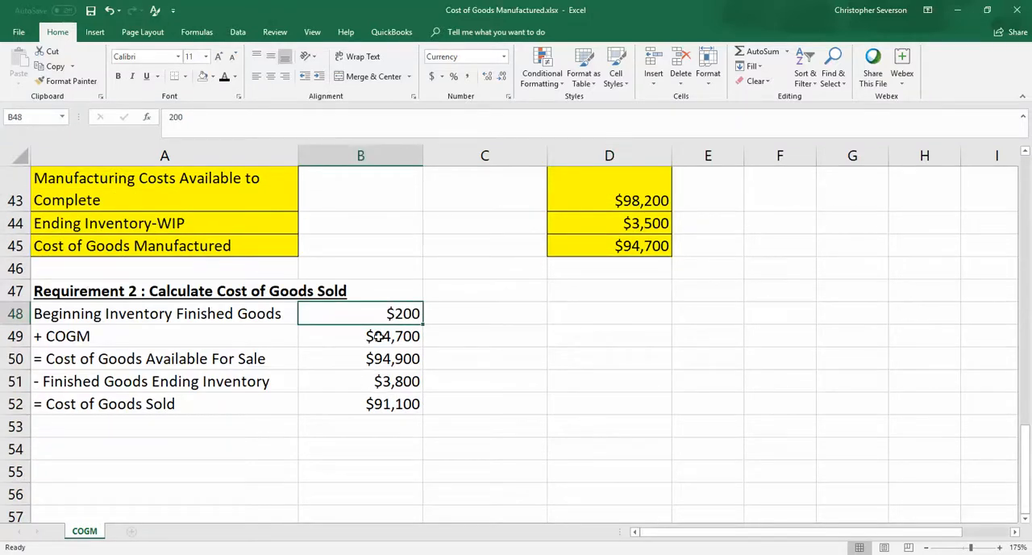
click(385, 336)
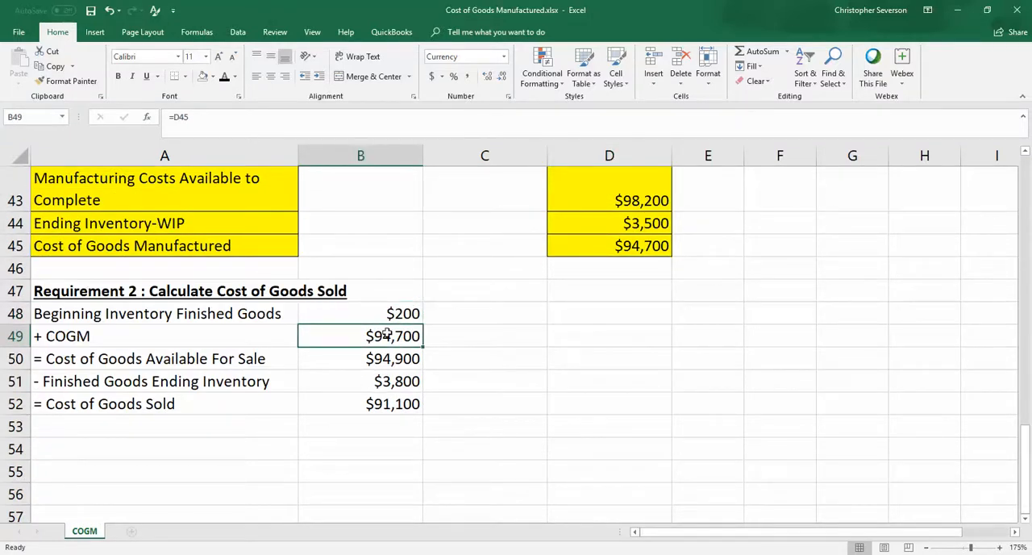
mouse_move(605, 246)
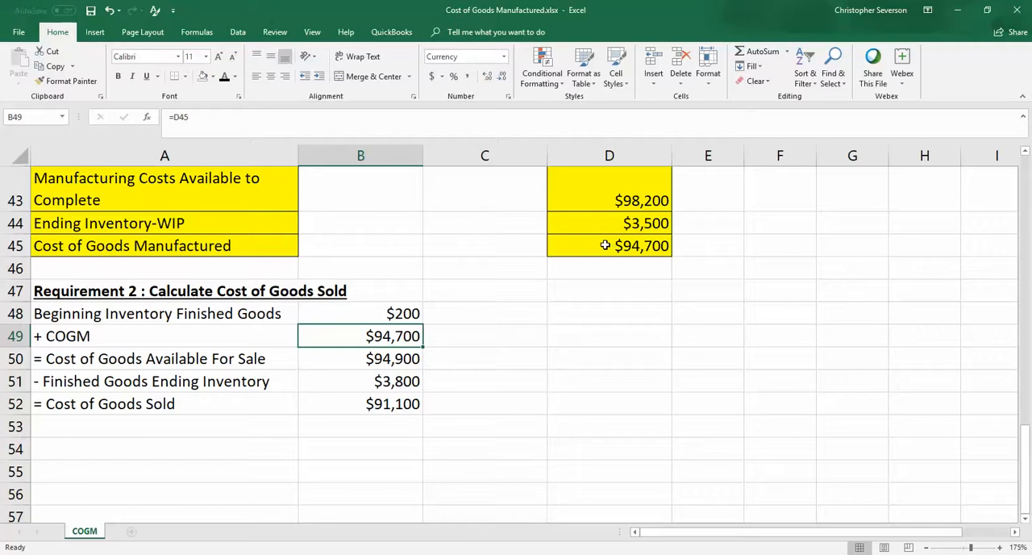
click(360, 359)
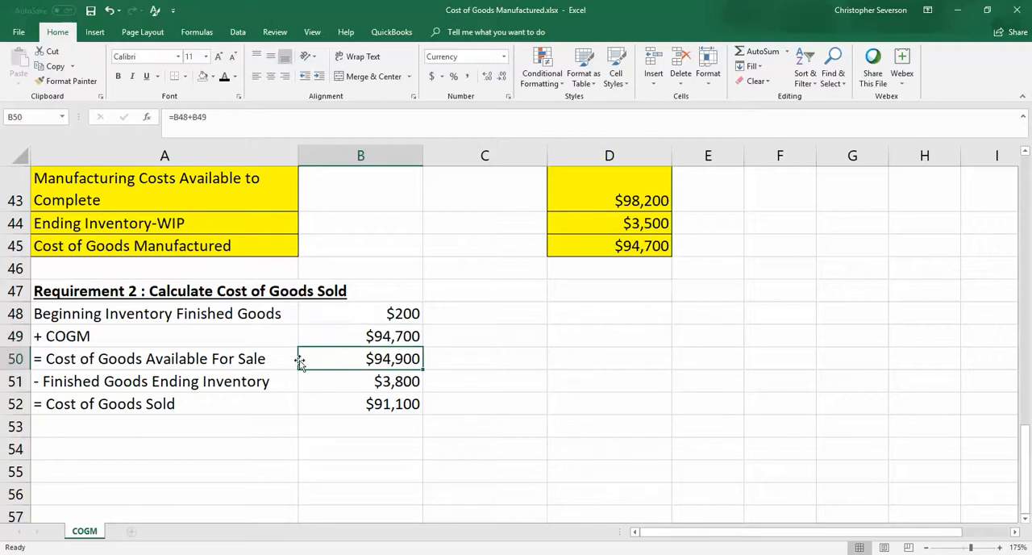
mouse_move(274, 358)
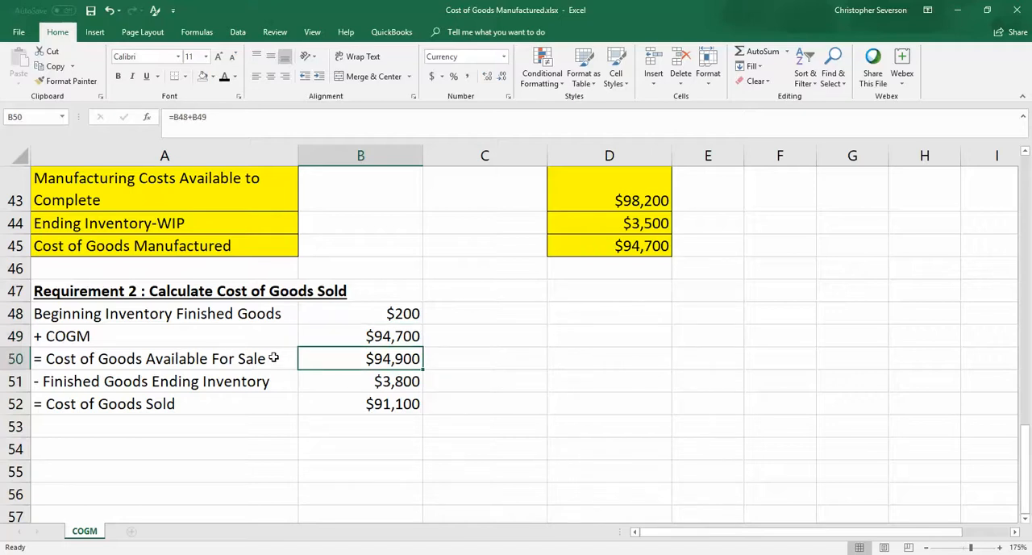
click(342, 381)
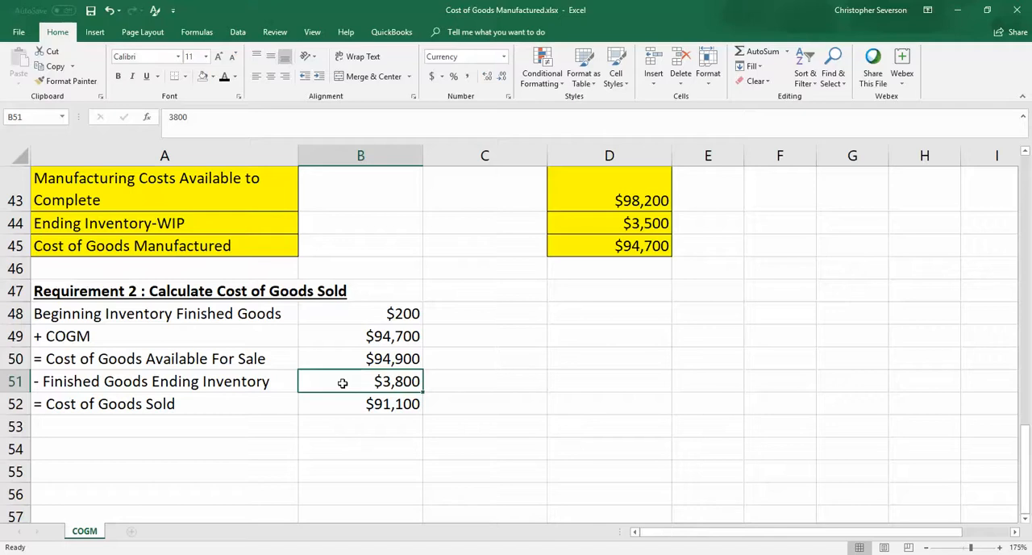
click(347, 404)
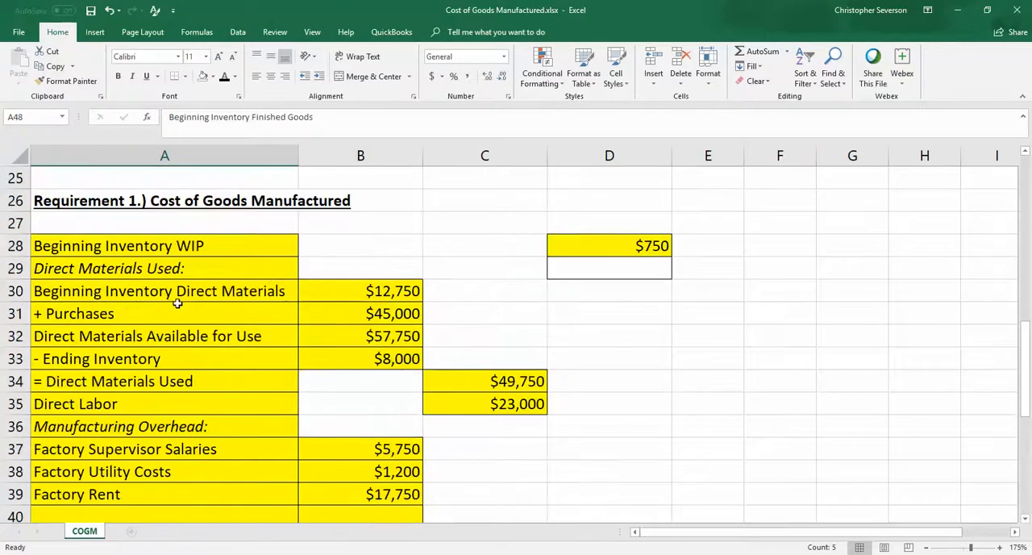
drag(164, 291, 485, 381)
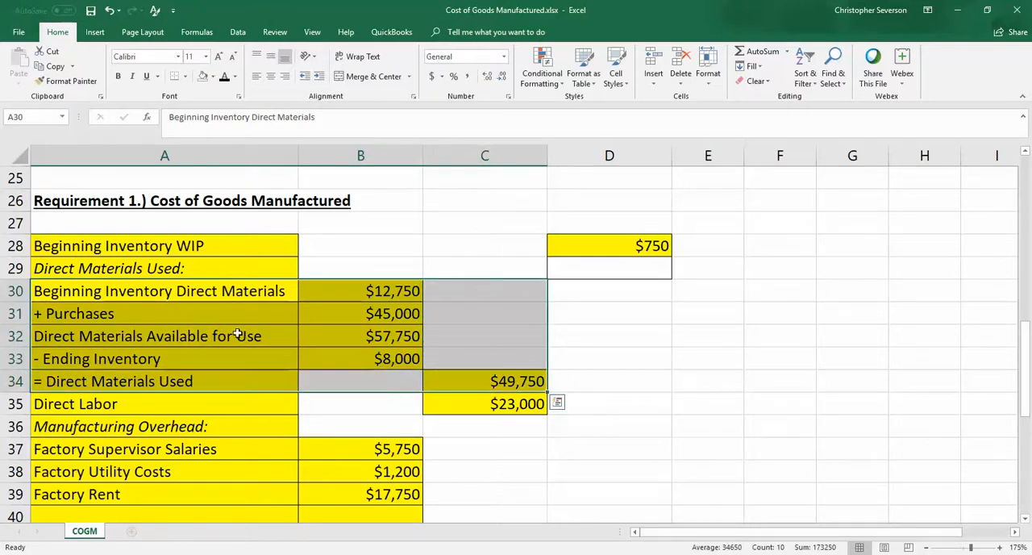
mouse_move(339, 289)
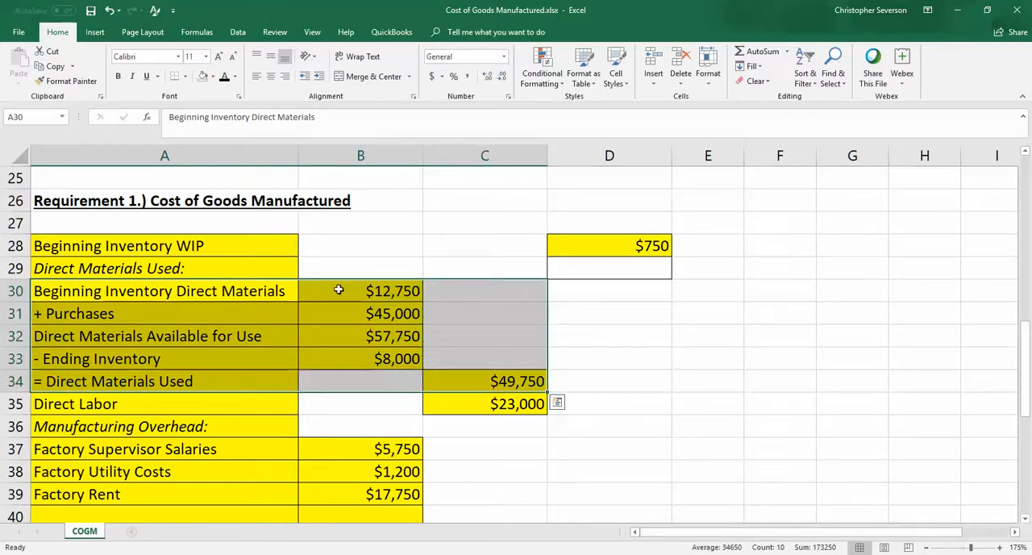
mouse_move(449, 366)
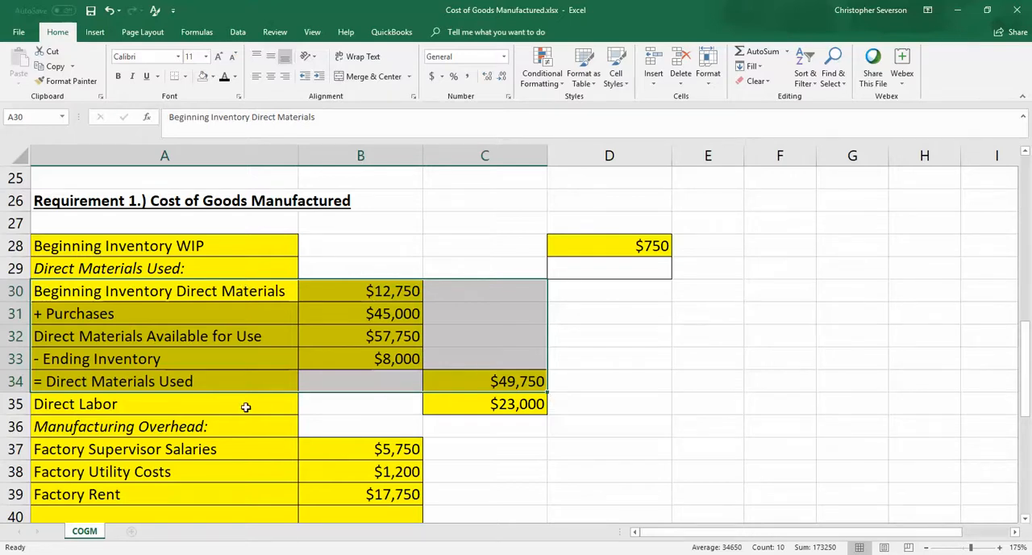
scroll(down, 3)
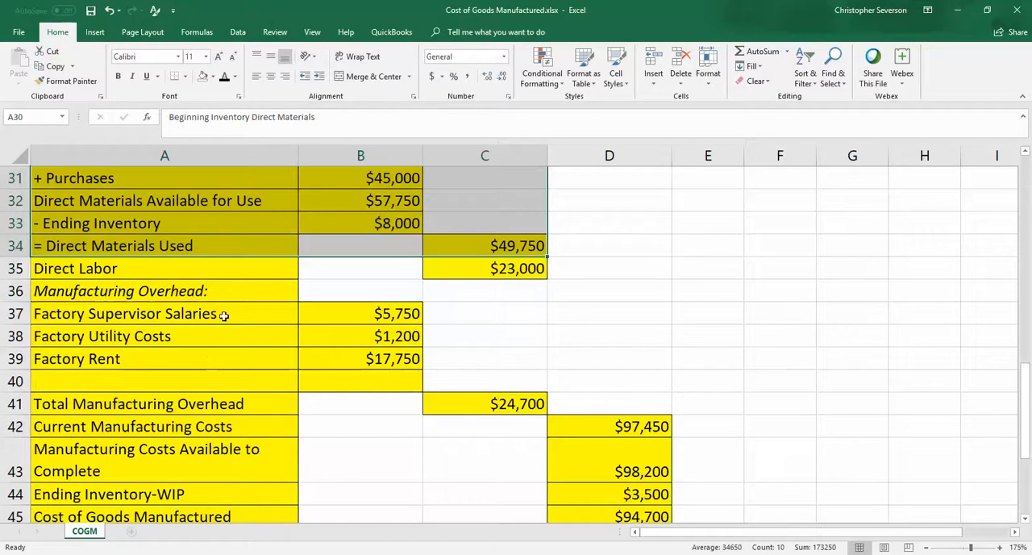
mouse_move(375, 380)
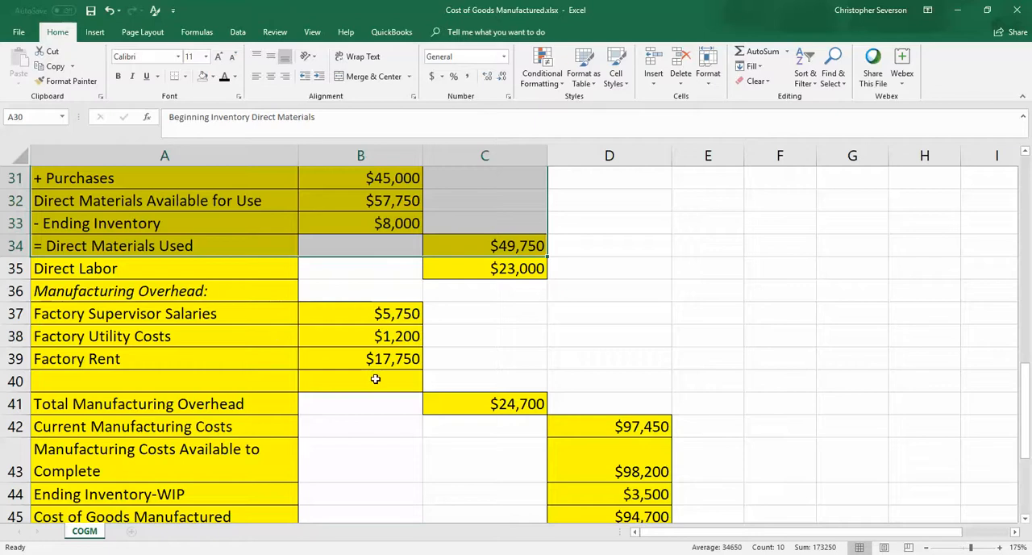
mouse_move(309, 322)
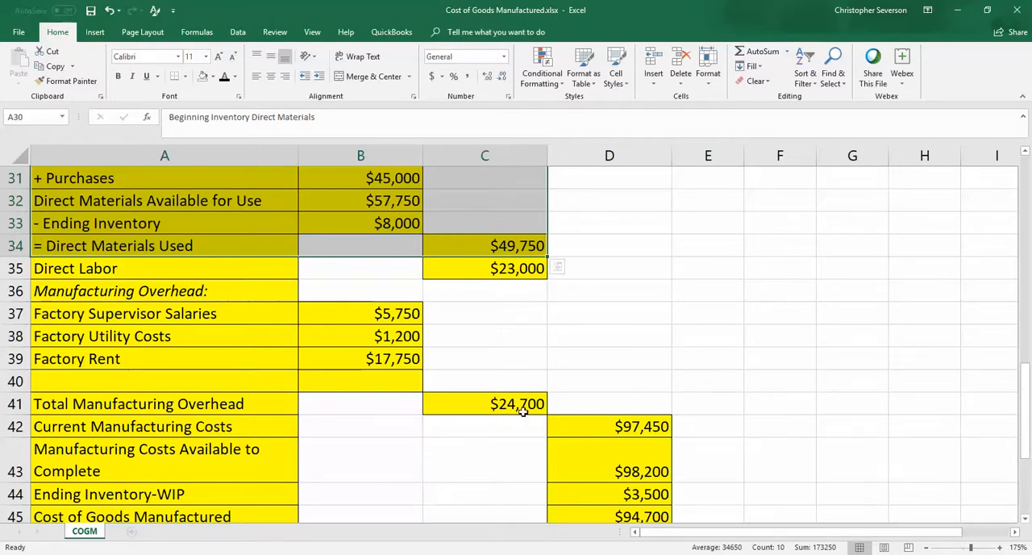
scroll(down, 3)
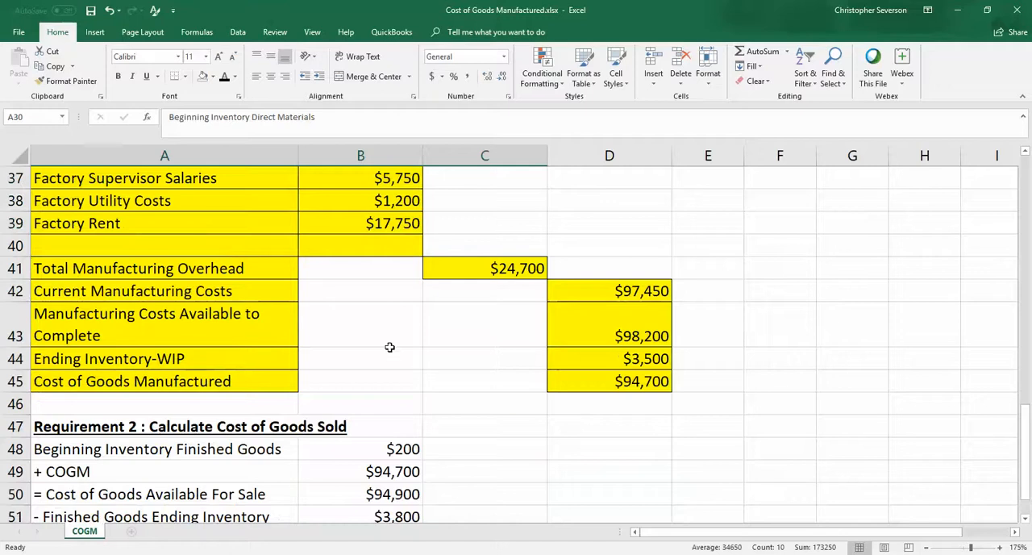
scroll(down, 3)
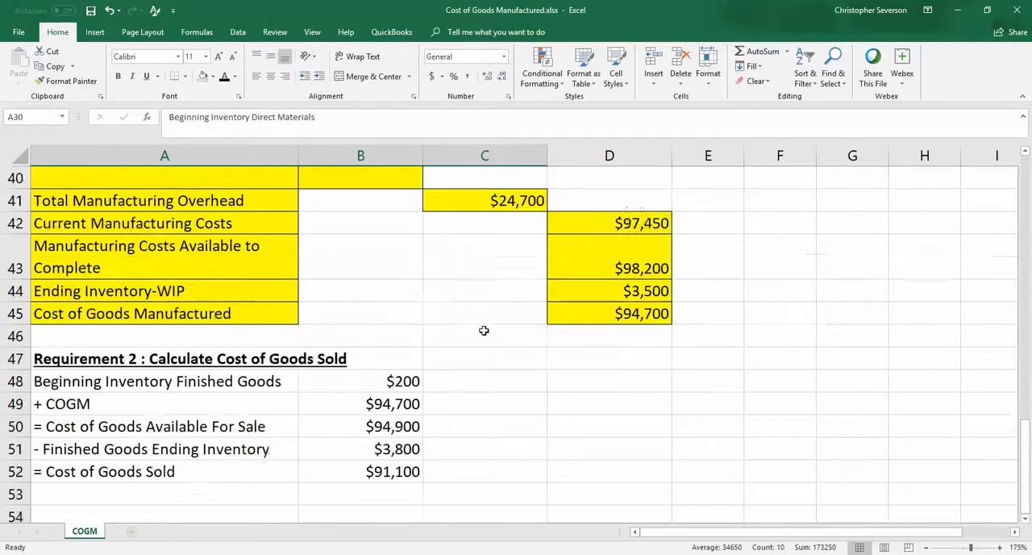
scroll(down, 3)
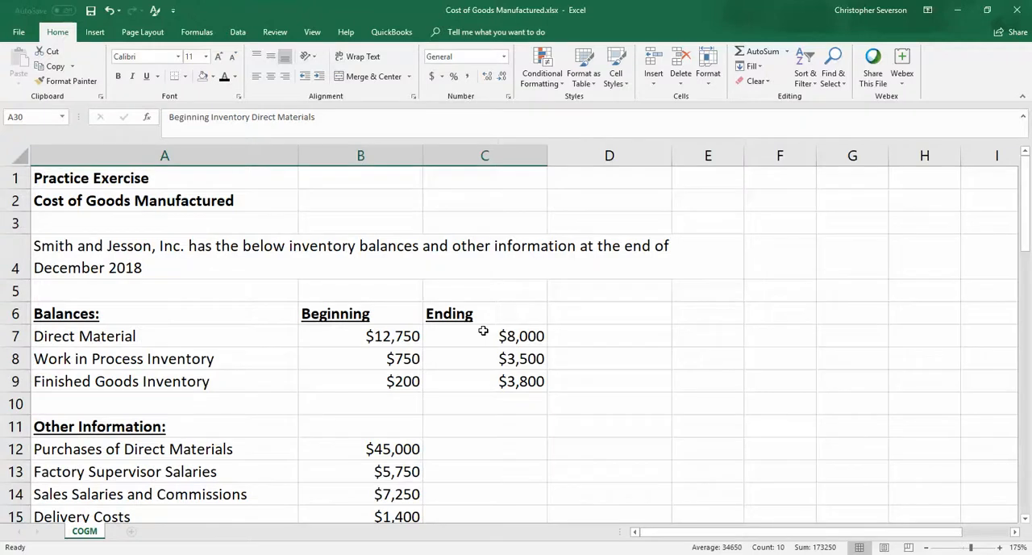
mouse_move(463, 305)
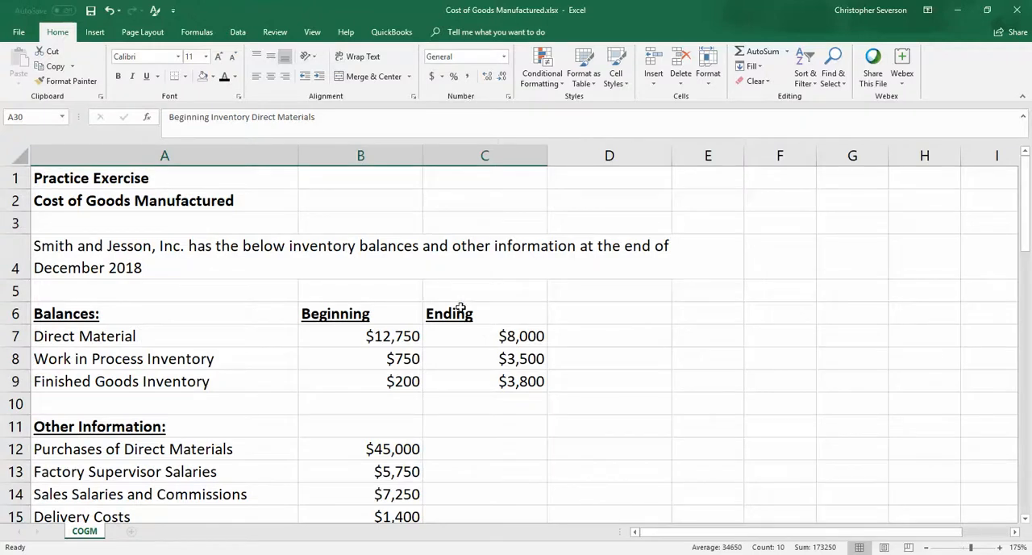
mouse_move(553, 325)
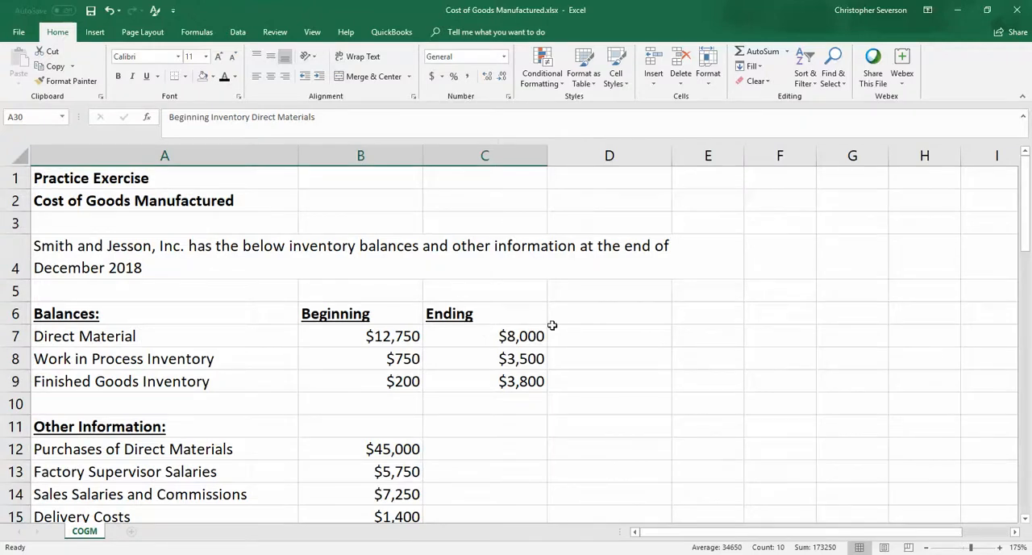